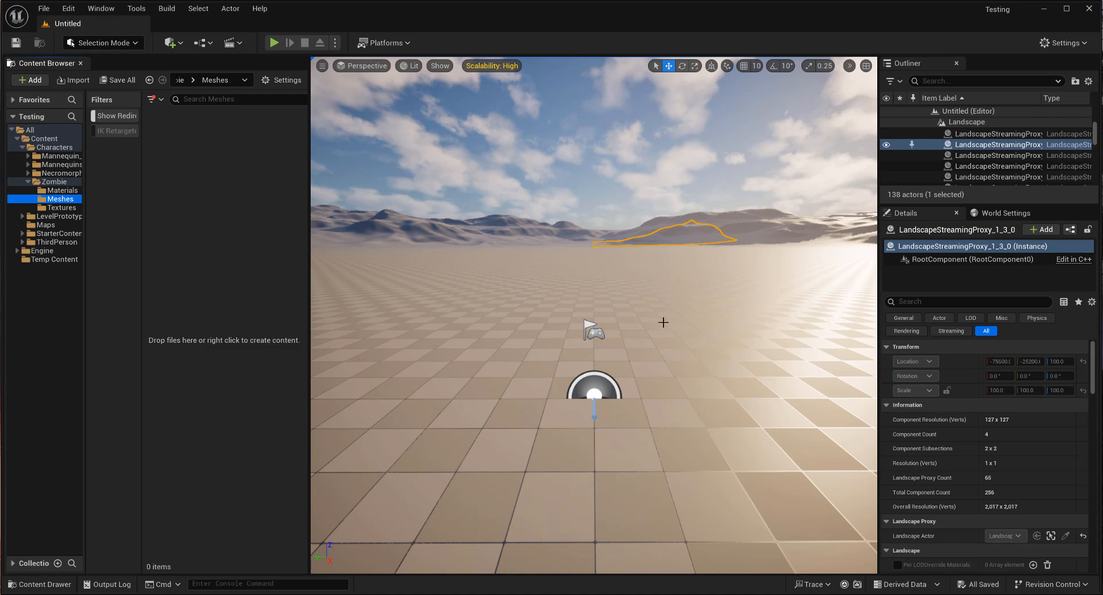
{"action": "mouse_move", "coordinate": [652, 313]}
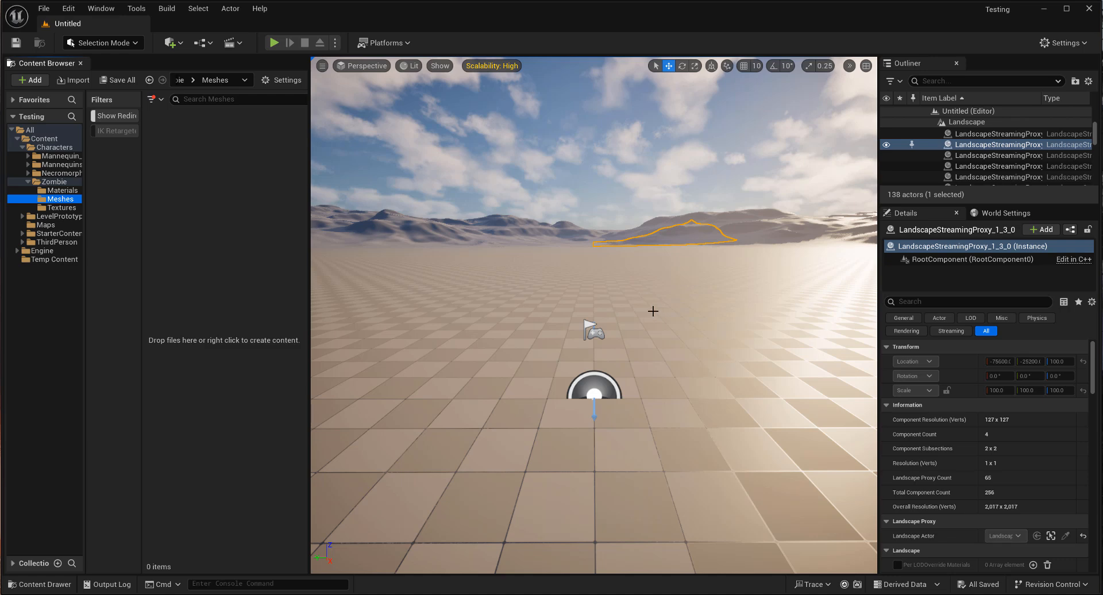
{"action": "mouse_move", "coordinate": [305, 220]}
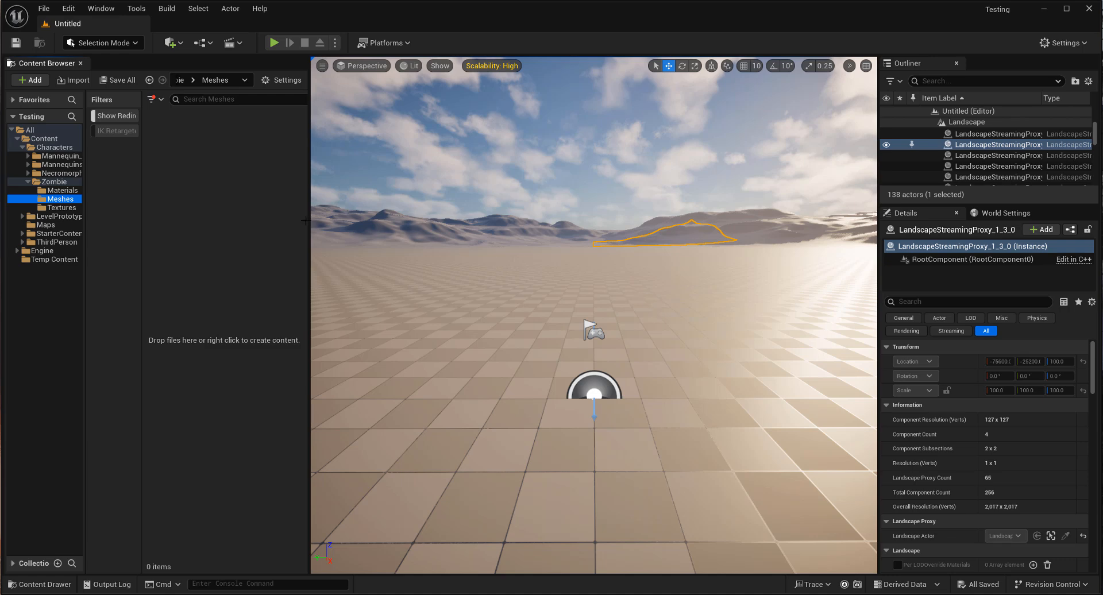
{"action": "mouse_move", "coordinate": [216, 147]}
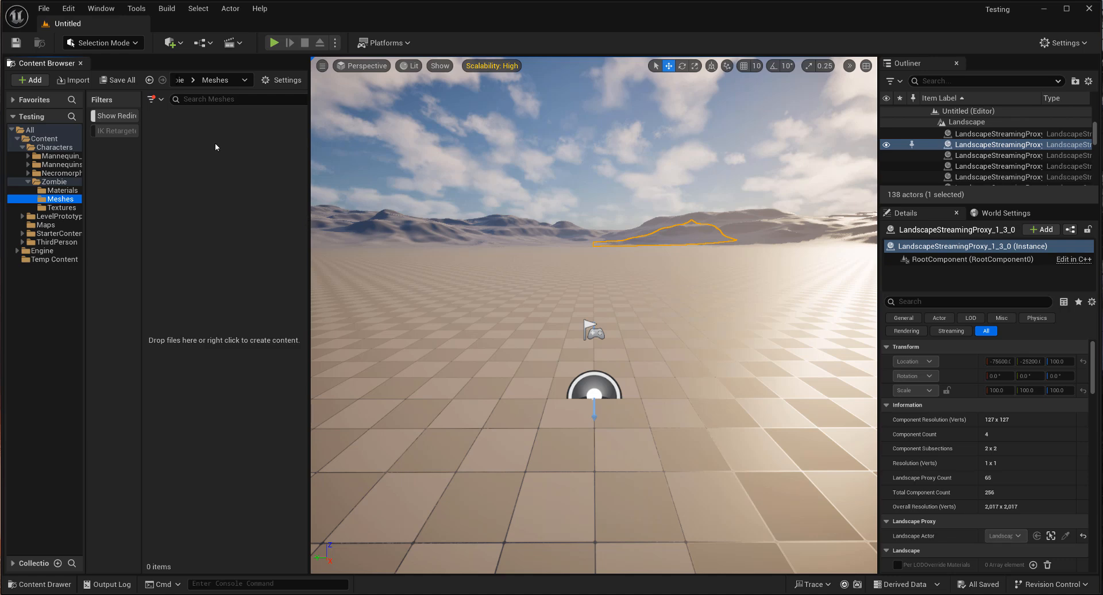
Import the zombie .obj file with default Interchange settings as SM_Zombie.
{"action": "right_click", "coordinate": [224, 340]}
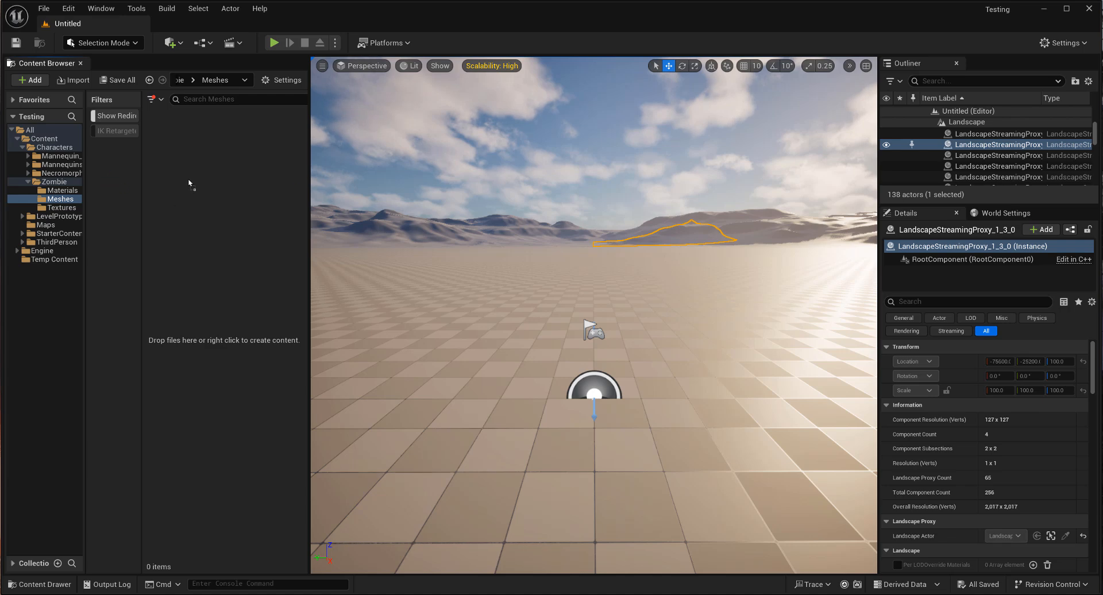
{"action": "left_click", "coordinate": [73, 80]}
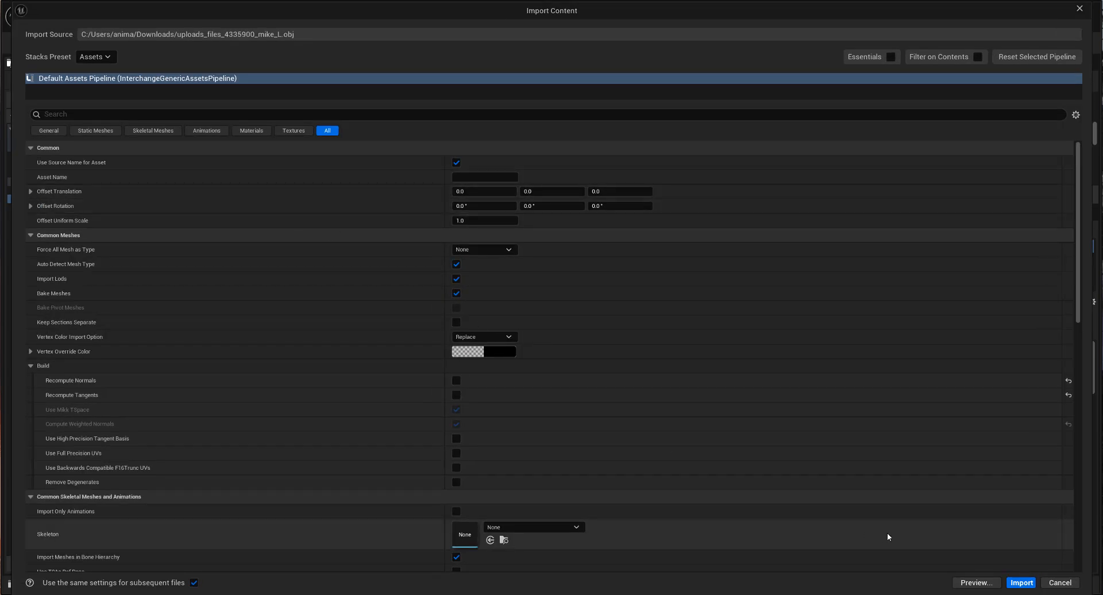
{"action": "left_click", "coordinate": [1020, 583]}
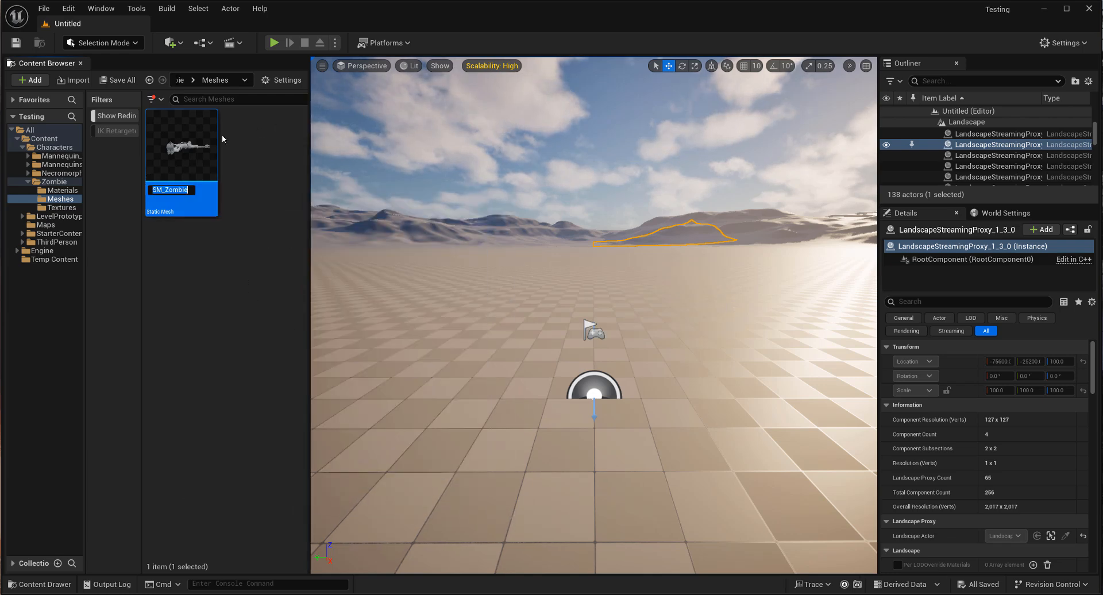
Fix SM_Zombie's lying-down rotation so the zombie stands upright in the mesh editor.
{"action": "double_click", "coordinate": [180, 146]}
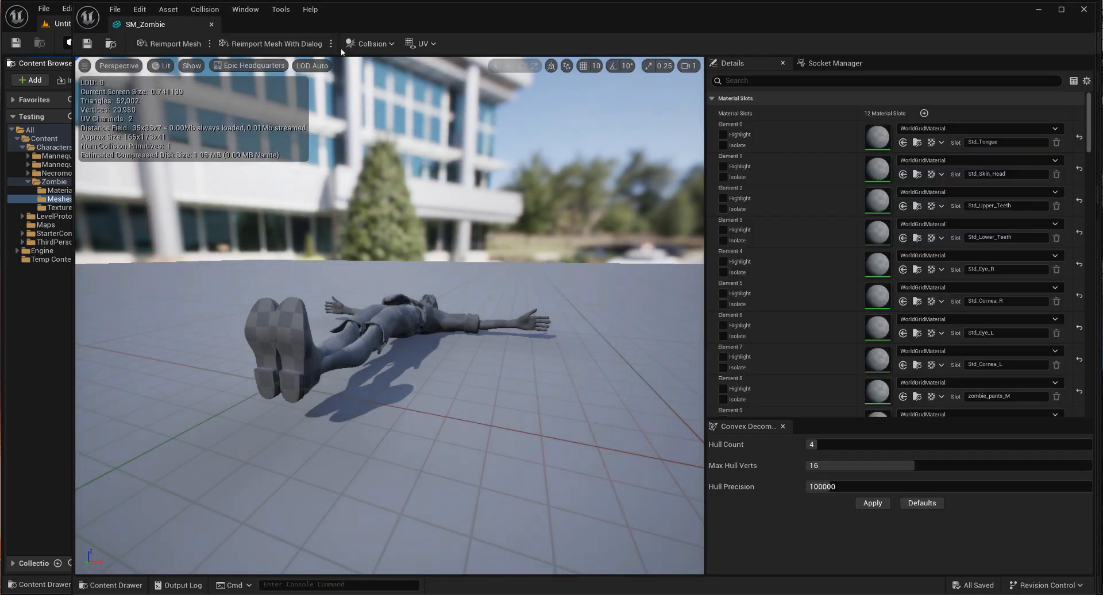
{"action": "left_click", "coordinate": [275, 44]}
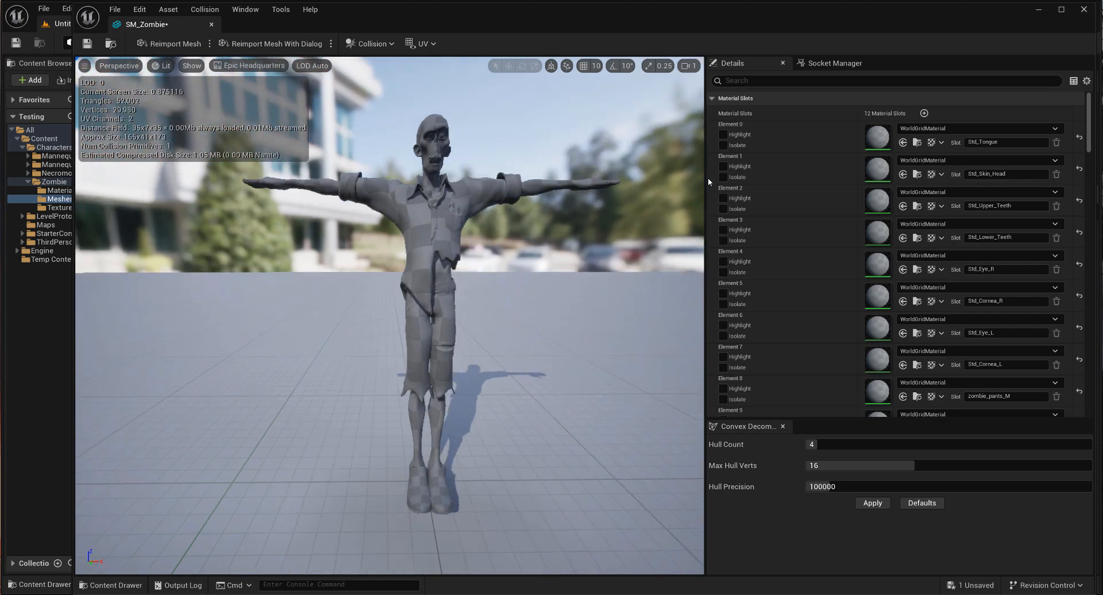
Isolate the tongue, lower teeth and pants material slots one by one to see their geometry.
{"action": "left_click", "coordinate": [722, 145]}
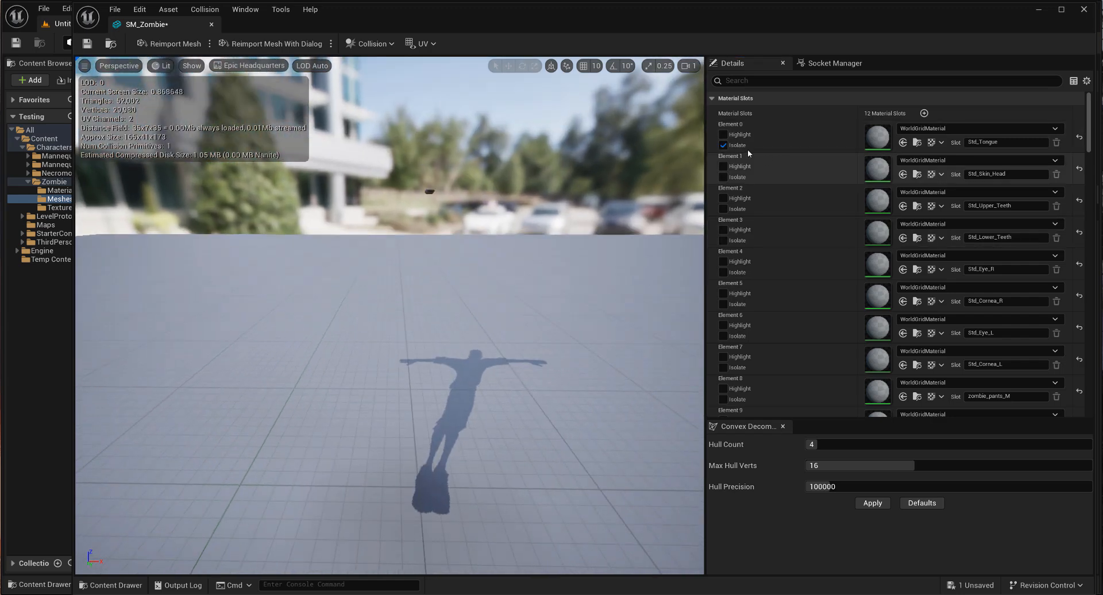
{"action": "left_click", "coordinate": [722, 177]}
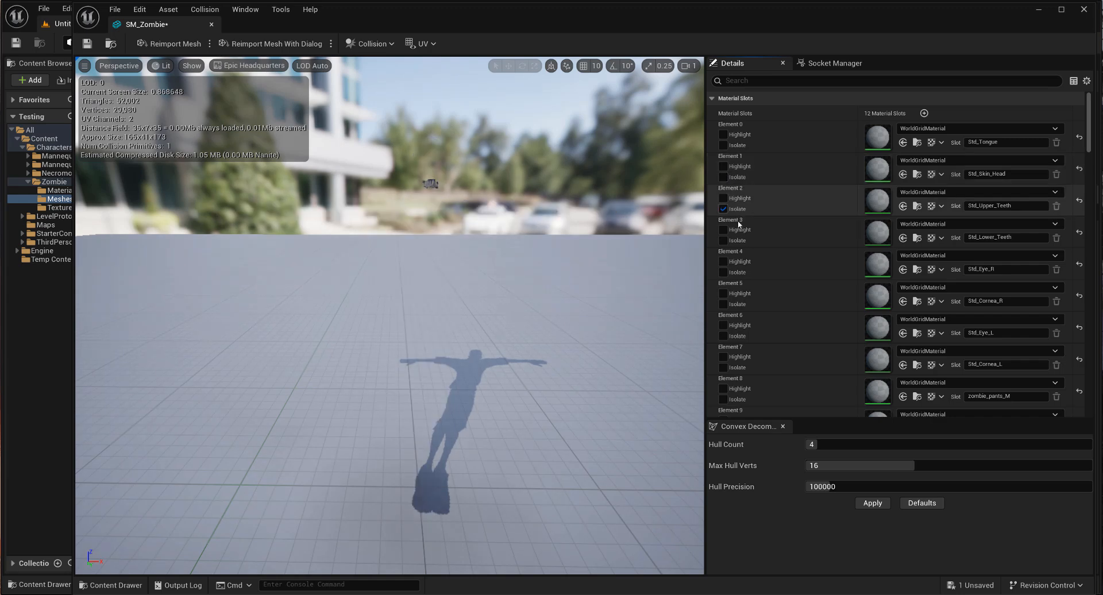
{"action": "left_click", "coordinate": [722, 240]}
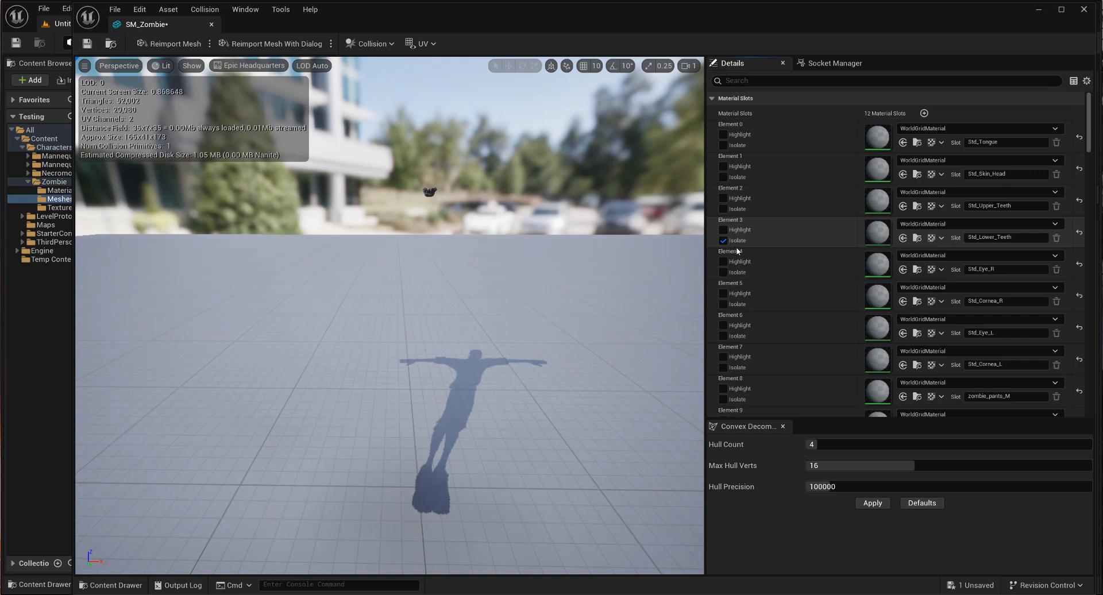
{"action": "left_click", "coordinate": [723, 240]}
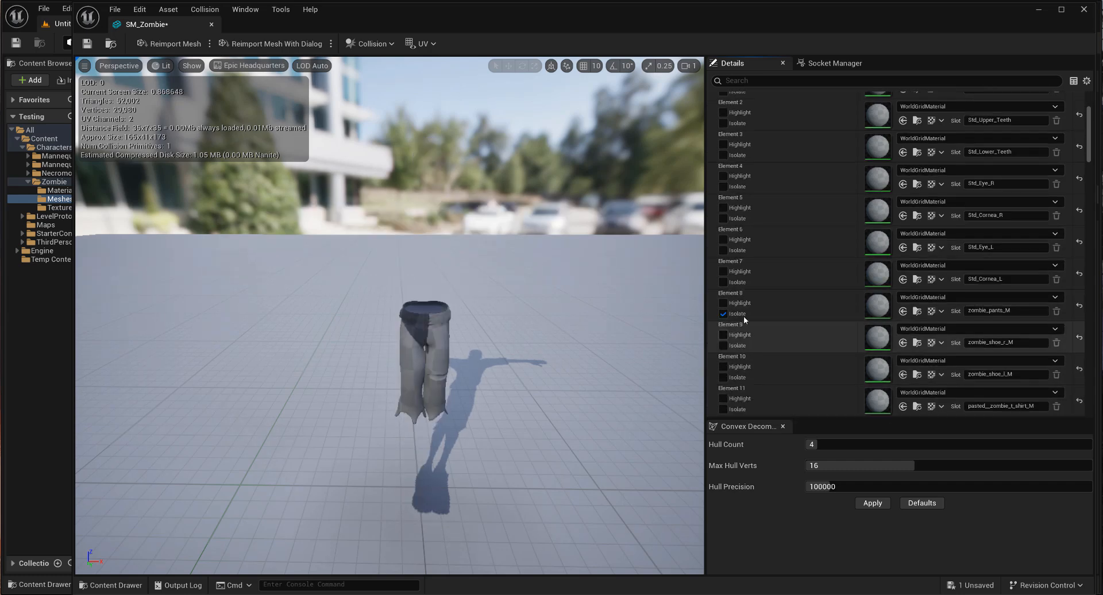
{"action": "left_click", "coordinate": [722, 314]}
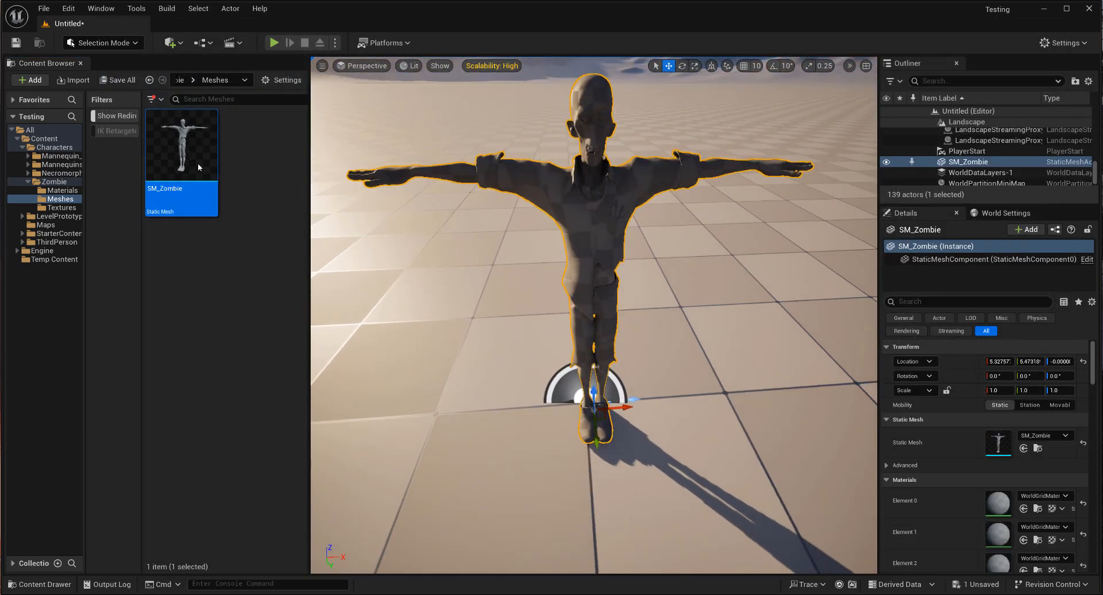
Enter Modeling Mode and start Generate PolyGroups from the Attributes tools.
{"action": "left_click", "coordinate": [103, 42]}
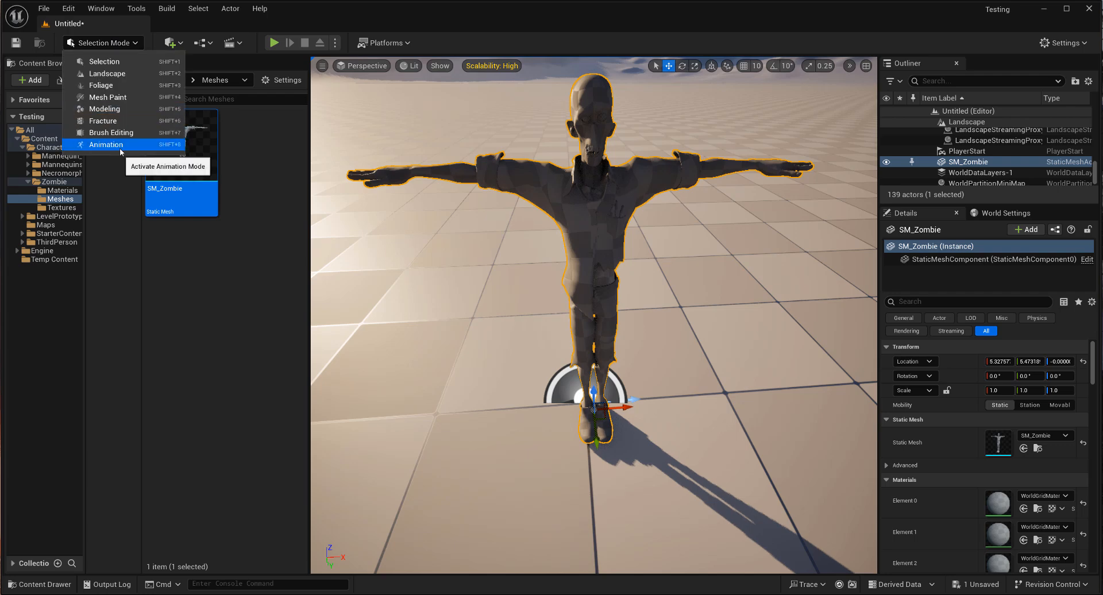
{"action": "left_click", "coordinate": [104, 108]}
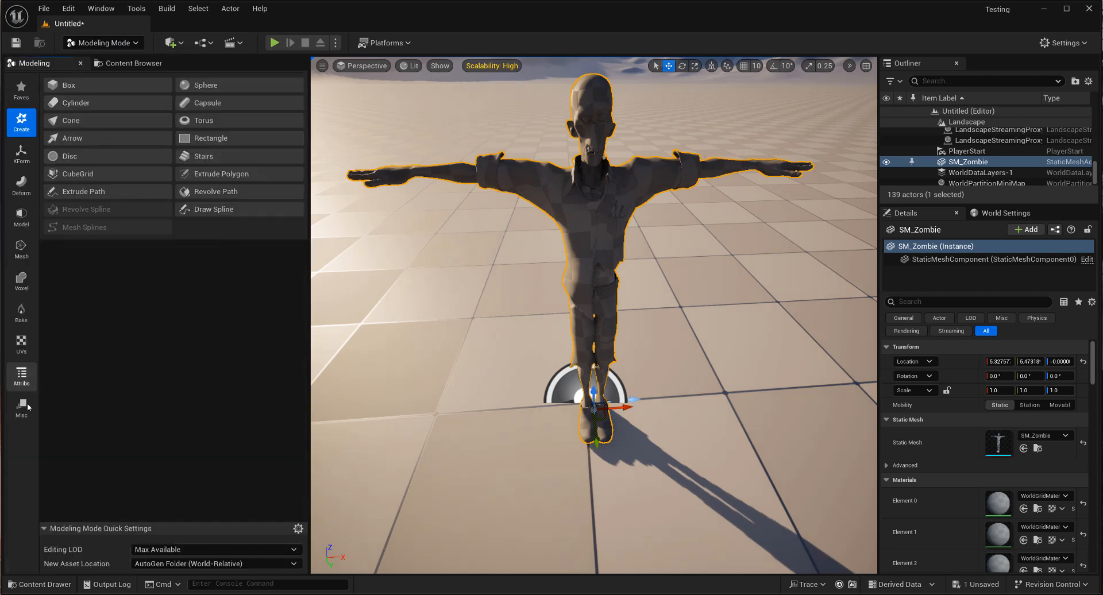
{"action": "left_click", "coordinate": [21, 377]}
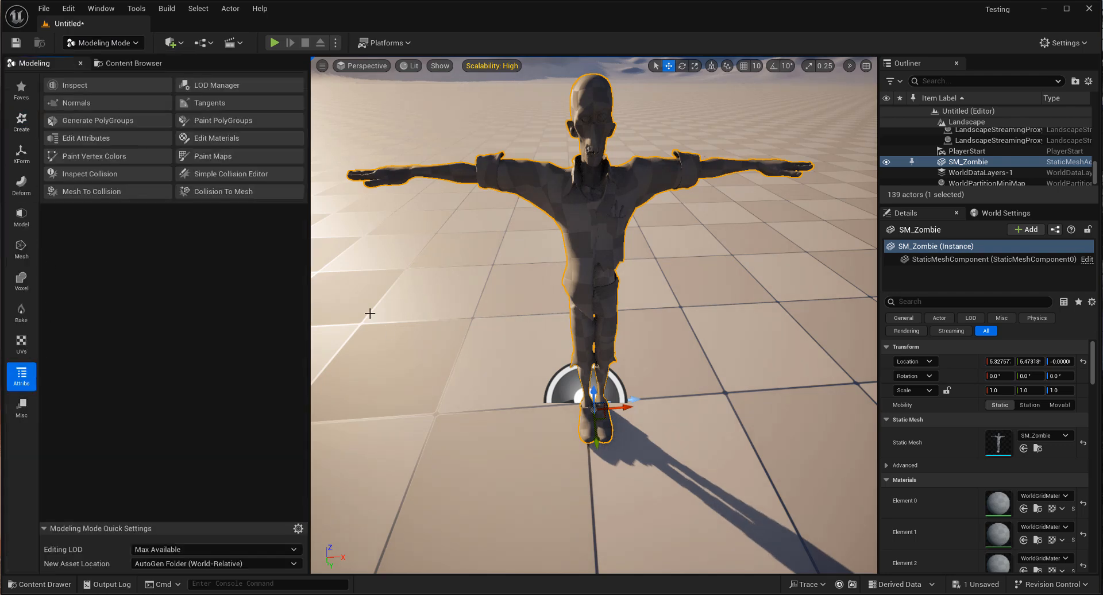
{"action": "mouse_move", "coordinate": [223, 121]}
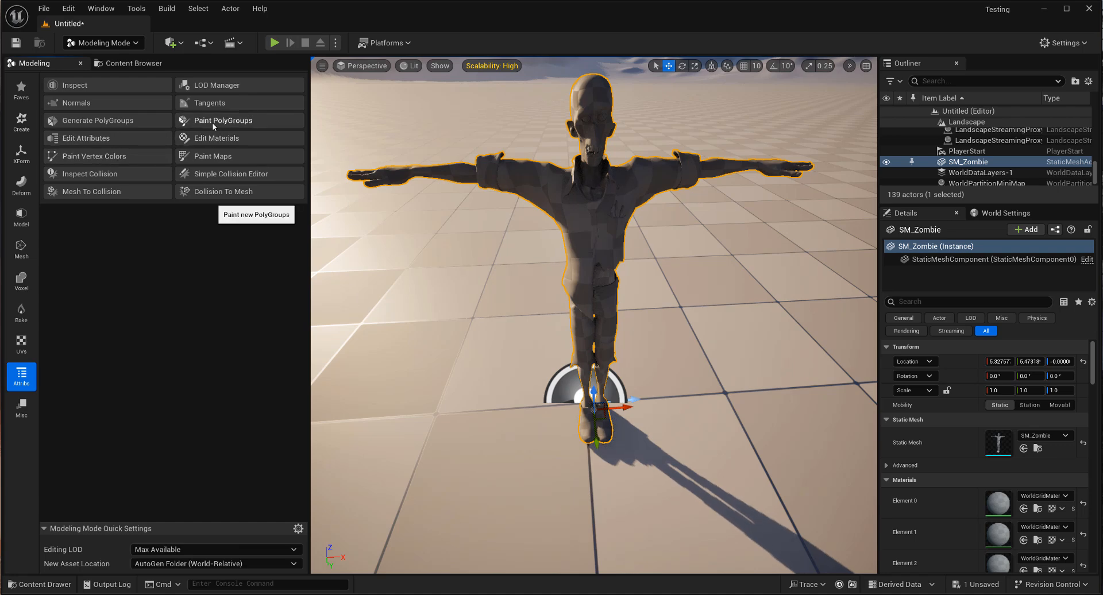
{"action": "left_click", "coordinate": [83, 120]}
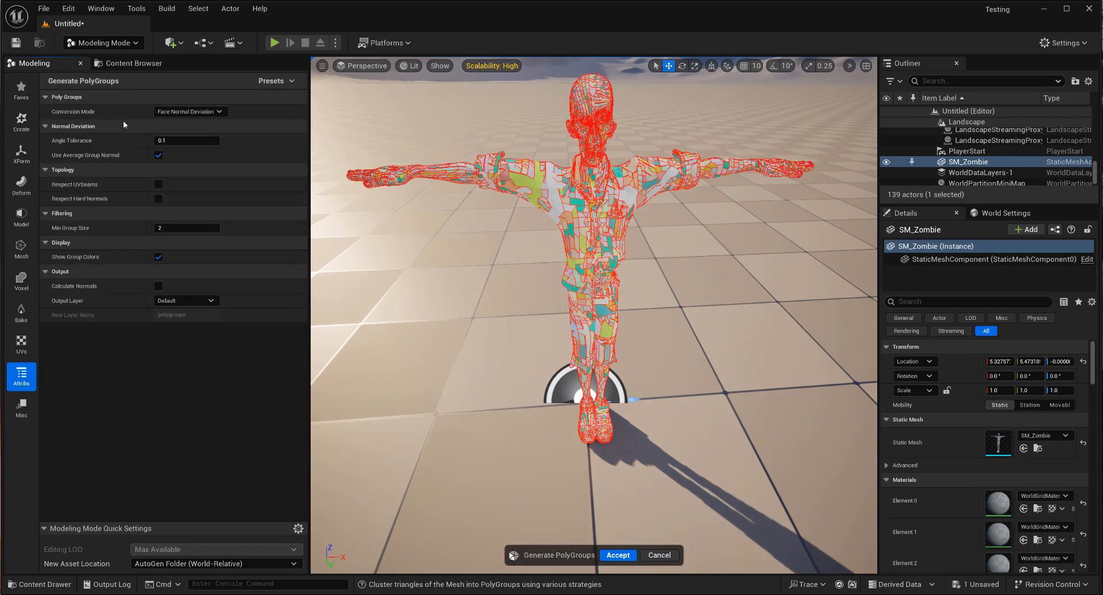
Set Conversion Mode to From UV Islands and accept the generated polygroups.
{"action": "left_click", "coordinate": [190, 112]}
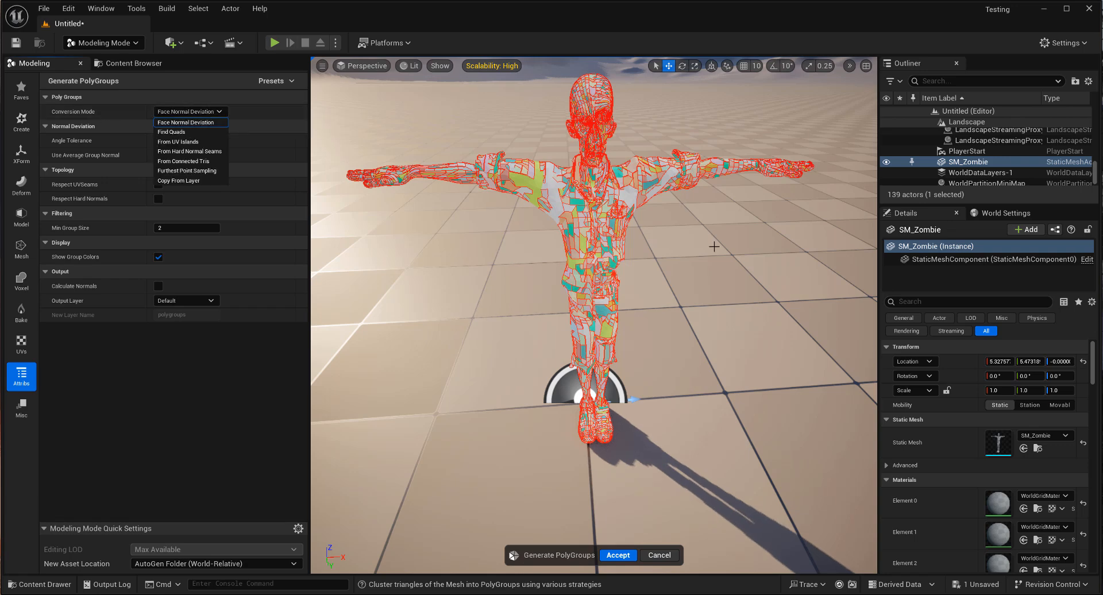
{"action": "mouse_move", "coordinate": [178, 141]}
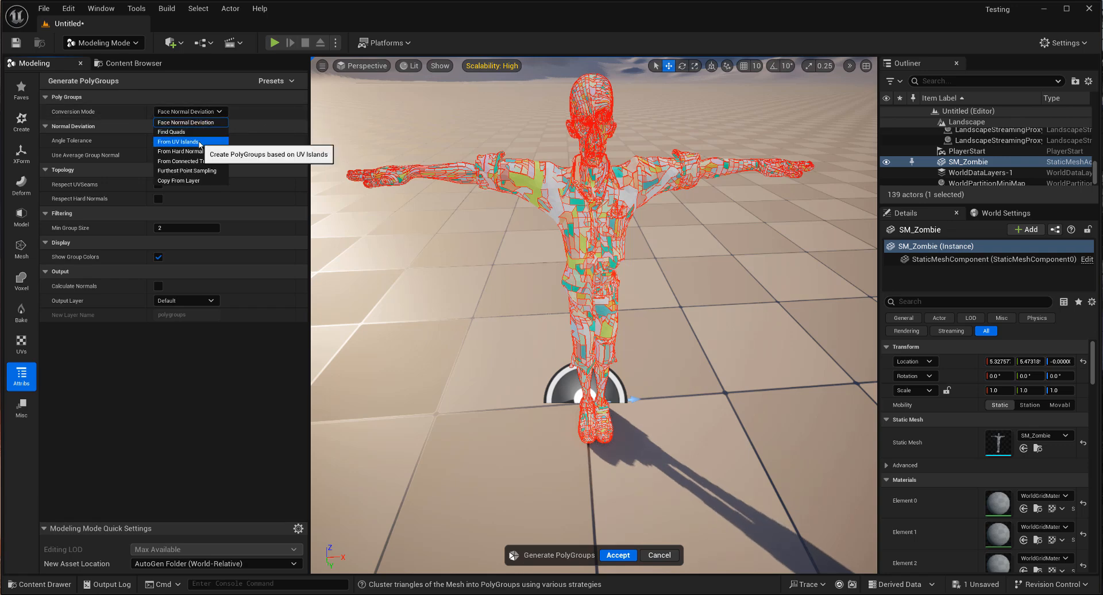
{"action": "left_click", "coordinate": [178, 141]}
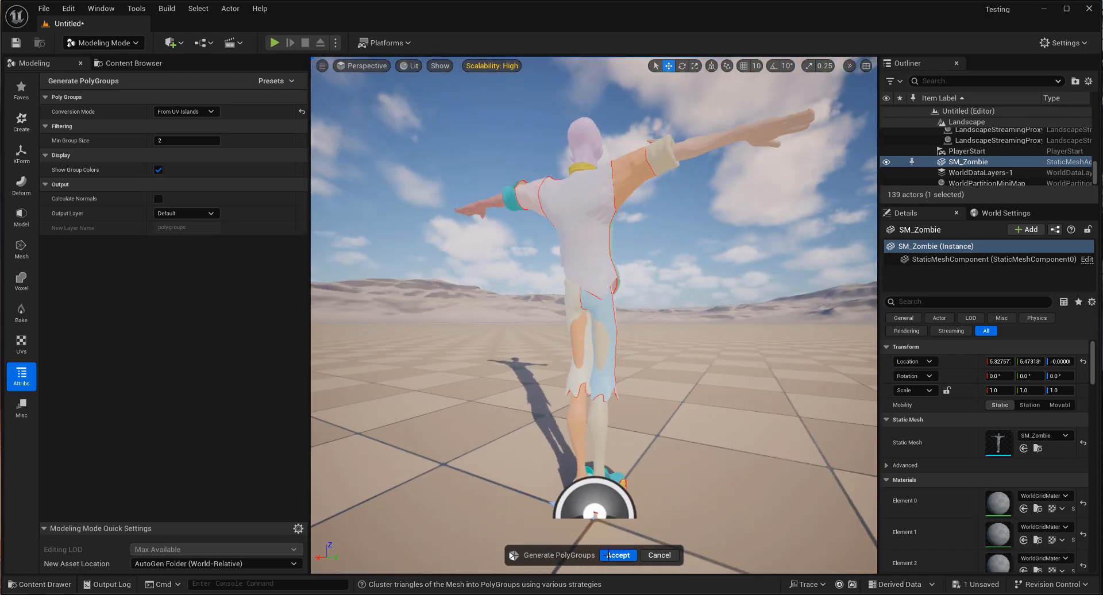
{"action": "left_click", "coordinate": [617, 555]}
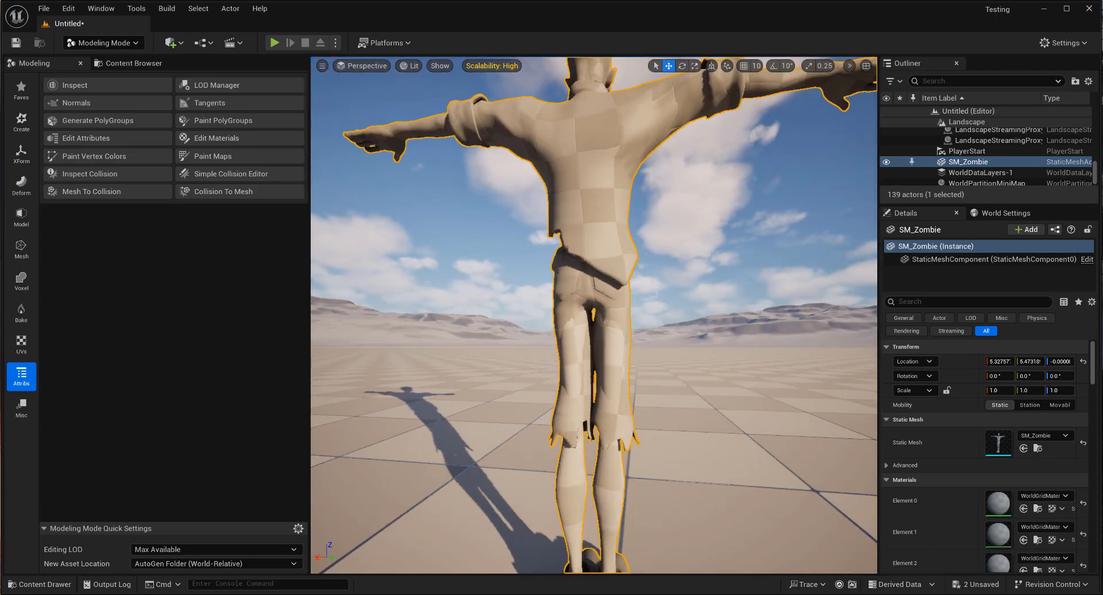
Browse the Deform and Model tool categories in Modeling Mode.
{"action": "left_click", "coordinate": [21, 183]}
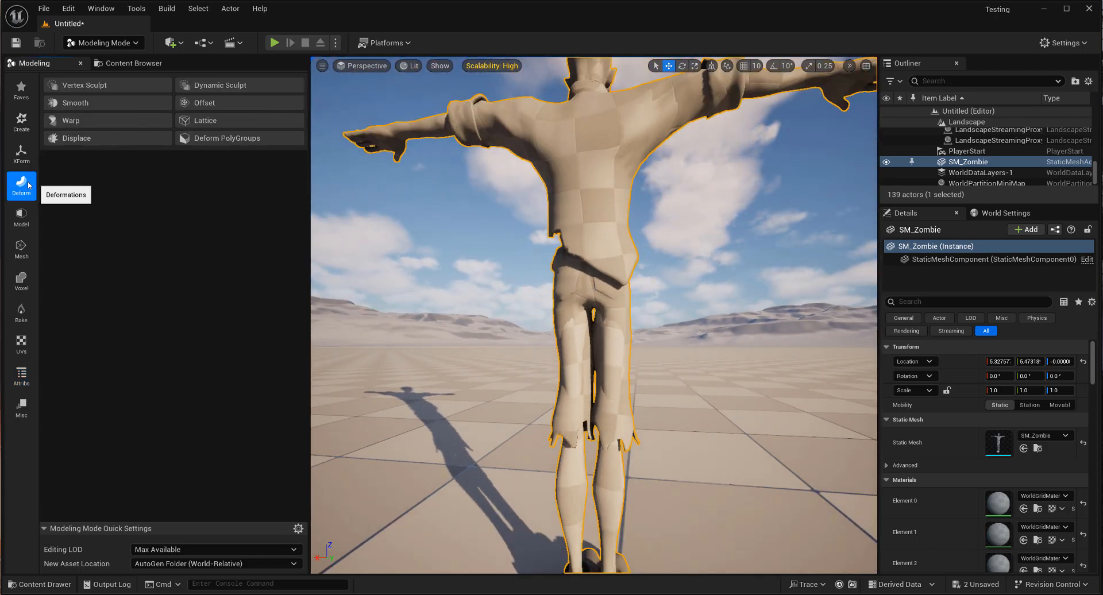
{"action": "left_click", "coordinate": [20, 217]}
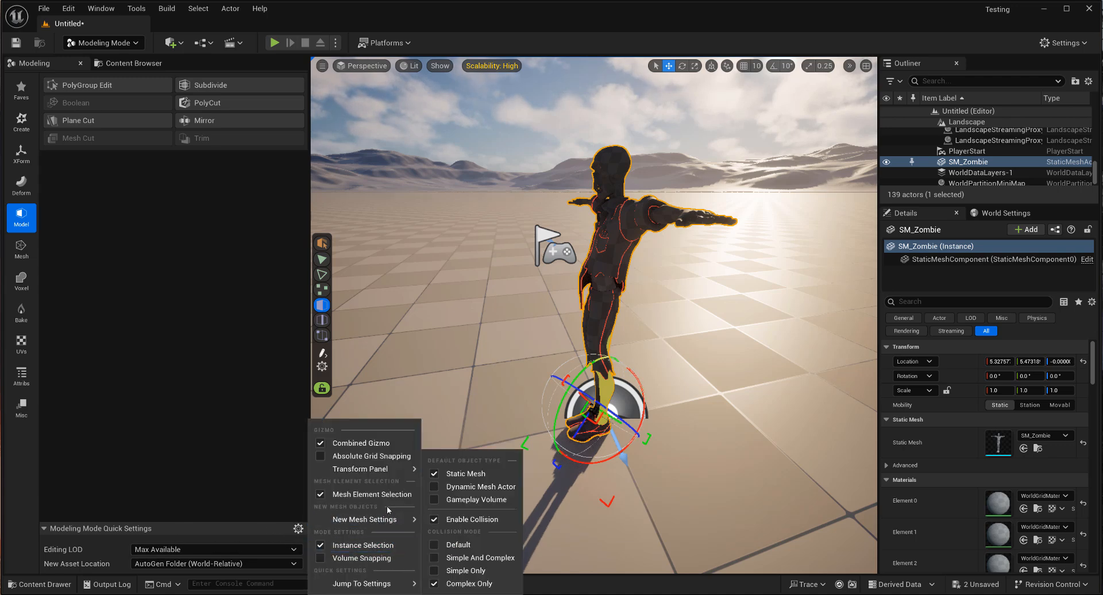
{"action": "mouse_move", "coordinate": [372, 494]}
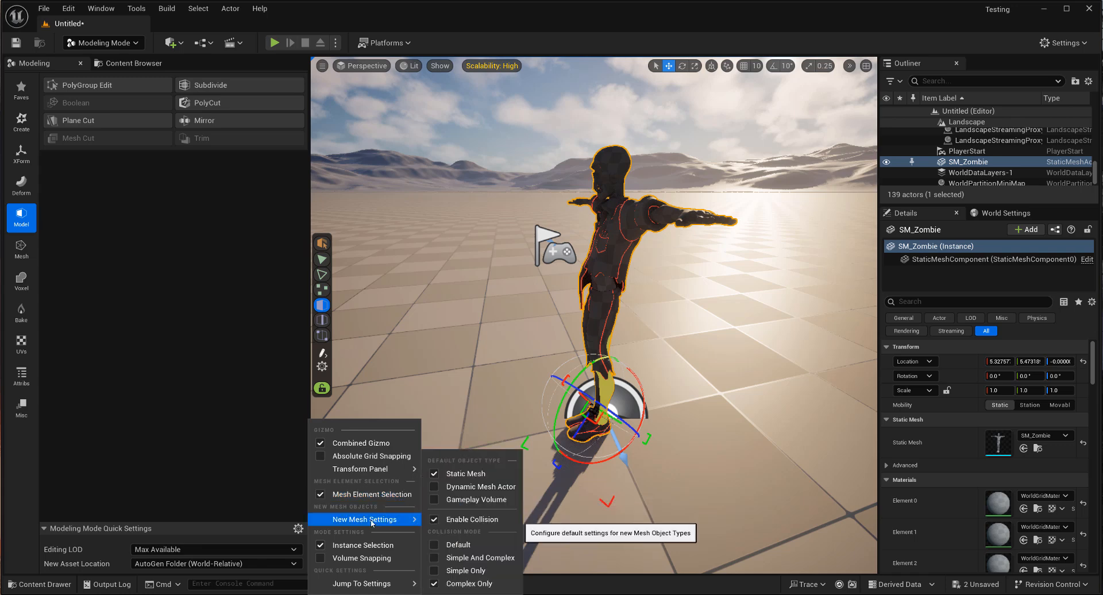
{"action": "mouse_move", "coordinate": [467, 473]}
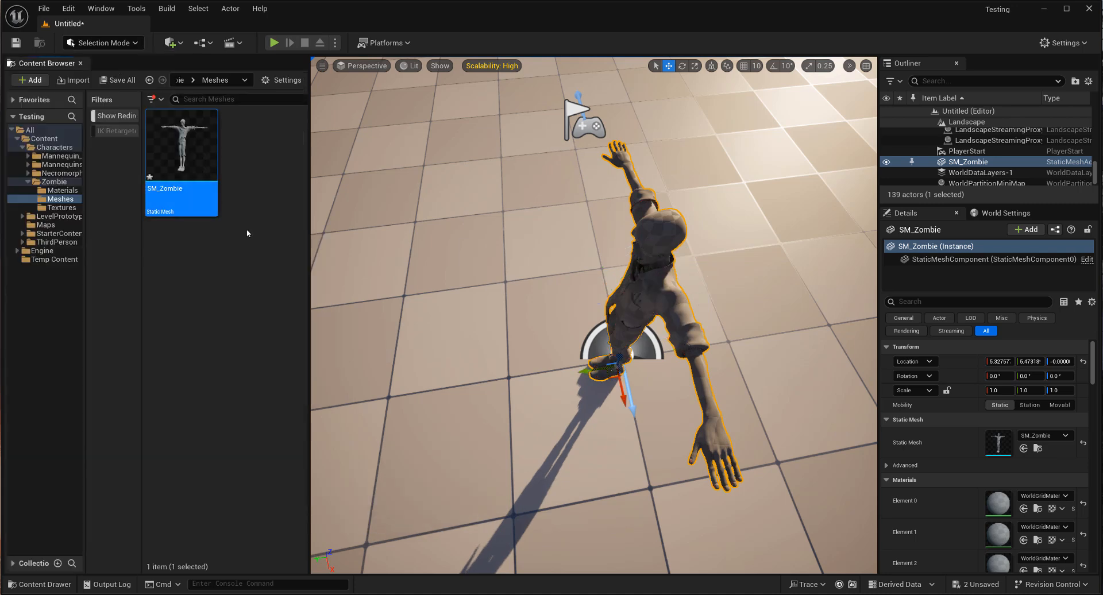
Reopen SM_Zombie and isolate the Std_Skin_Head material slot's geometry.
{"action": "double_click", "coordinate": [181, 144]}
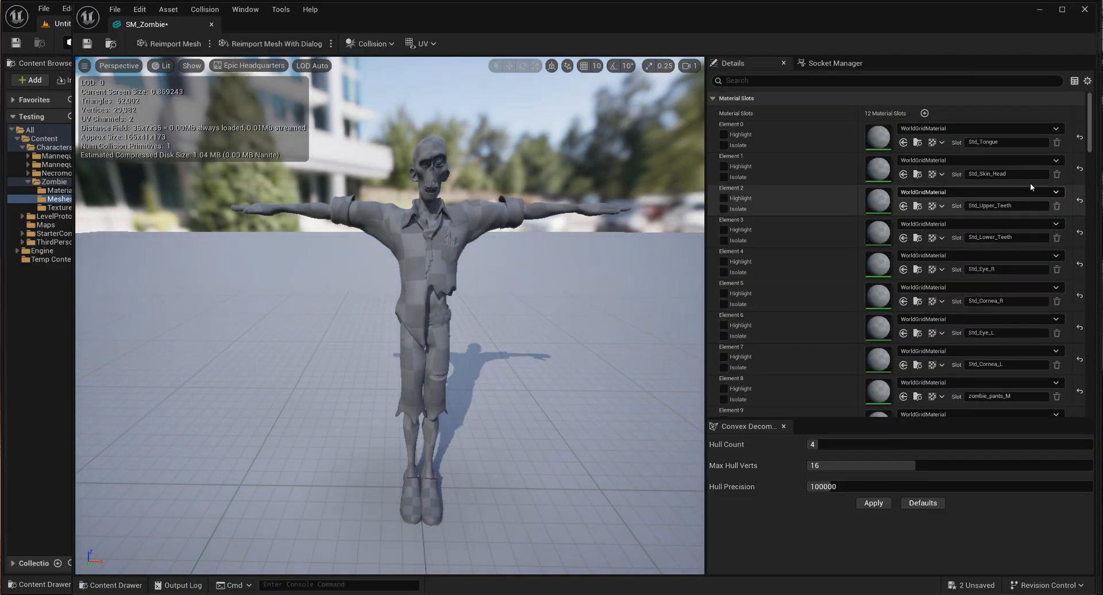
{"action": "left_click", "coordinate": [724, 177]}
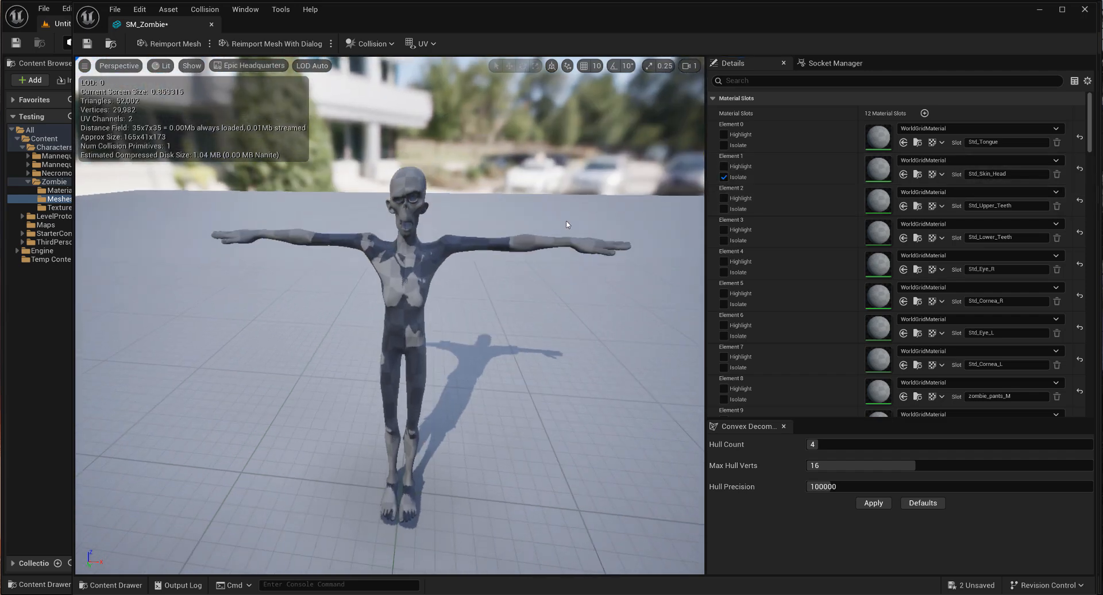
{"action": "mouse_move", "coordinate": [479, 226]}
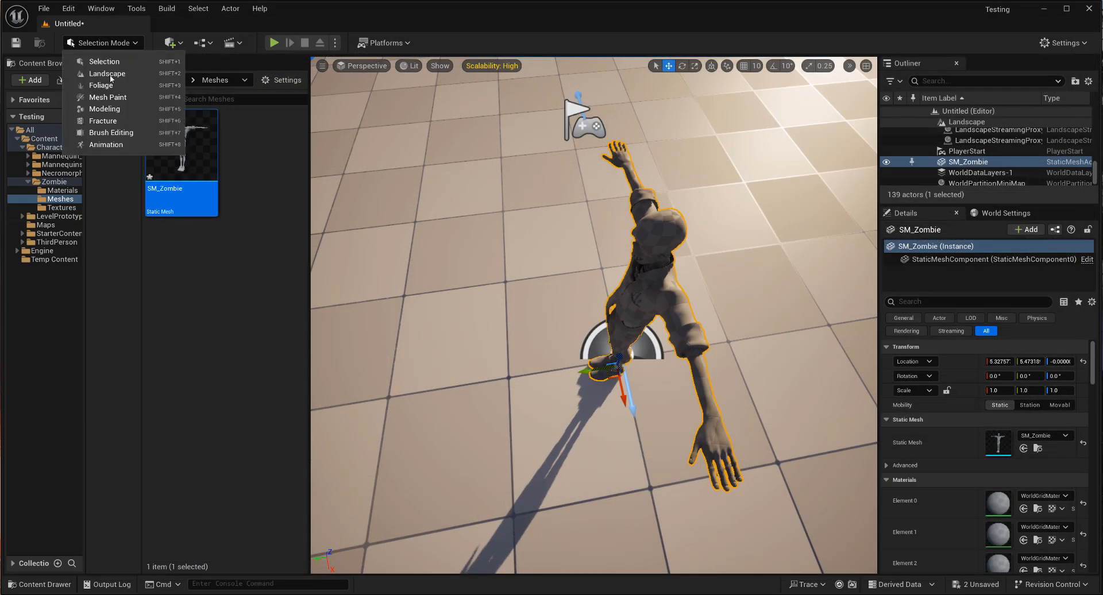
Enter Modeling Mode and launch Edit Materials on the zombie from the Attribs tools.
{"action": "left_click", "coordinate": [105, 109]}
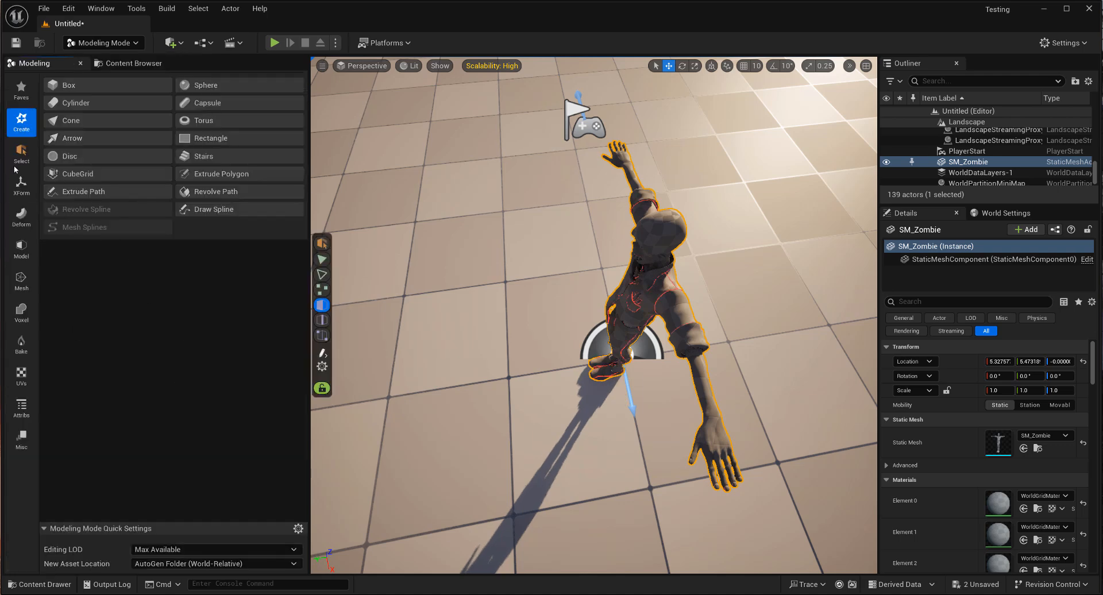
{"action": "mouse_move", "coordinate": [729, 419]}
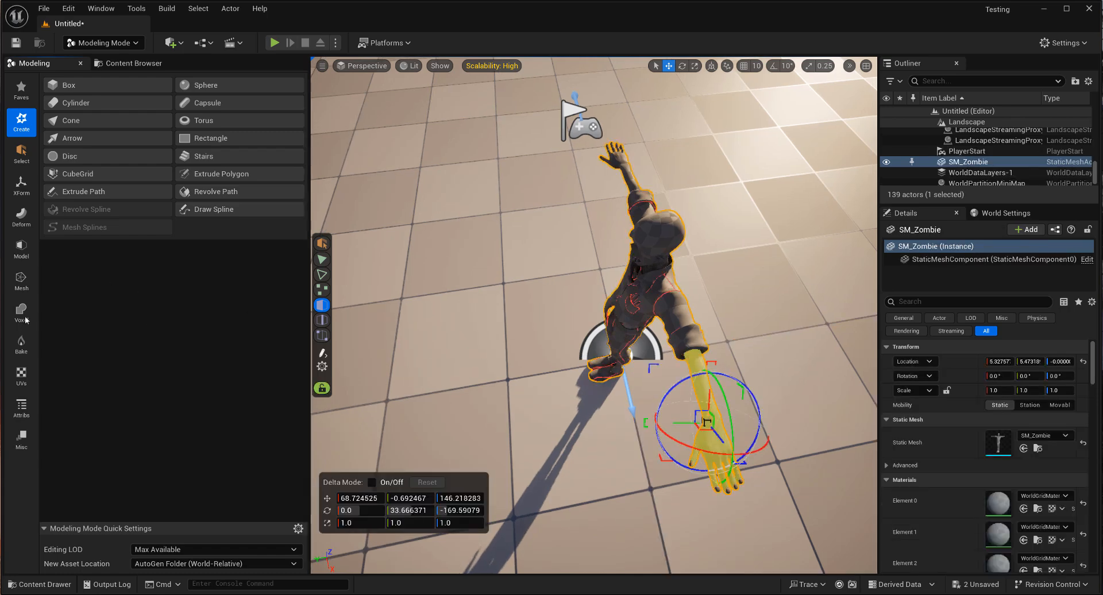
{"action": "left_click", "coordinate": [20, 408]}
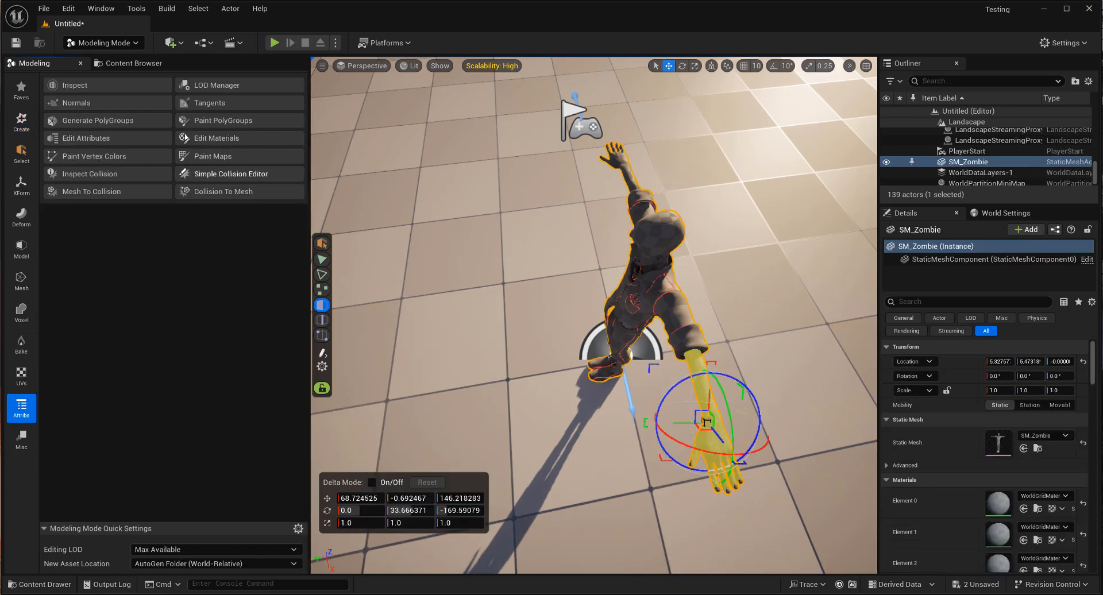
{"action": "mouse_move", "coordinate": [98, 121]}
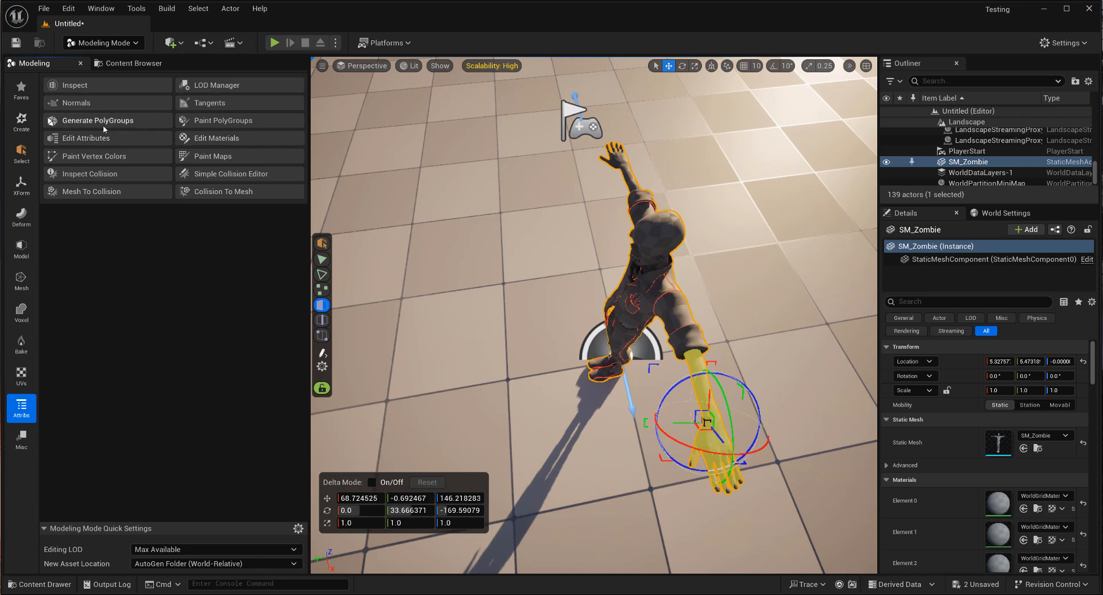
{"action": "left_click", "coordinate": [97, 120]}
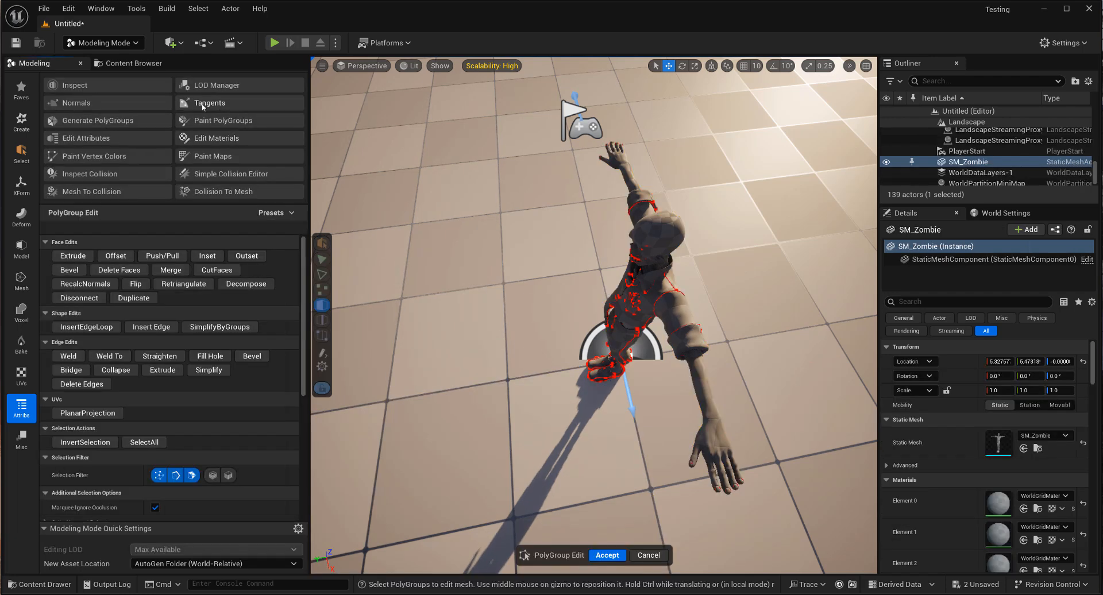
{"action": "mouse_move", "coordinate": [233, 140]}
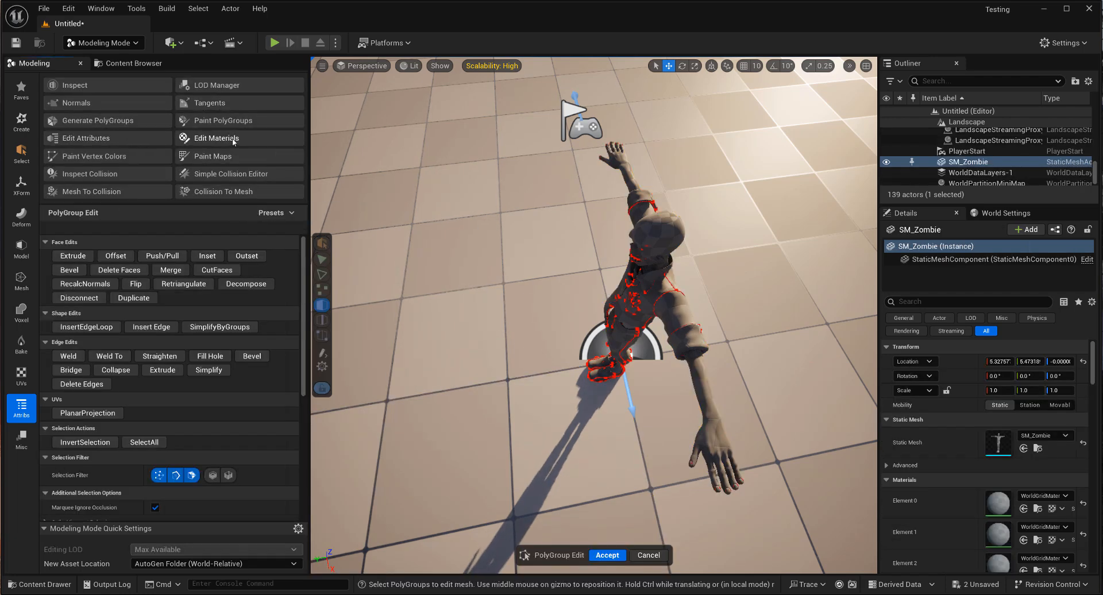
{"action": "left_click", "coordinate": [214, 137]}
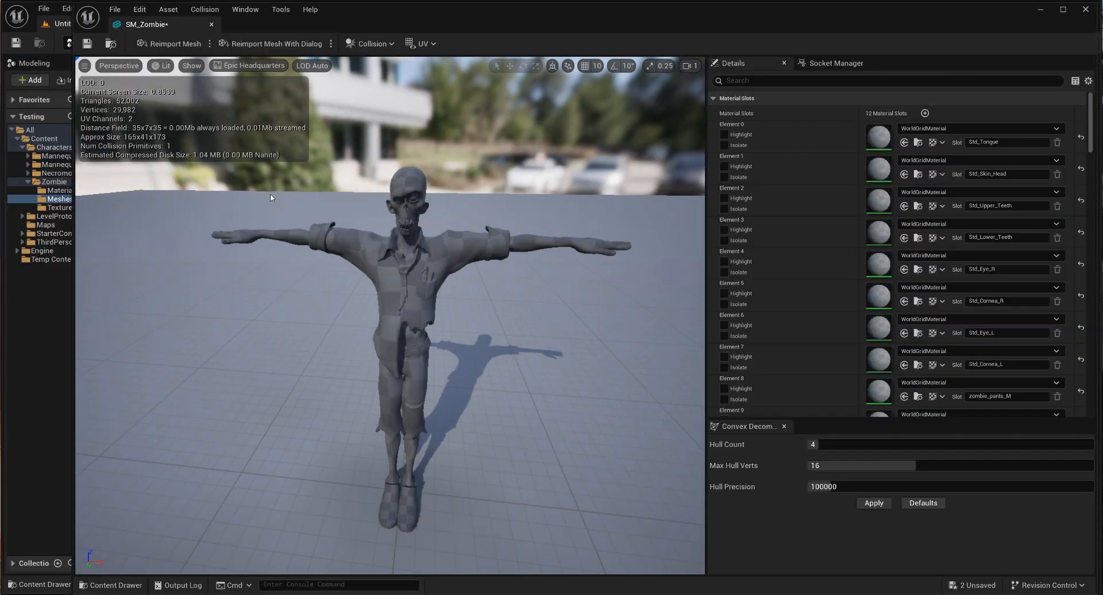
Scroll through the zombie's twelve material slots in the Edit Materials list.
{"action": "scroll", "scroll_direction": "down", "scroll_amount": 3}
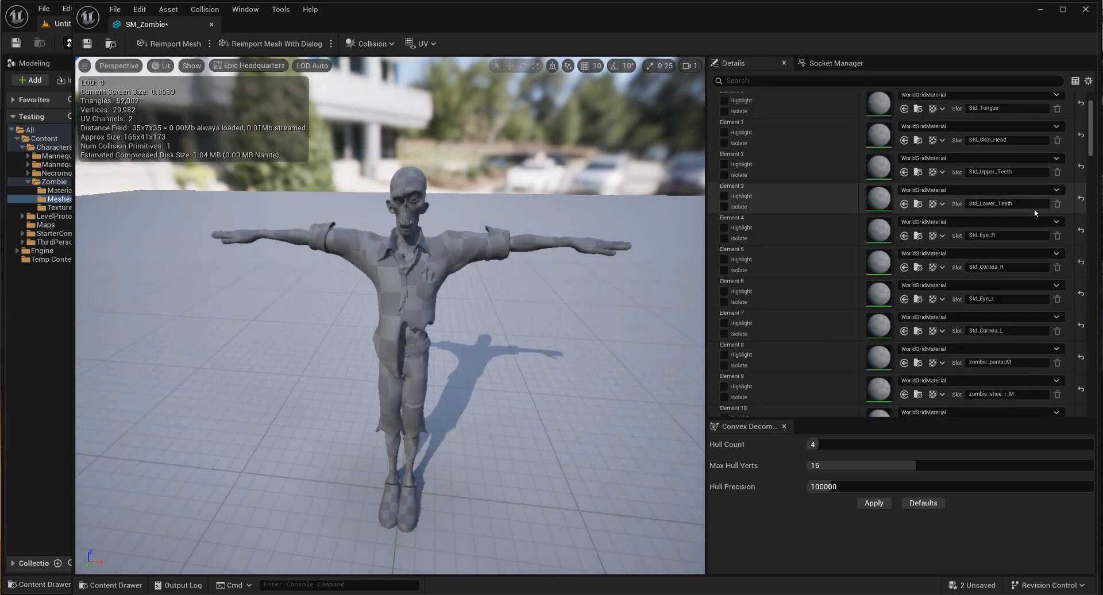
{"action": "scroll", "scroll_direction": "down", "scroll_amount": 3}
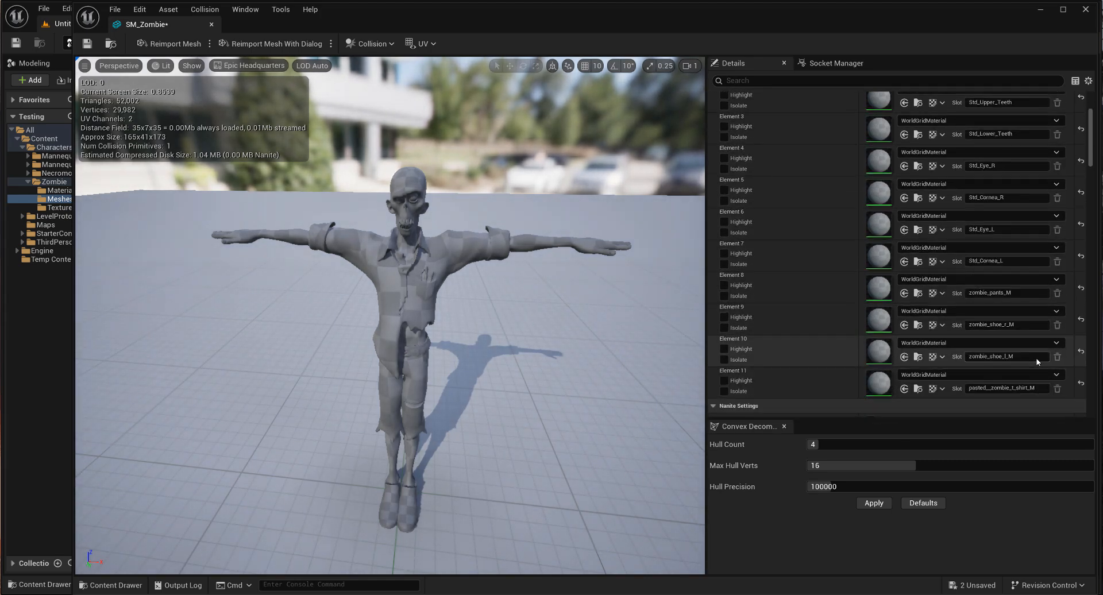
{"action": "scroll", "scroll_direction": "up", "scroll_amount": 3}
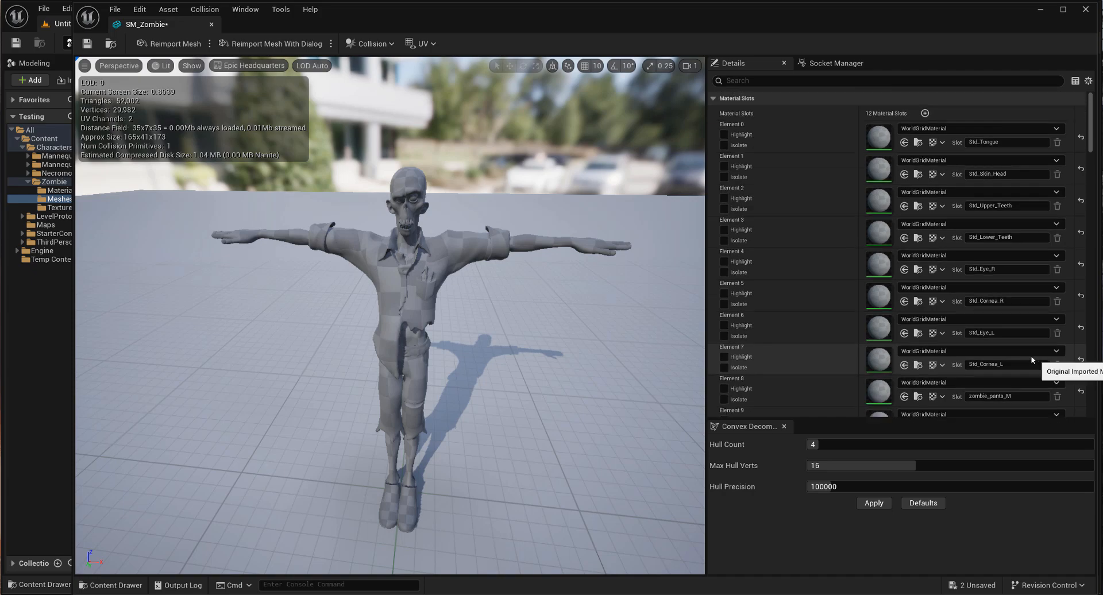
{"action": "scroll", "scroll_direction": "down", "scroll_amount": 3}
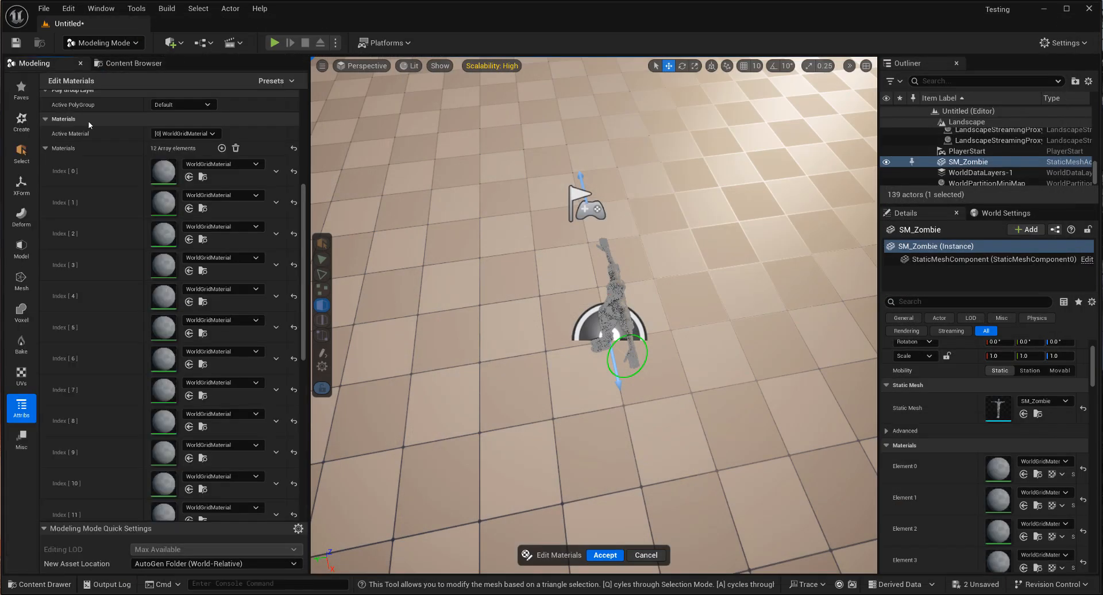
Make new empty slot [12] active, assign the arm triangles to it and accept.
{"action": "scroll", "scroll_direction": "up", "scroll_amount": 3}
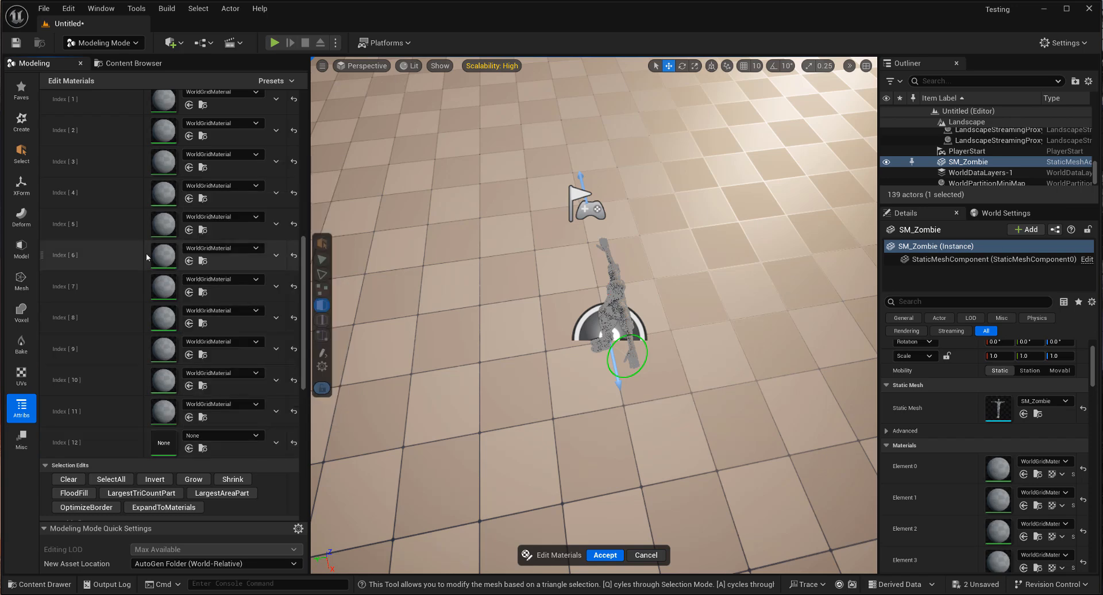
{"action": "left_click", "coordinate": [186, 202]}
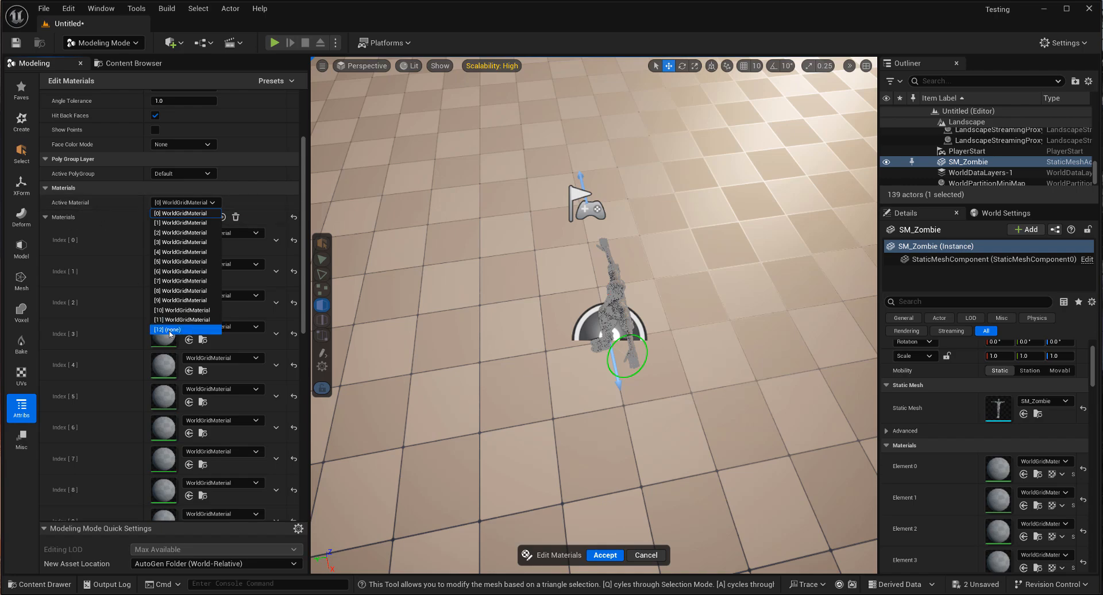
{"action": "left_click", "coordinate": [168, 330]}
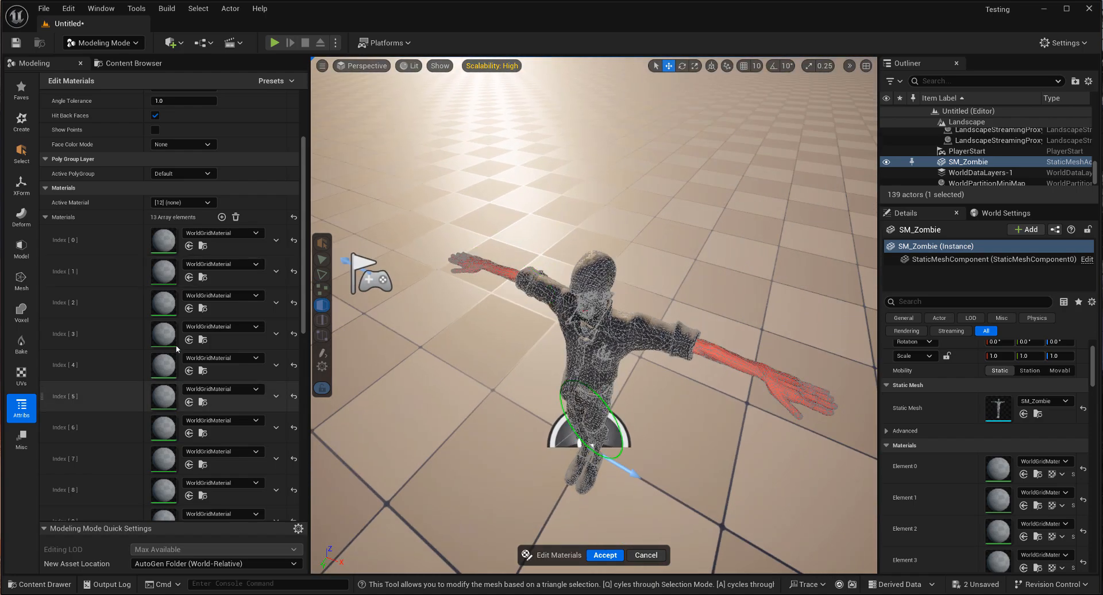
{"action": "scroll", "scroll_direction": "down", "scroll_amount": 3}
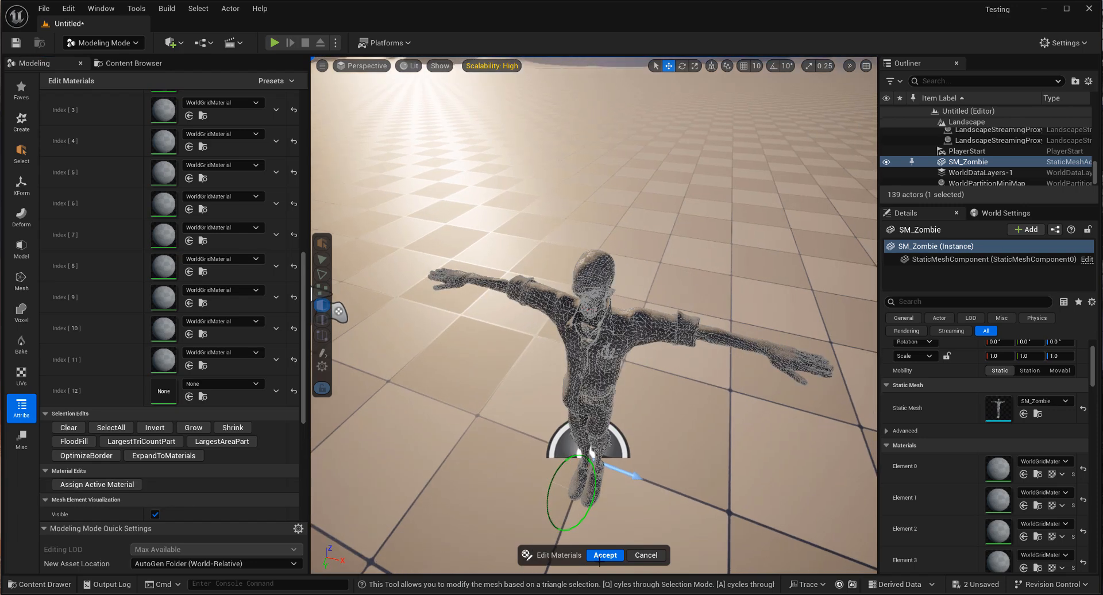
{"action": "left_click", "coordinate": [604, 555]}
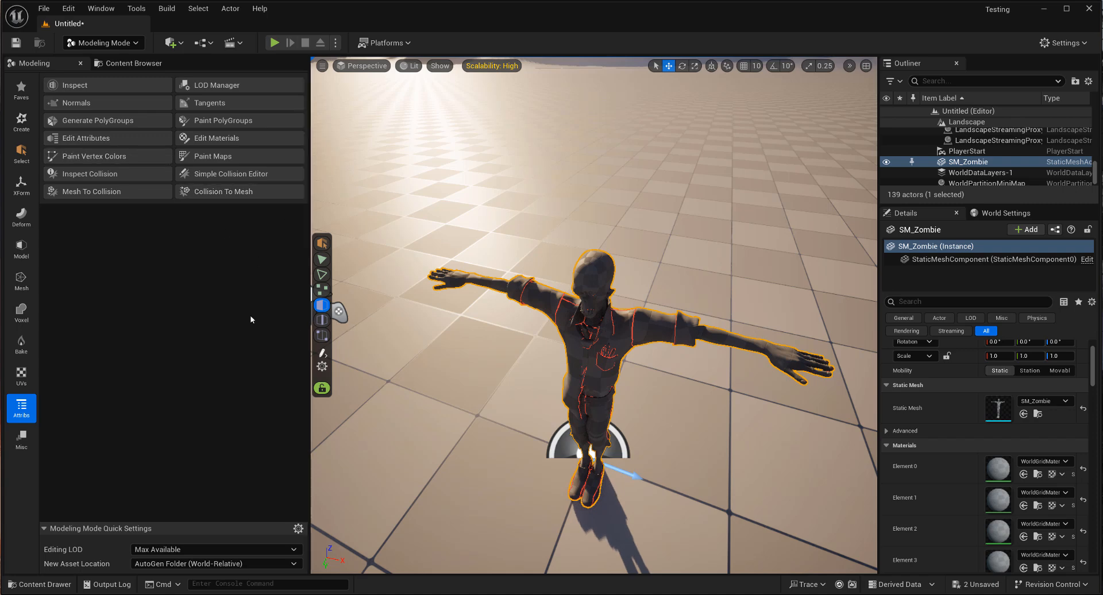
{"action": "mouse_move", "coordinate": [130, 63]}
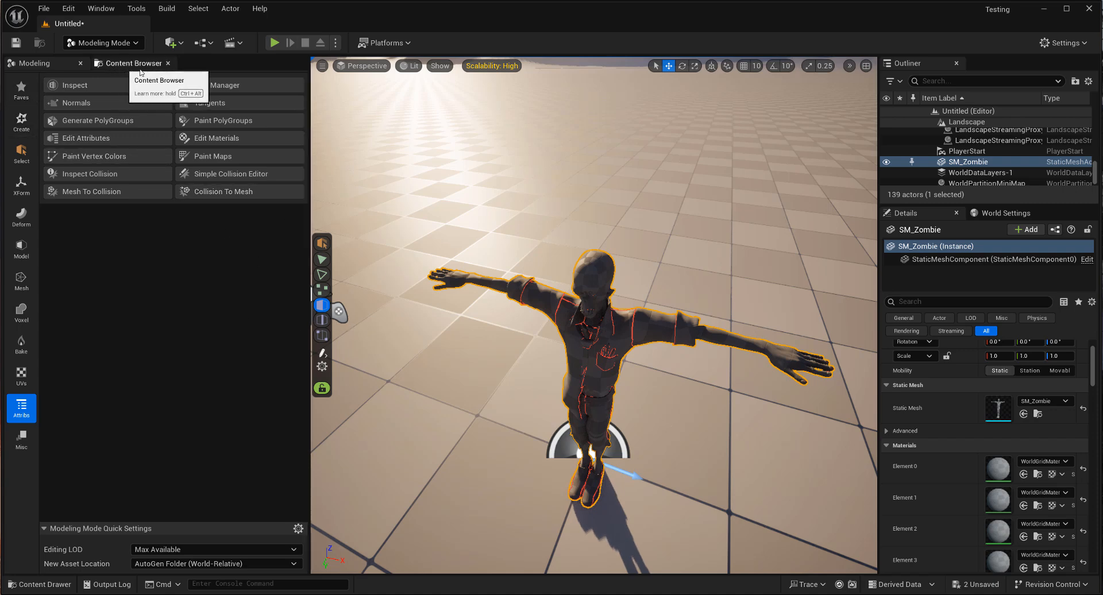
{"action": "left_click", "coordinate": [21, 440]}
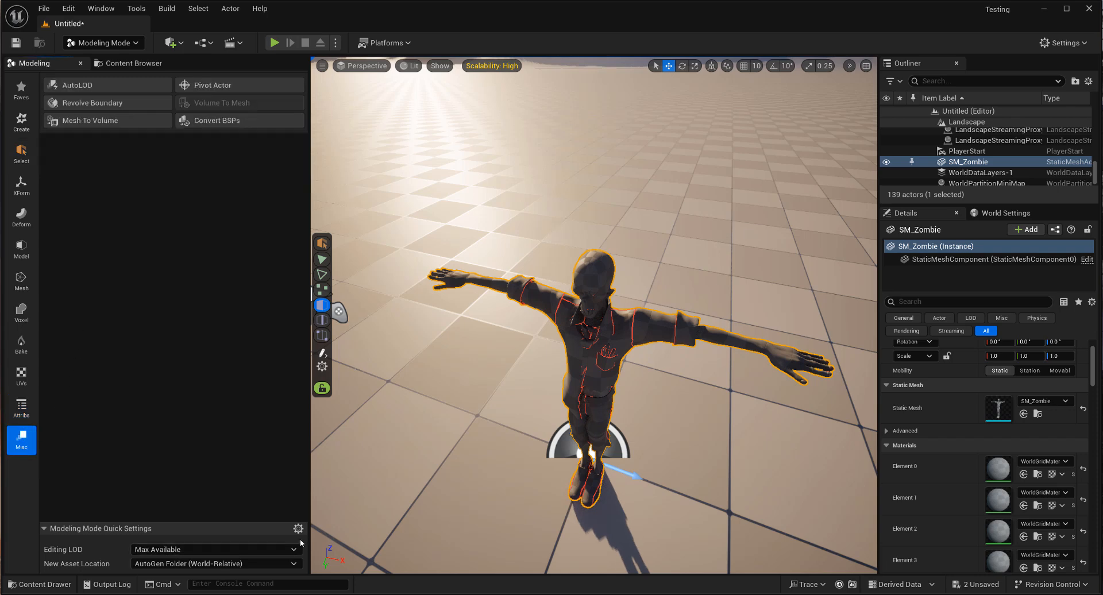
Assign MI_Zombie_Head to SM_Zombie's Element 1 (Std_Skin_Head), turning the head green.
{"action": "left_click", "coordinate": [134, 62]}
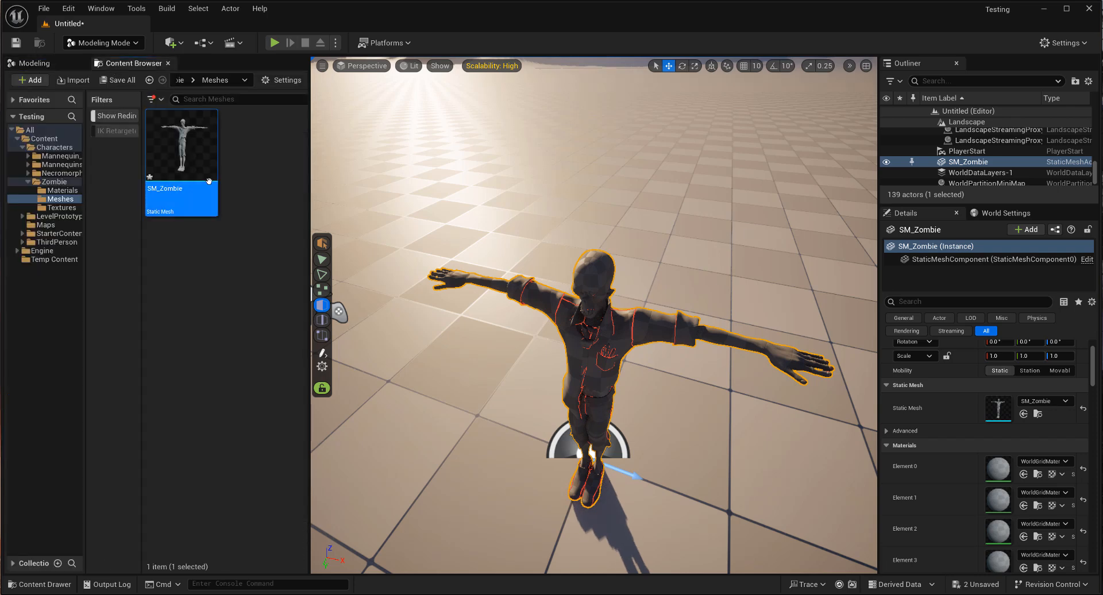
{"action": "double_click", "coordinate": [180, 145]}
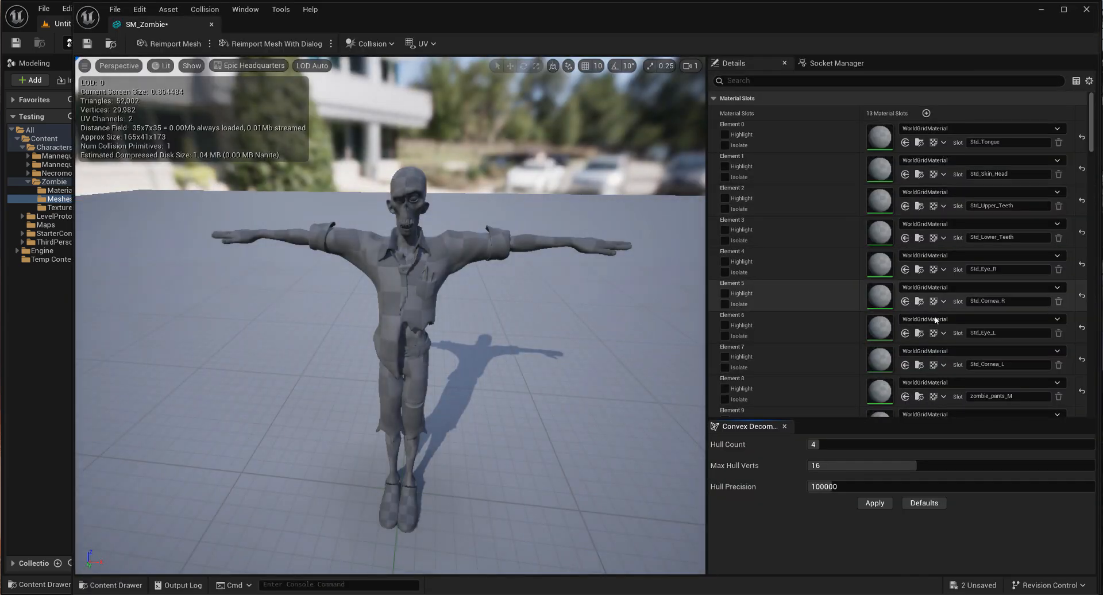
{"action": "scroll", "scroll_direction": "down", "scroll_amount": 3}
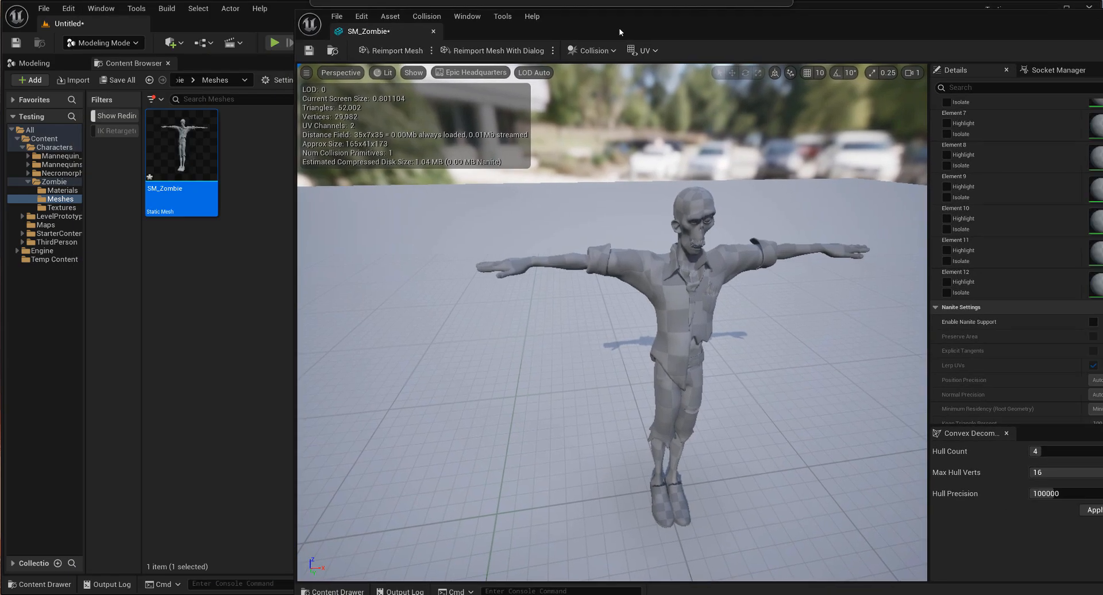
{"action": "left_click", "coordinate": [62, 190]}
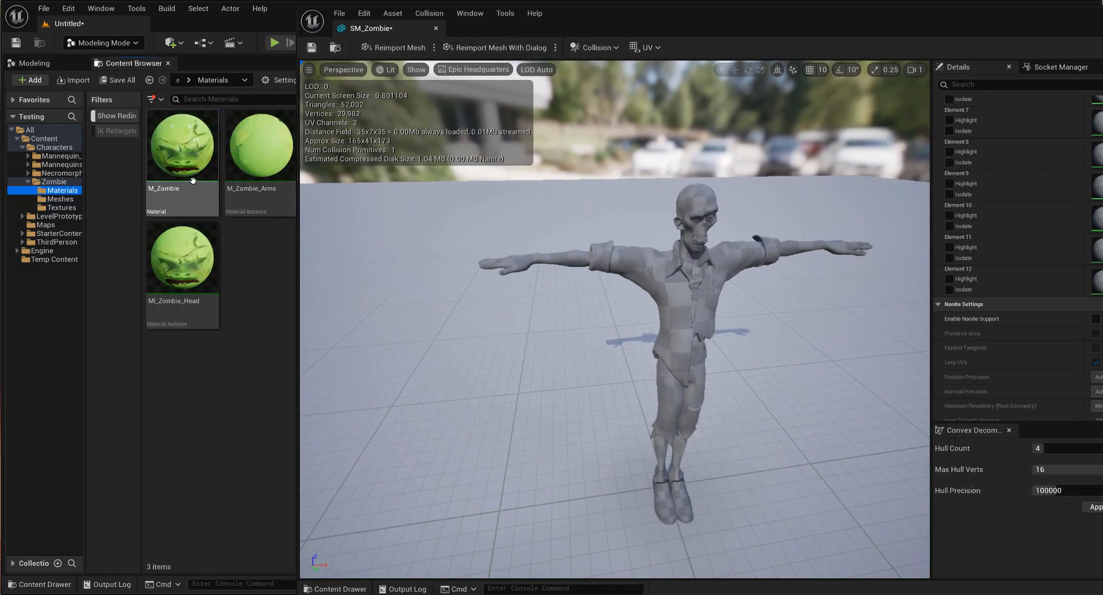
{"action": "double_click", "coordinate": [182, 145]}
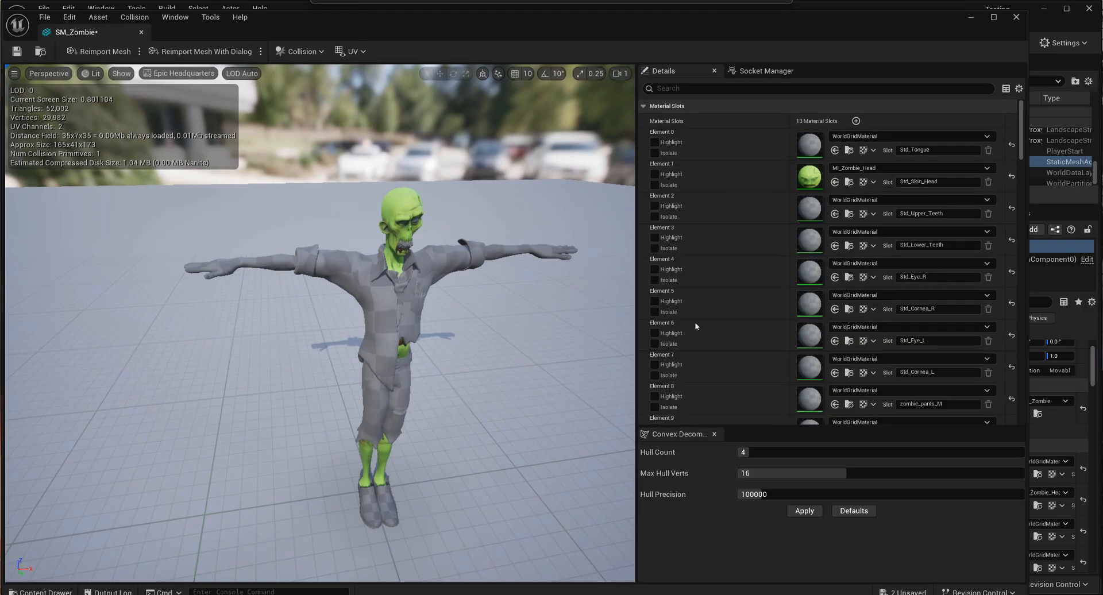
{"action": "scroll", "scroll_direction": "down", "scroll_amount": 3}
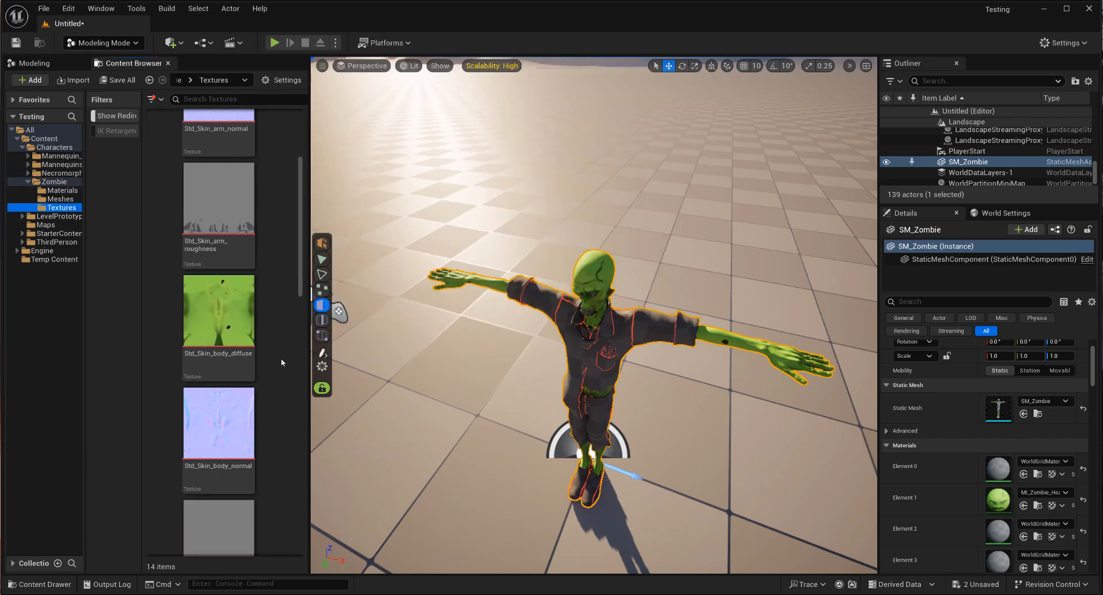
{"action": "scroll", "scroll_direction": "down", "scroll_amount": 3}
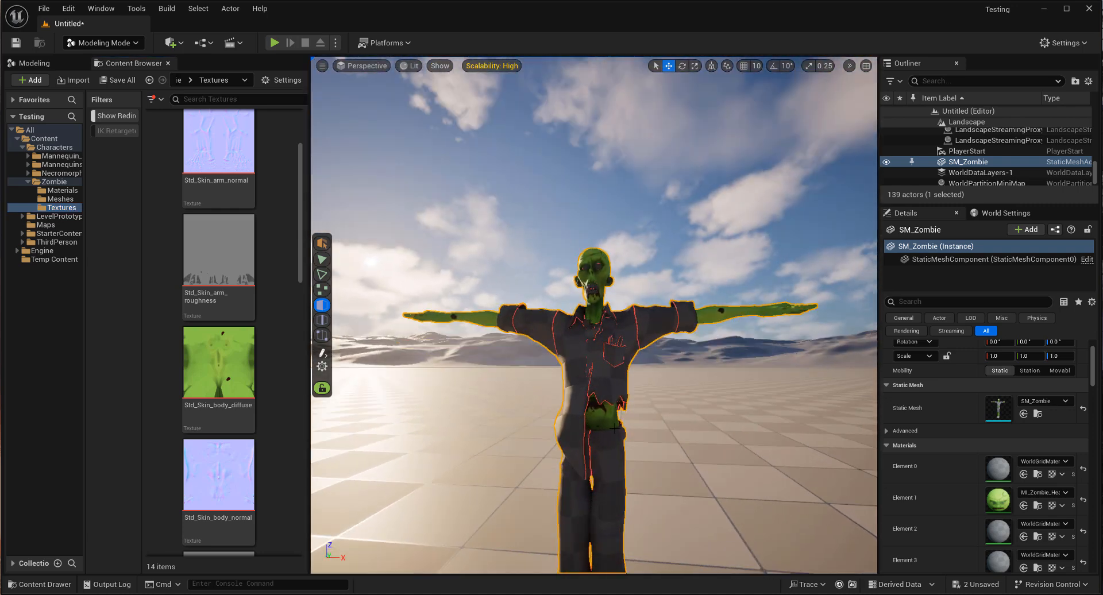
In Edit Materials add a fourteenth slot, set slot 12 to M_Zombie_Arms and accept.
{"action": "left_click", "coordinate": [32, 63]}
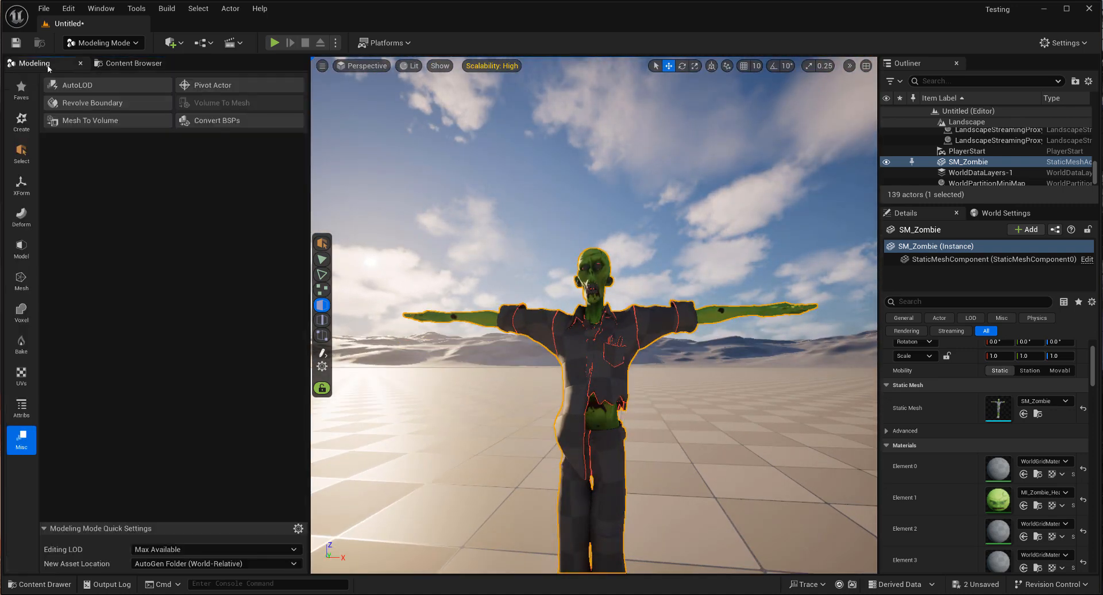
{"action": "mouse_move", "coordinate": [21, 408]}
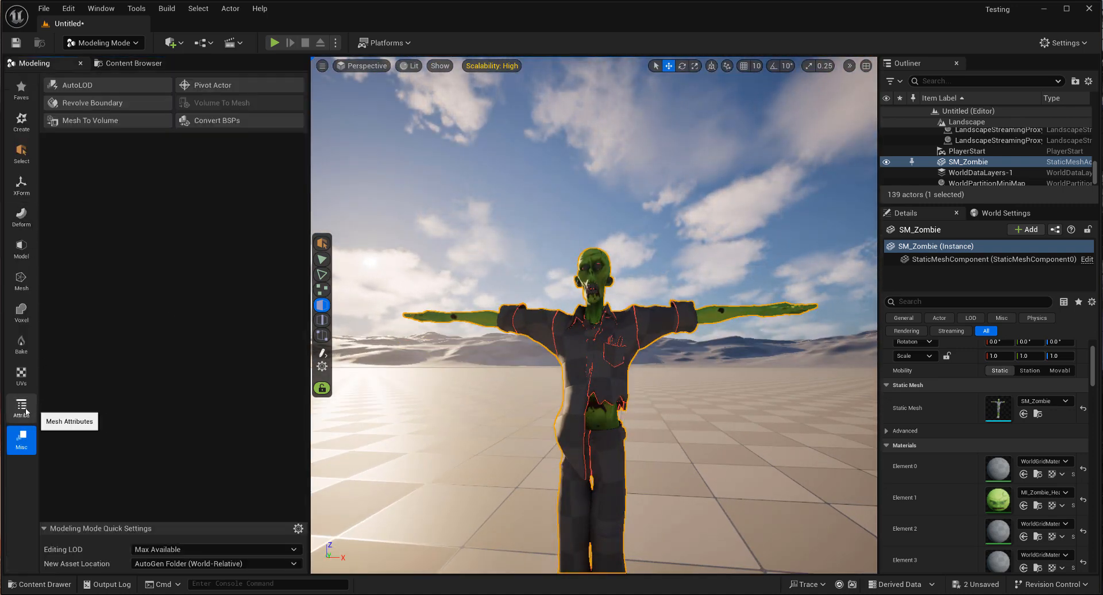
{"action": "left_click", "coordinate": [21, 409]}
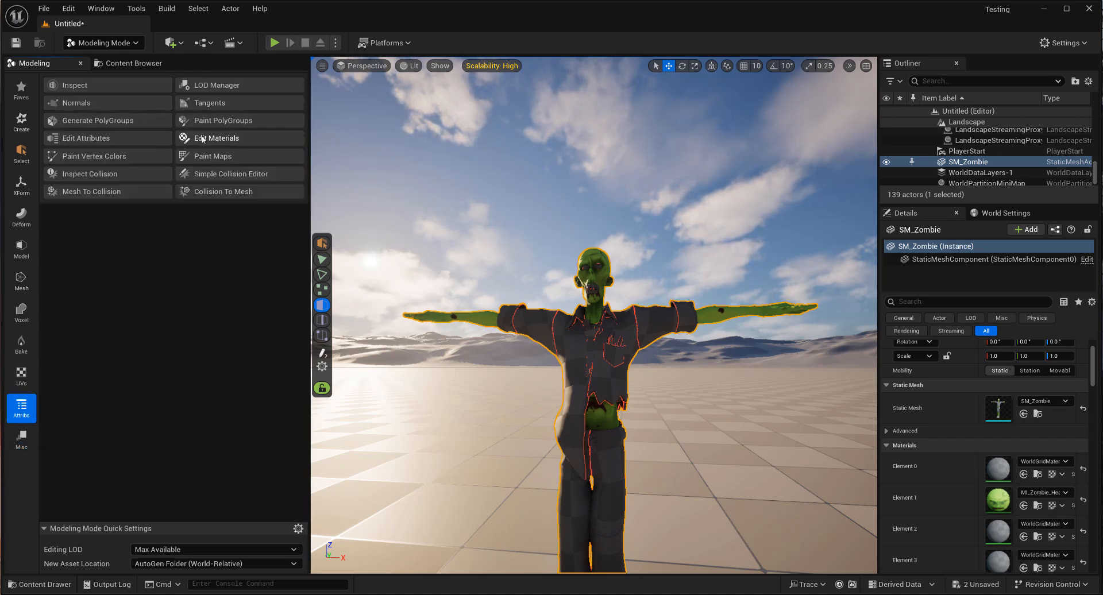
{"action": "left_click", "coordinate": [217, 138]}
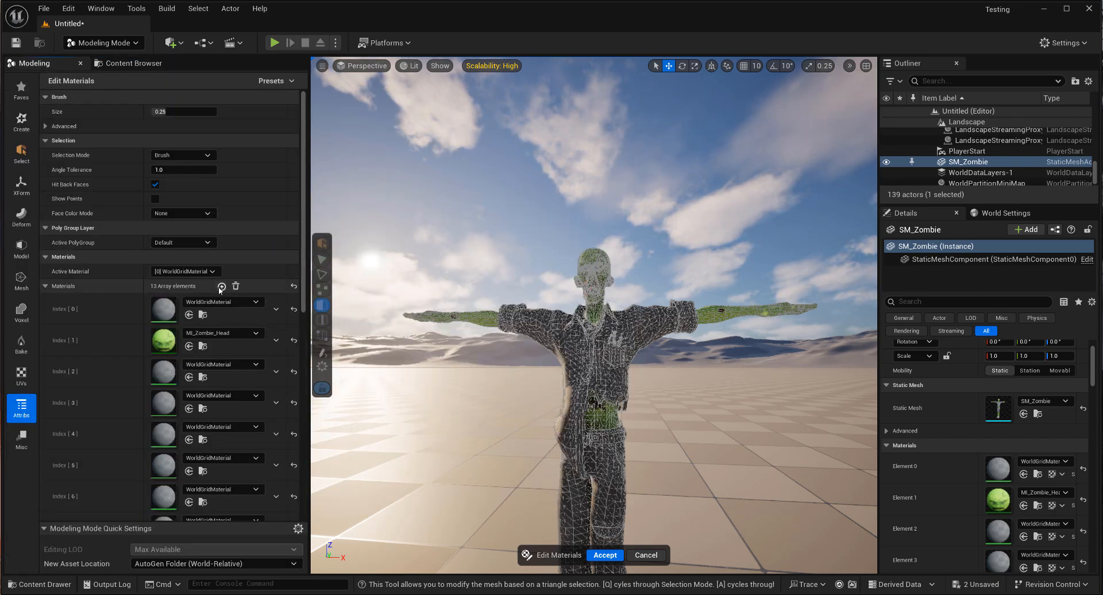
{"action": "left_click", "coordinate": [222, 286]}
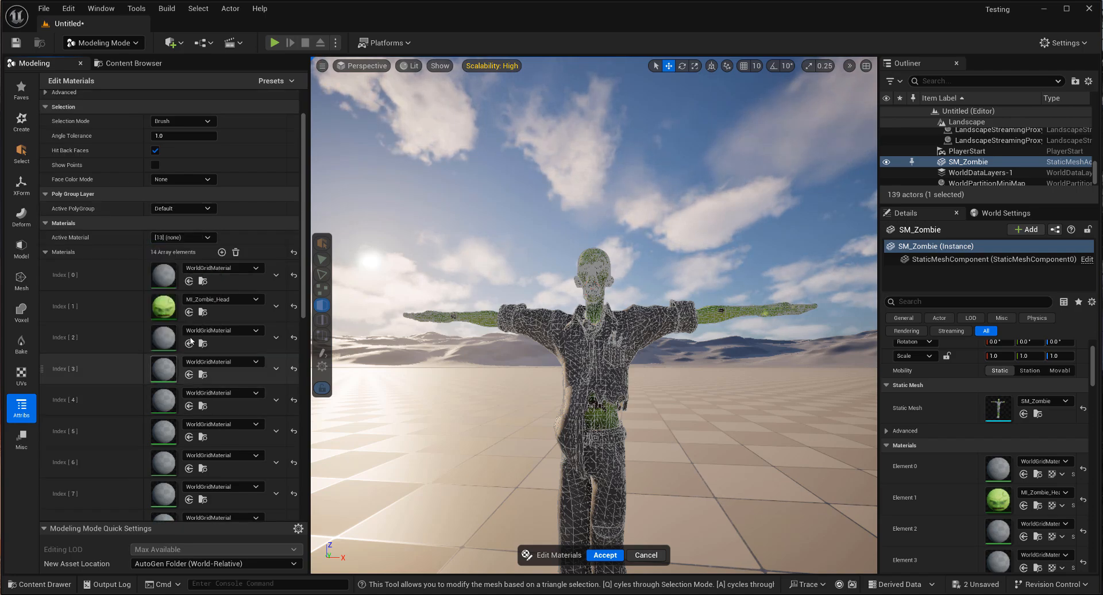
{"action": "left_click", "coordinate": [598, 435]}
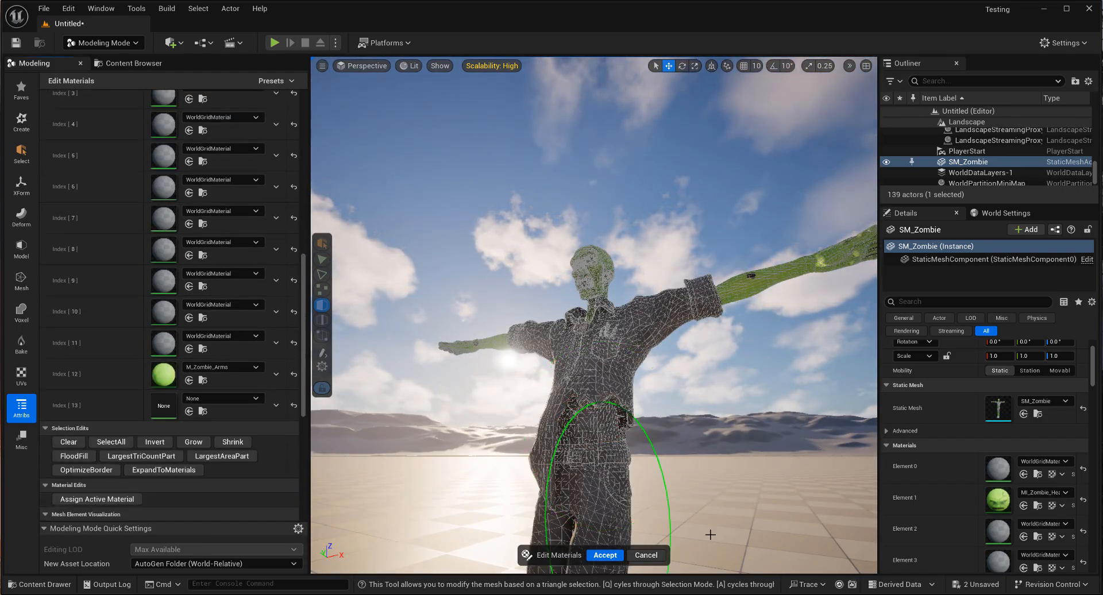
{"action": "left_click", "coordinate": [603, 555]}
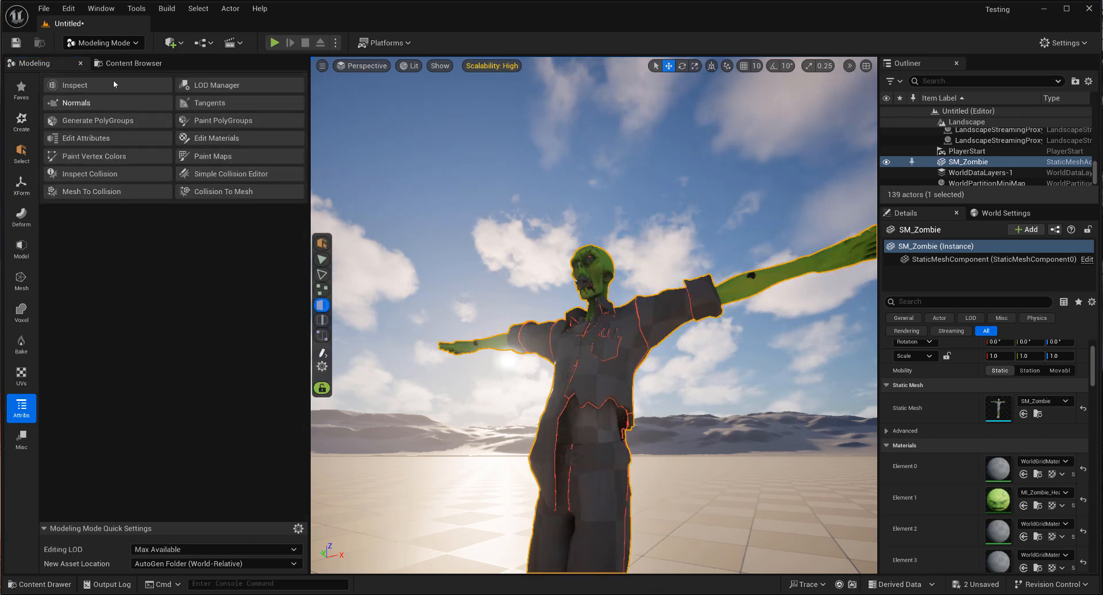
Set M_Zombie_Body's Diffuse, Normal and Roughness to the Std_Skin_body textures.
{"action": "left_click", "coordinate": [133, 62]}
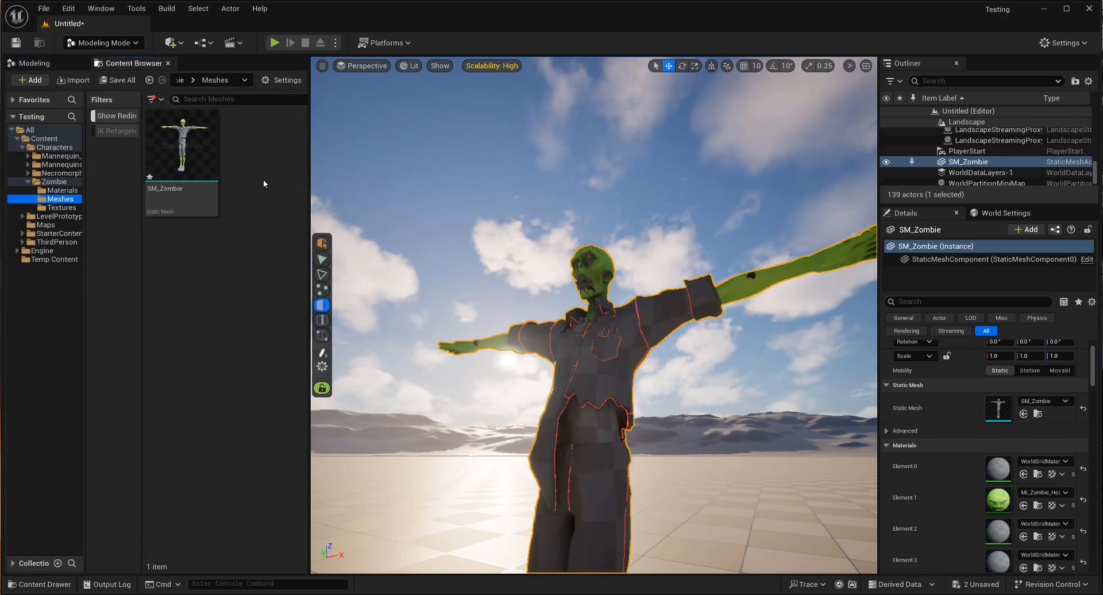
{"action": "double_click", "coordinate": [182, 140]}
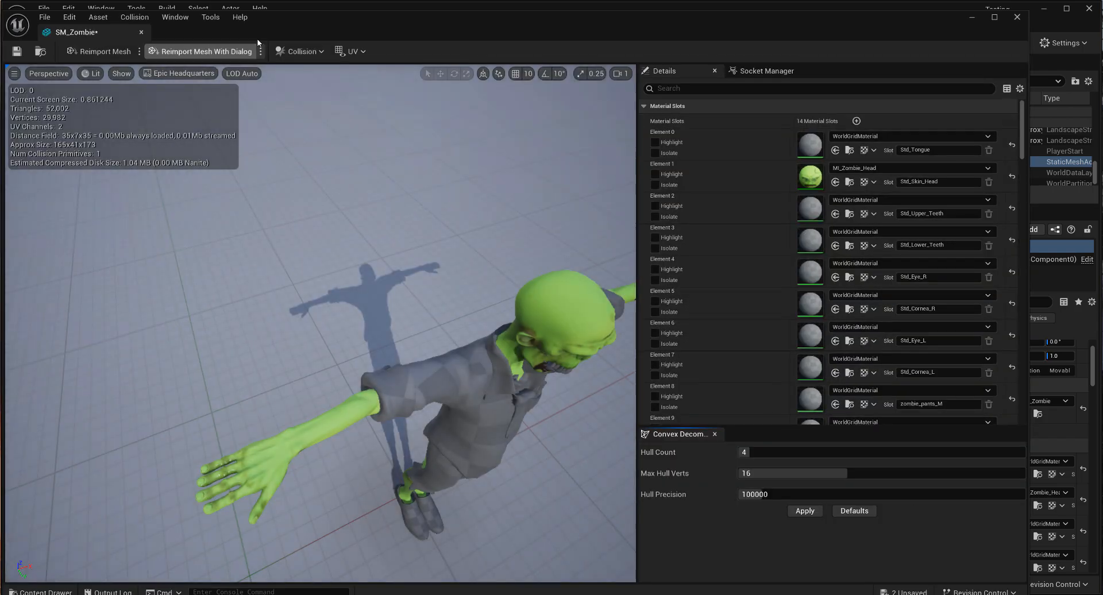
{"action": "scroll", "scroll_direction": "down", "scroll_amount": 3}
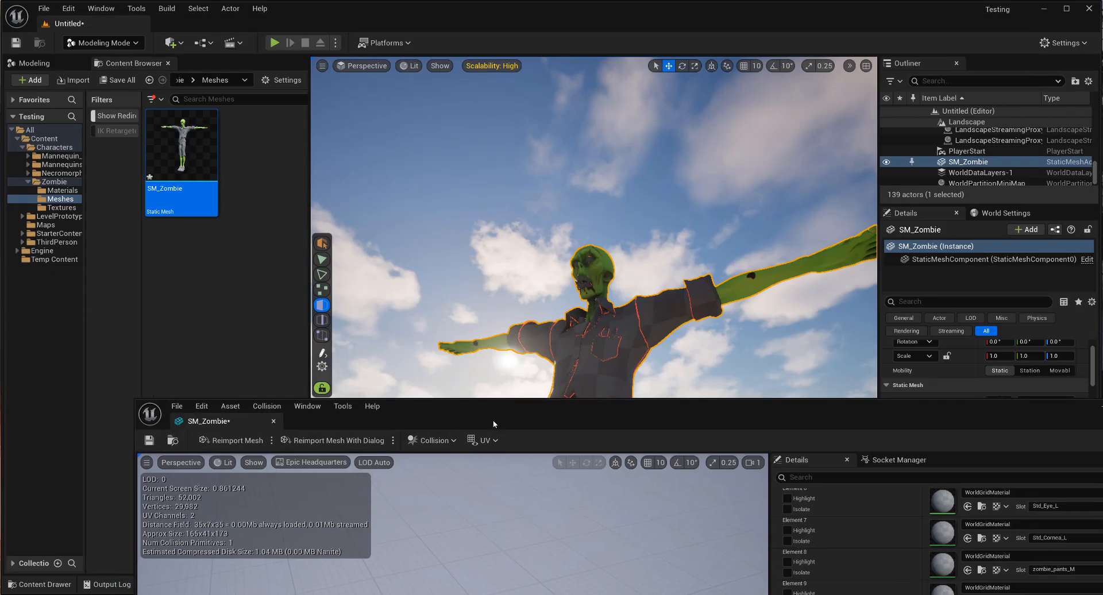
{"action": "left_click", "coordinate": [64, 189]}
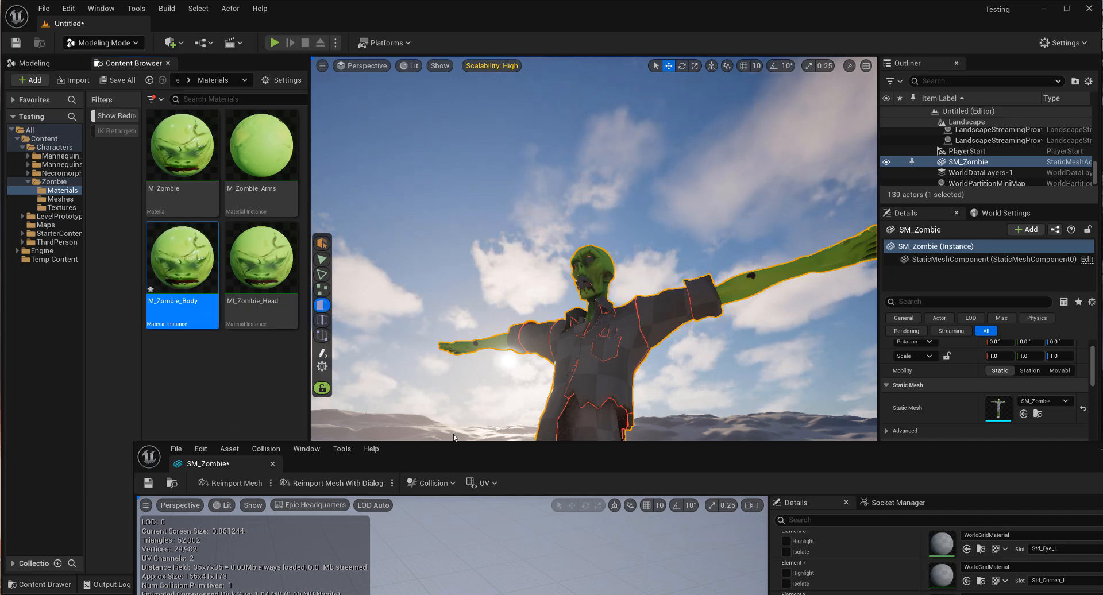
{"action": "left_click", "coordinate": [62, 208]}
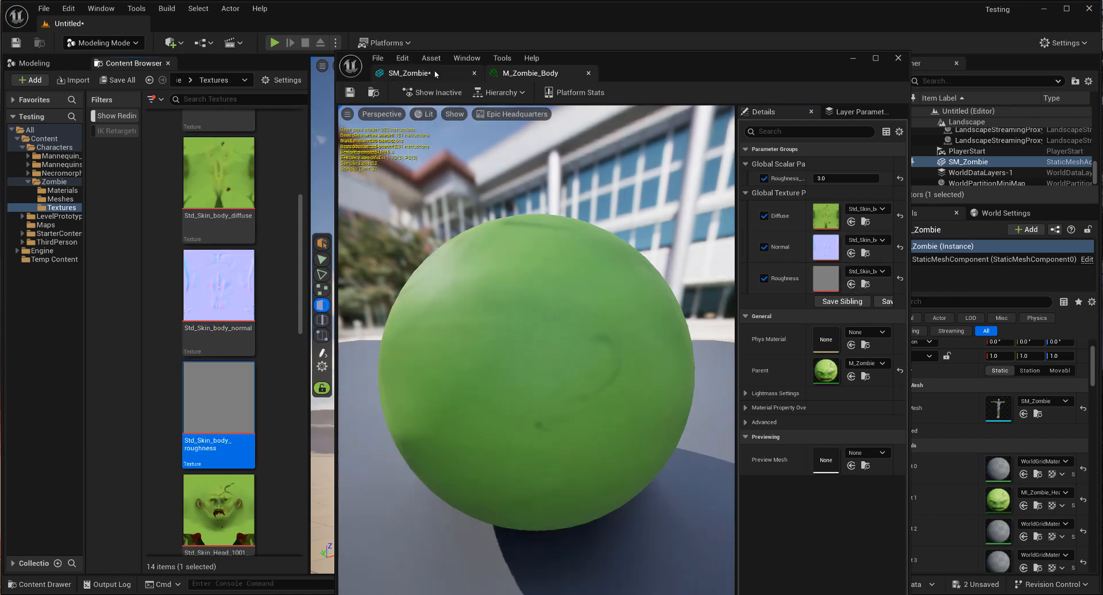
Assign M_Zombie_Body to SM_Zombie's Element 13, greening the torso.
{"action": "left_click", "coordinate": [408, 74]}
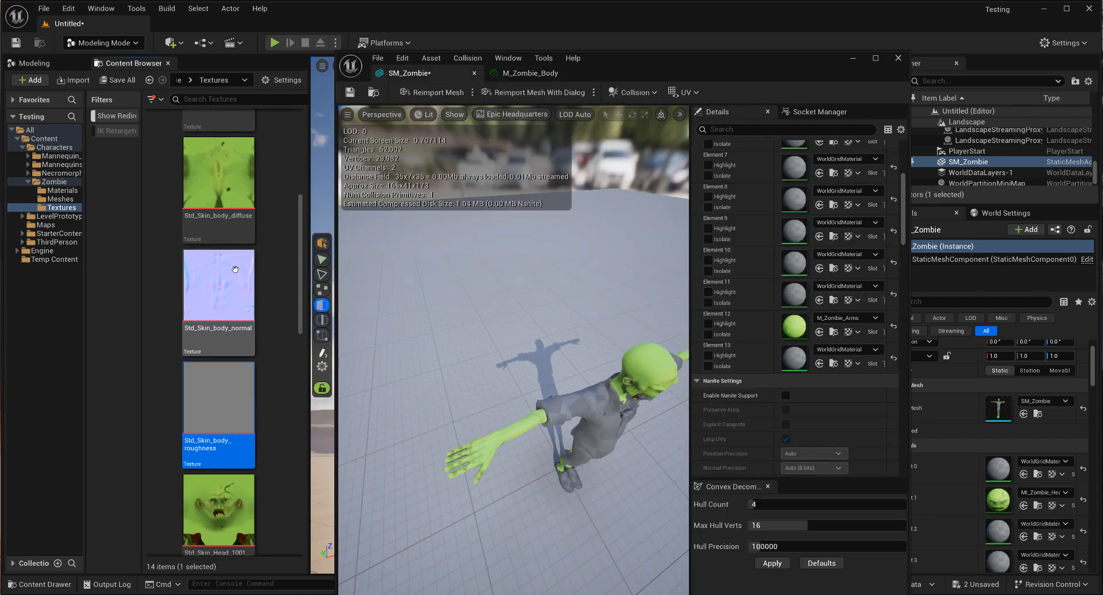
{"action": "left_click", "coordinate": [62, 191]}
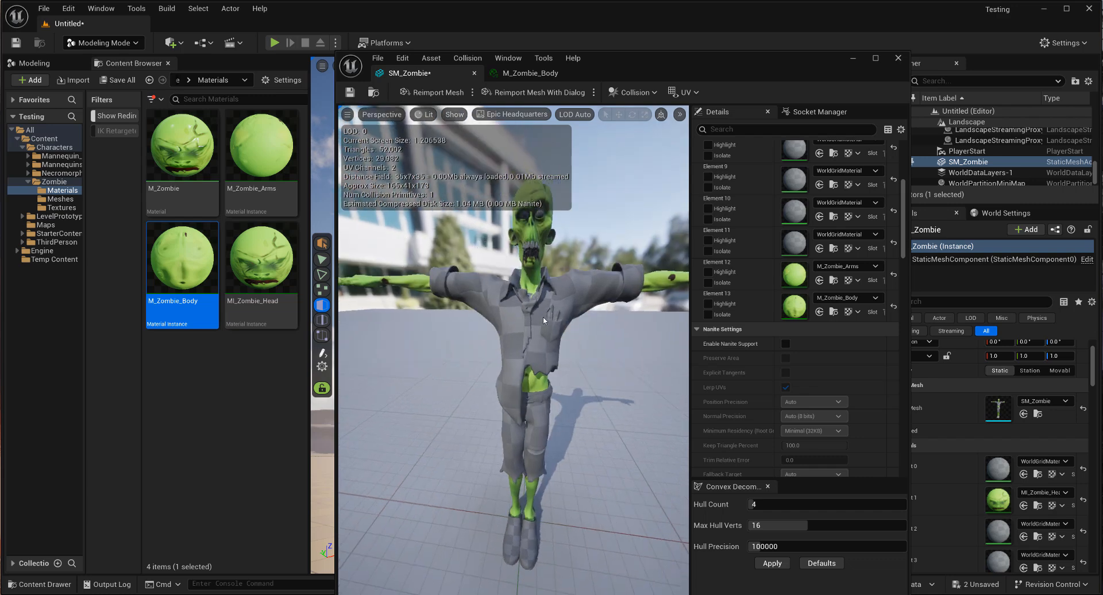
{"action": "mouse_move", "coordinate": [659, 322]}
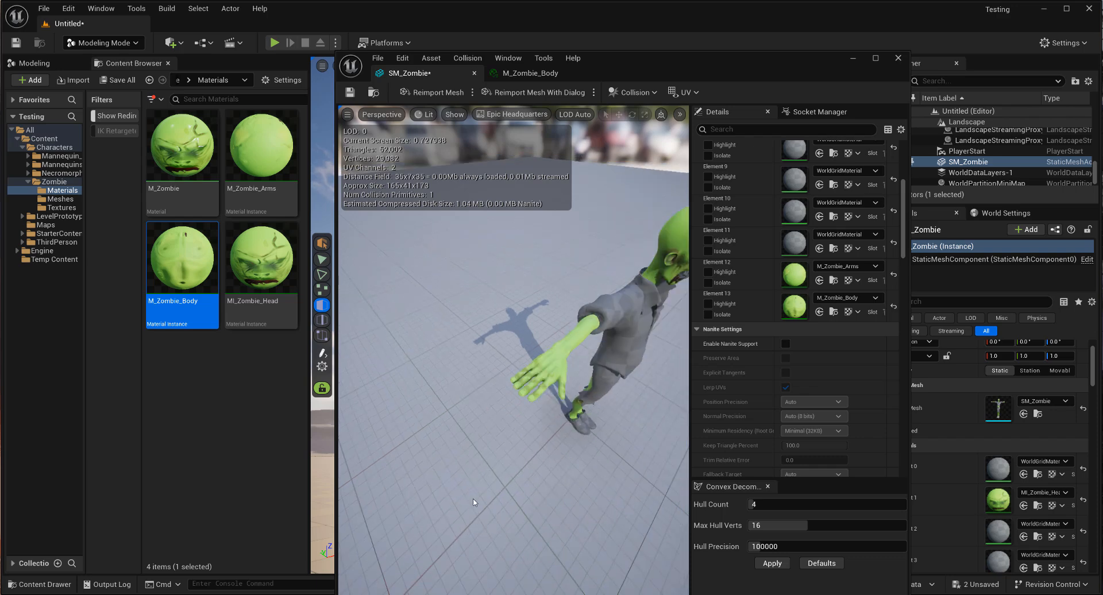
{"action": "left_click_drag", "start_coordinate": [513, 351], "coordinate": [534, 282]}
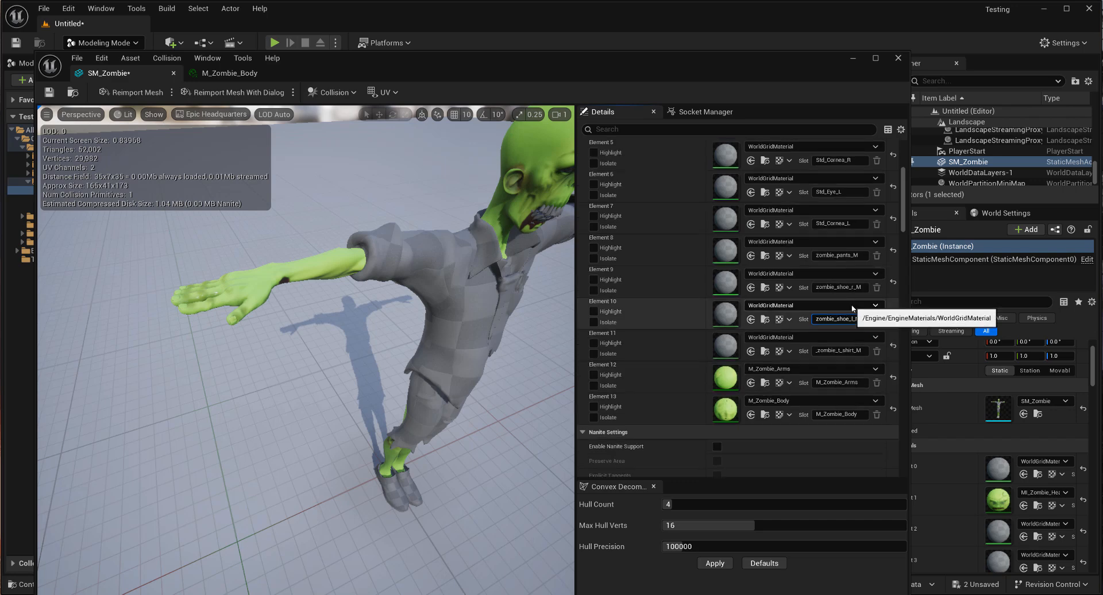
{"action": "scroll", "scroll_direction": "up", "scroll_amount": 3}
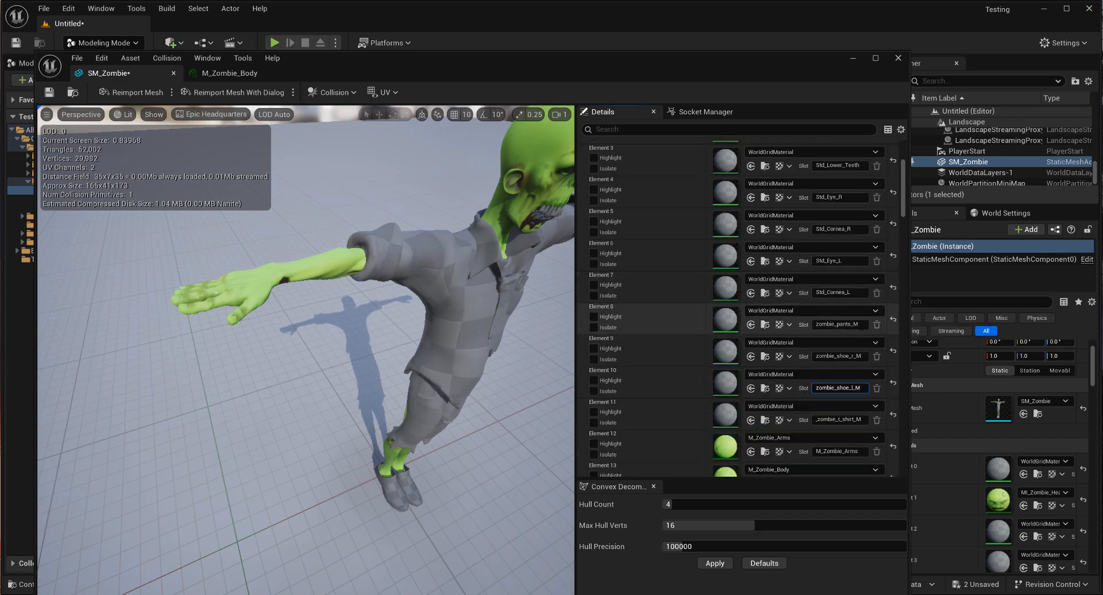
{"action": "scroll", "scroll_direction": "up", "scroll_amount": 3}
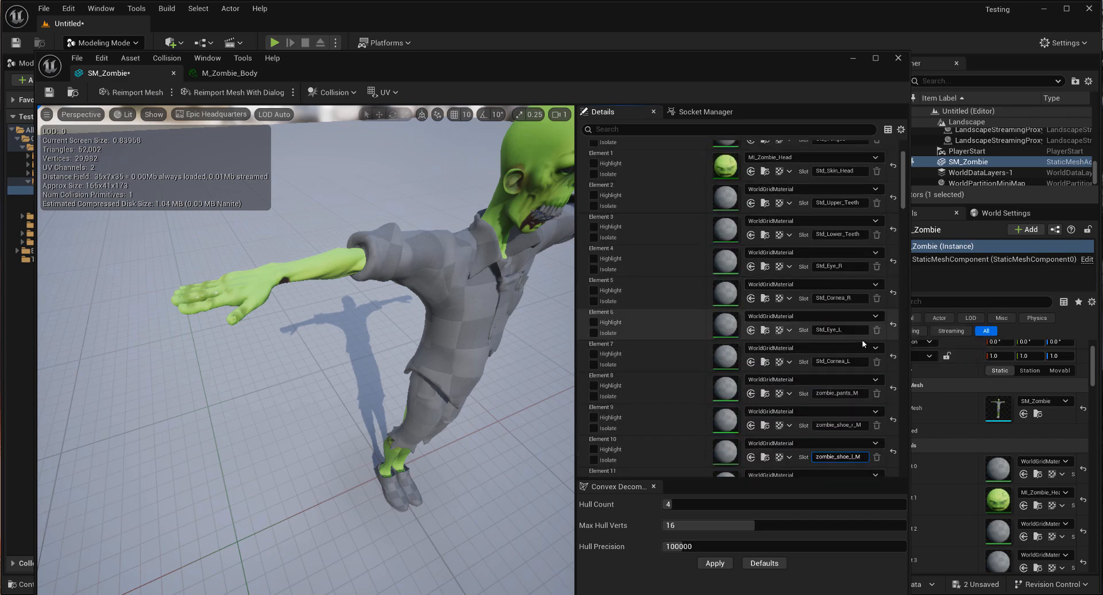
{"action": "scroll", "scroll_direction": "up", "scroll_amount": 3}
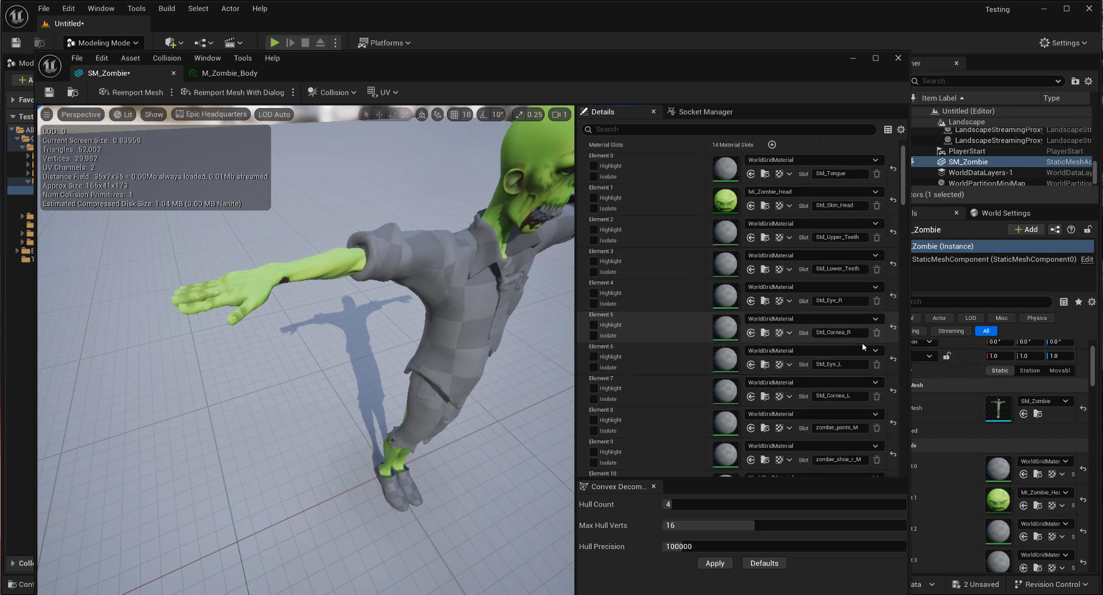
{"action": "scroll", "scroll_direction": "down", "scroll_amount": 3}
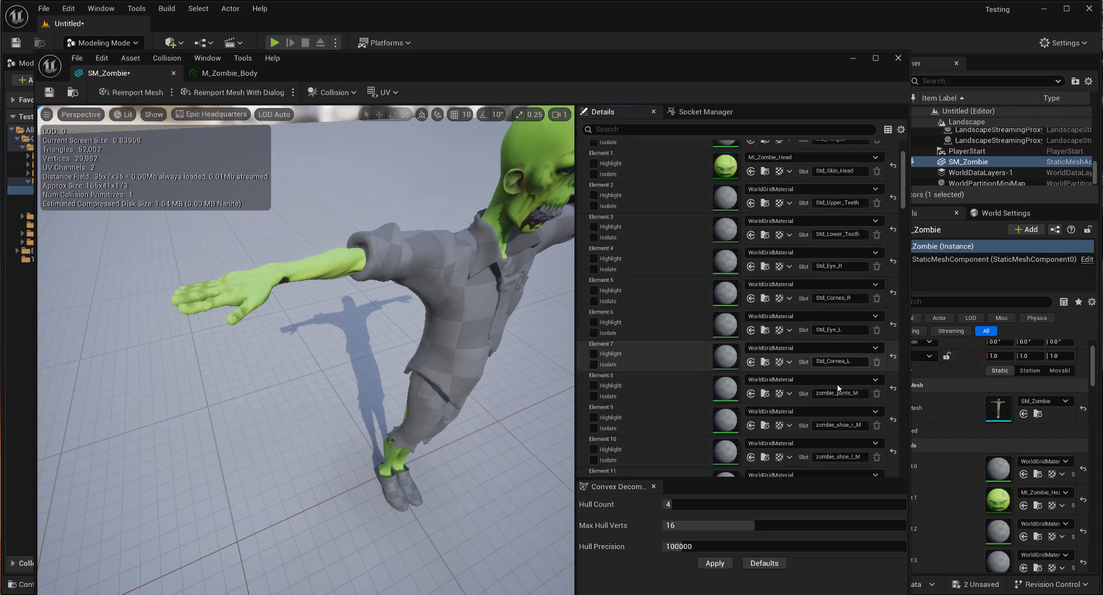
{"action": "scroll", "scroll_direction": "down", "scroll_amount": 3}
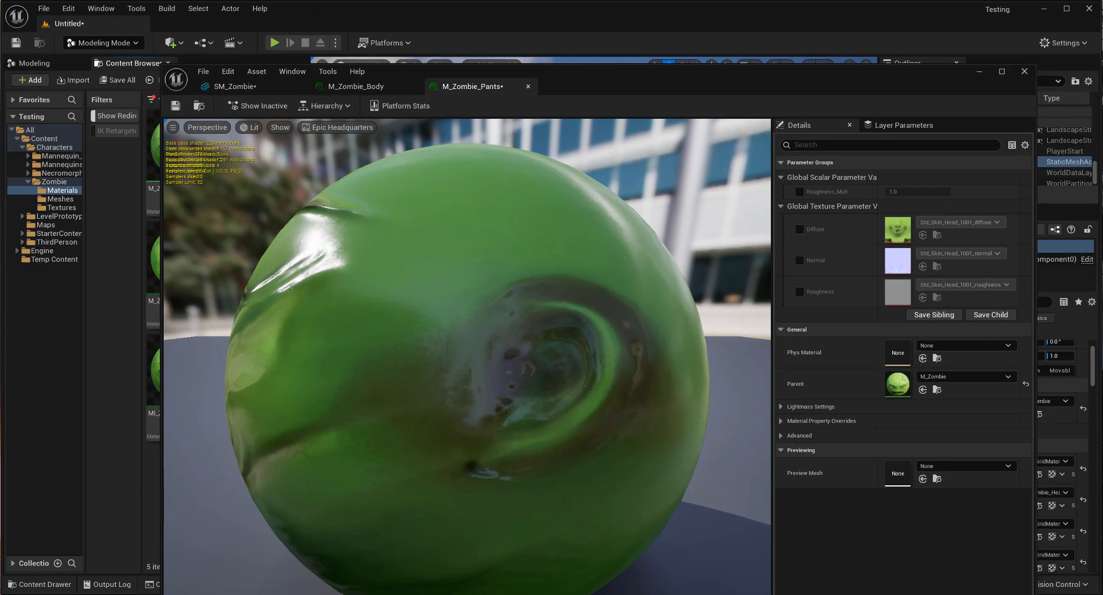
{"action": "mouse_move", "coordinate": [845, 86]}
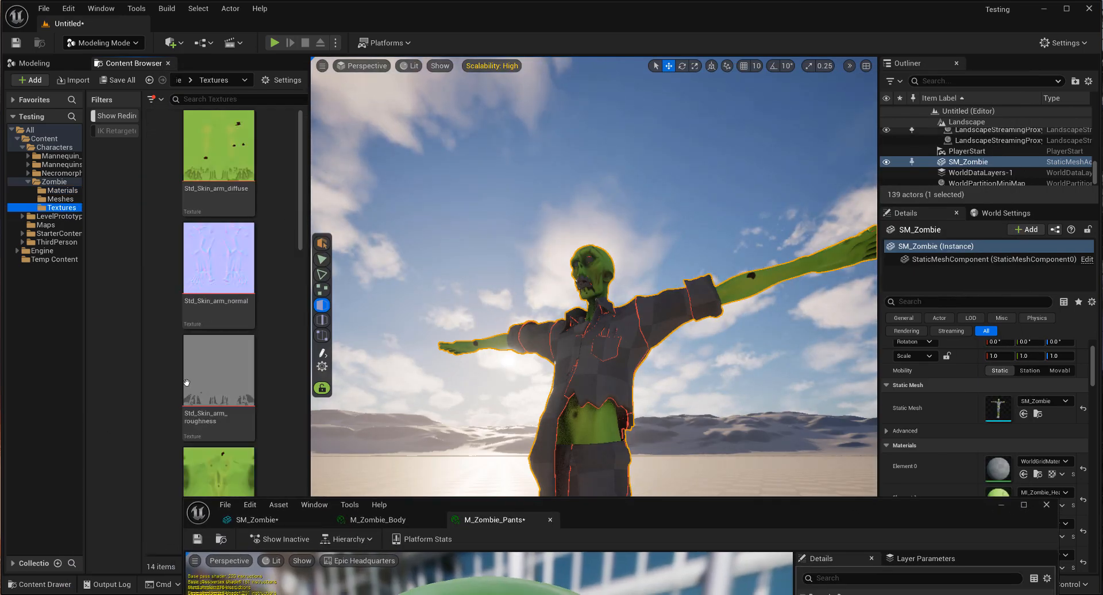
Enable the Diffuse texture override in M_Zombie_Pants so the zombie_pants textures can be set.
{"action": "scroll", "scroll_direction": "down", "scroll_amount": 3}
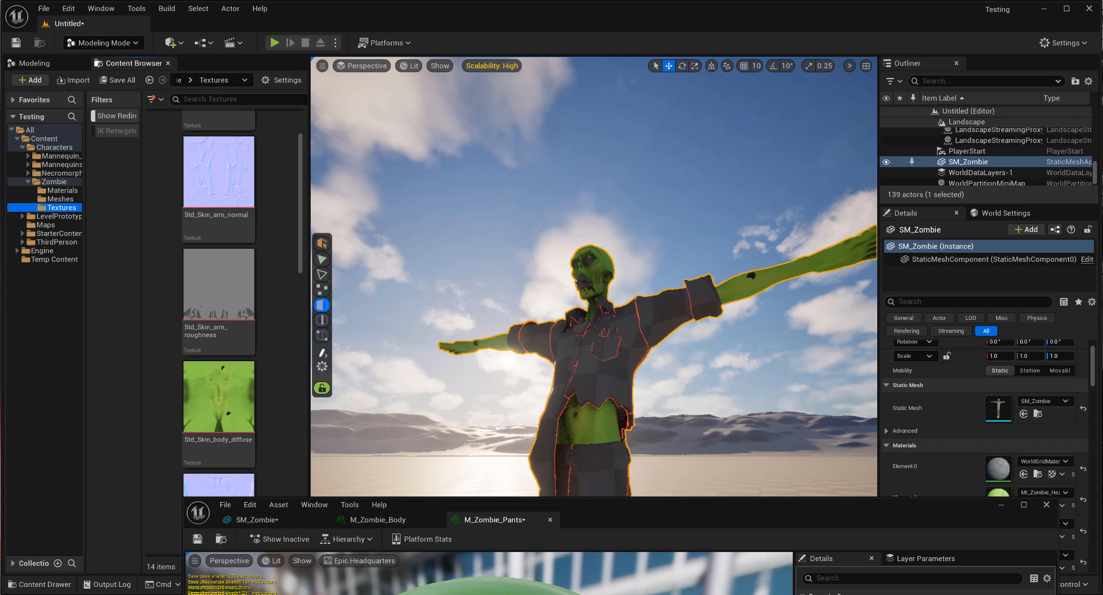
{"action": "scroll", "scroll_direction": "down", "scroll_amount": 3}
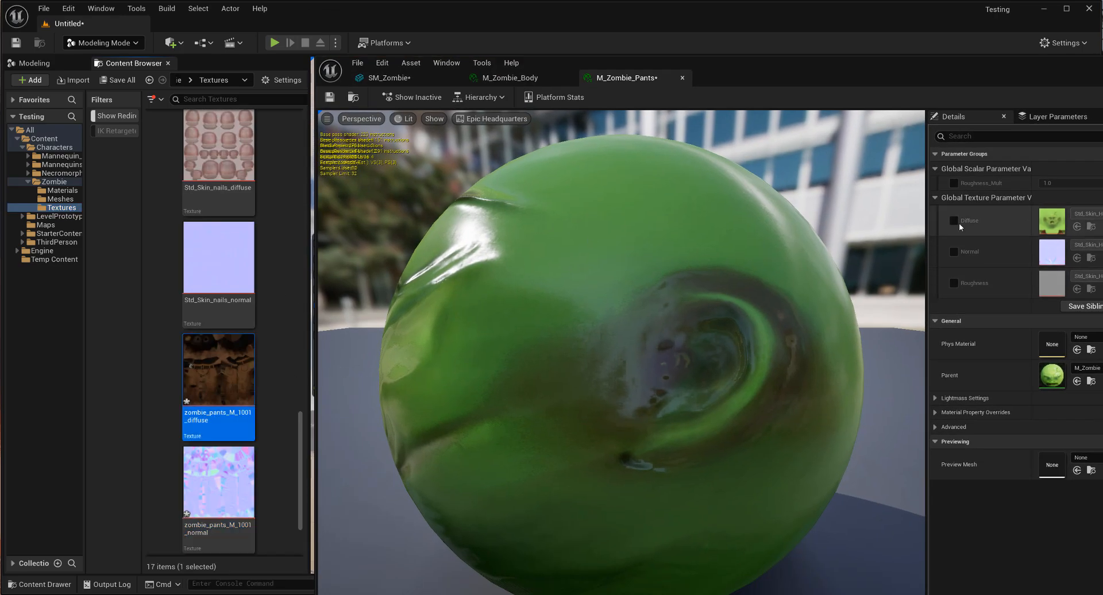
{"action": "left_click", "coordinate": [953, 221]}
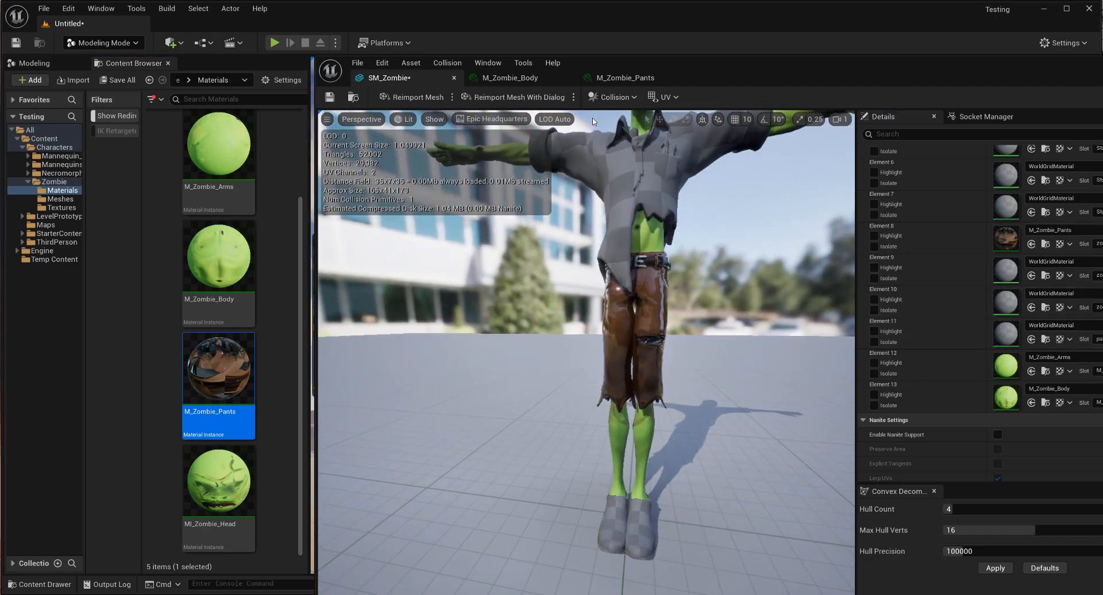
Feed the pants specular map into M_Zombie_Pants as roughness and retune the roughness multiplier.
{"action": "left_click", "coordinate": [621, 77]}
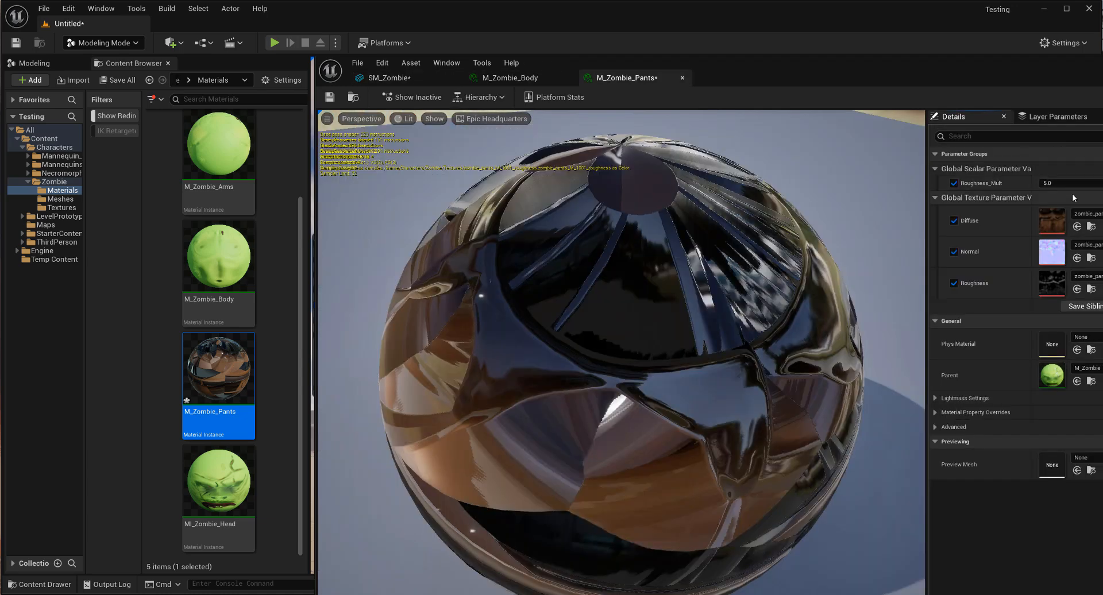
{"action": "left_click", "coordinate": [387, 77]}
{"action": "type", "text": "0"}
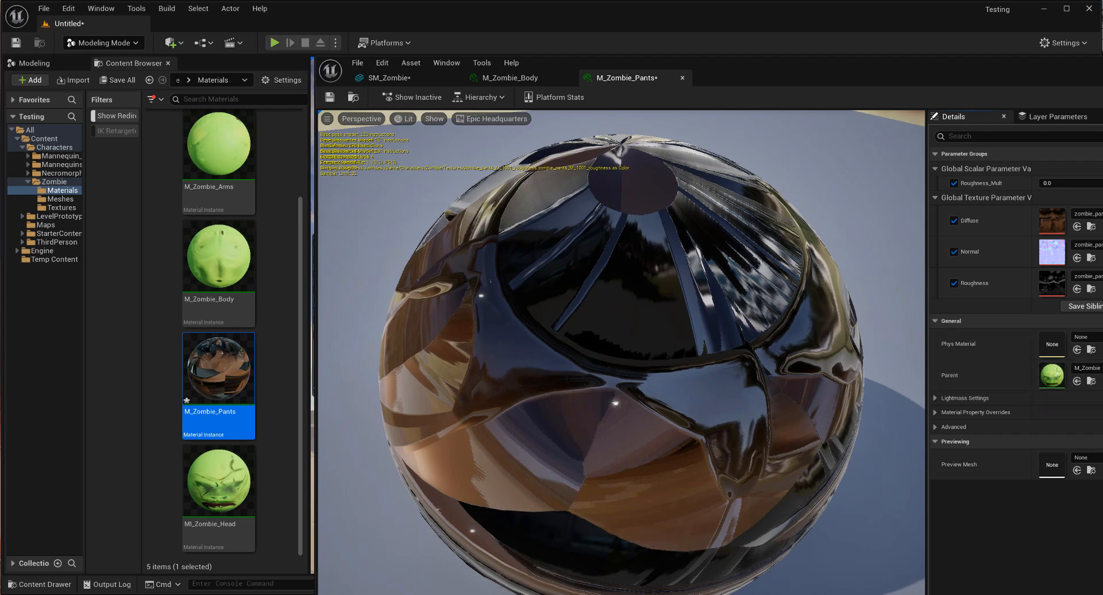
{"action": "mouse_move", "coordinate": [275, 386]}
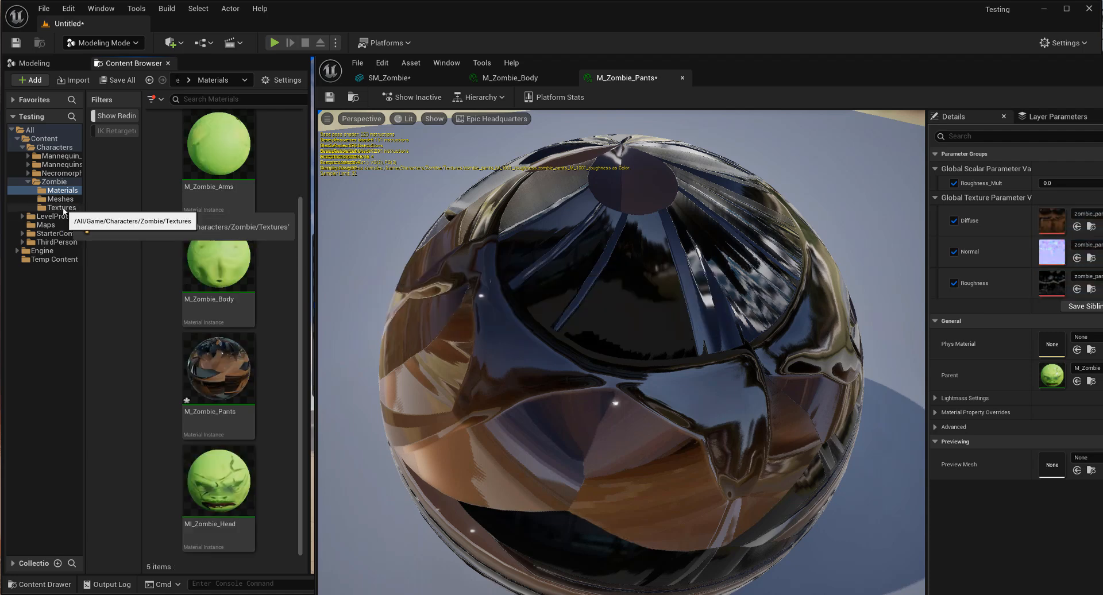
{"action": "left_click", "coordinate": [63, 208]}
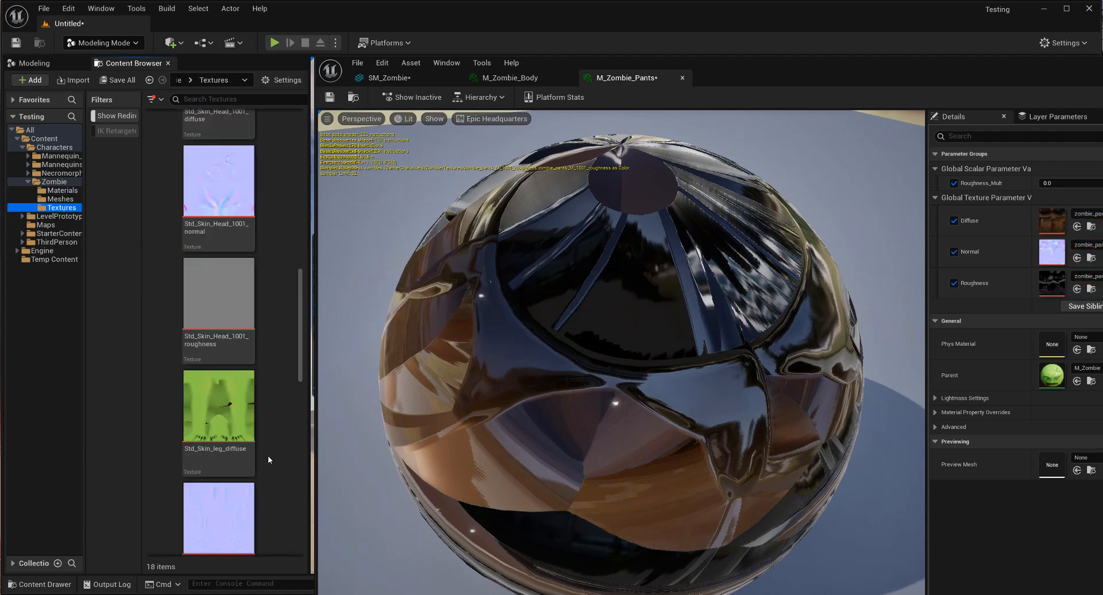
{"action": "scroll", "scroll_direction": "down", "scroll_amount": 3}
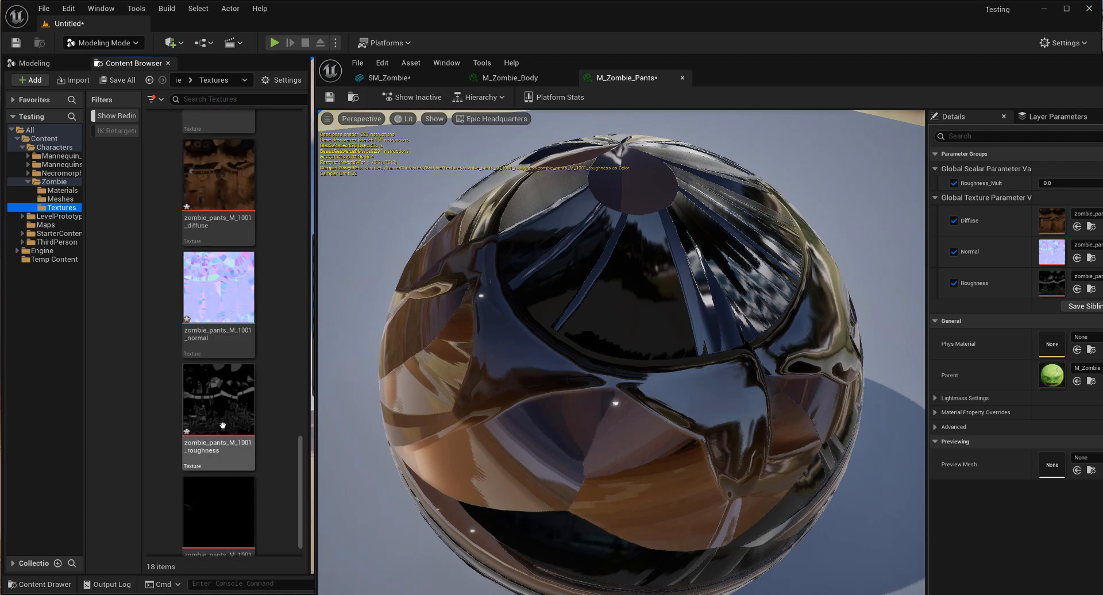
{"action": "left_click", "coordinate": [218, 480]}
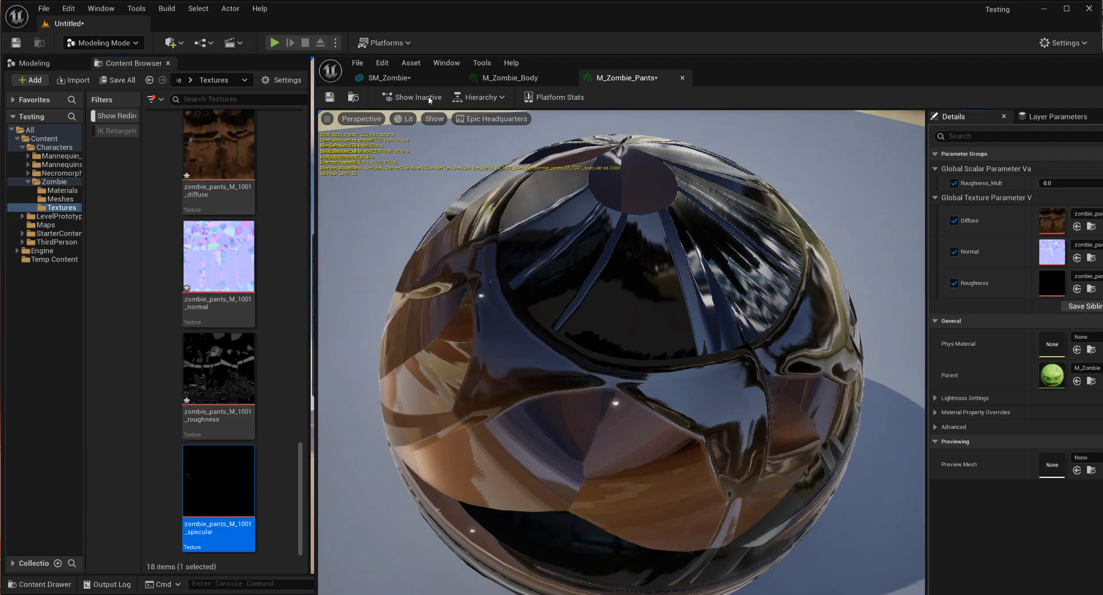
{"action": "left_click", "coordinate": [508, 77]}
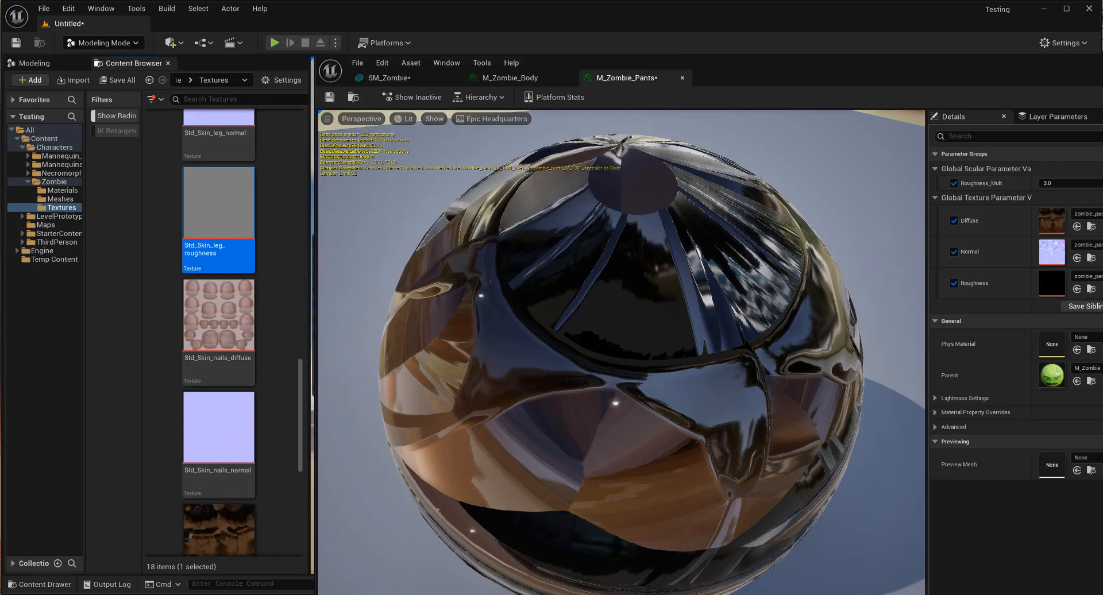
{"action": "left_click", "coordinate": [394, 77]}
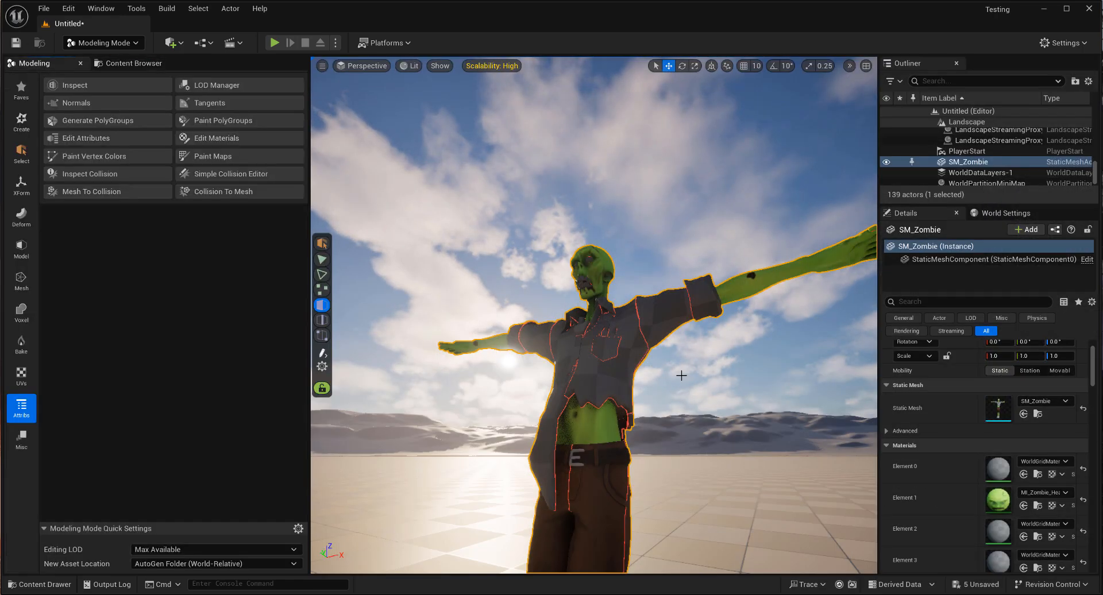
Start a PolyGroup Deform on the leg with Linear deformation, then cancel it.
{"action": "left_click", "coordinate": [20, 218]}
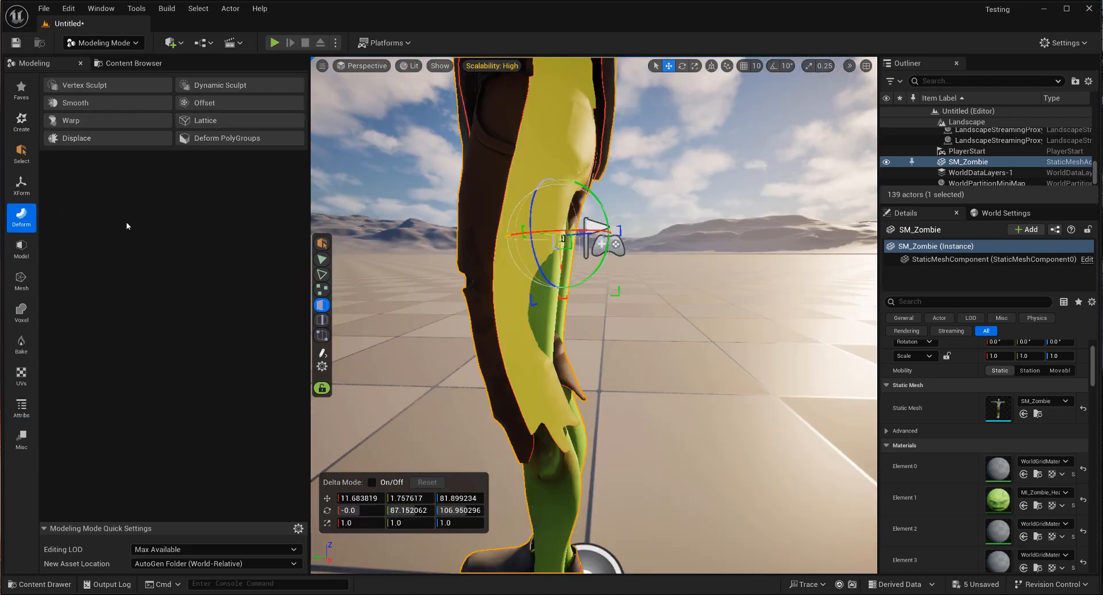
{"action": "left_click", "coordinate": [226, 138]}
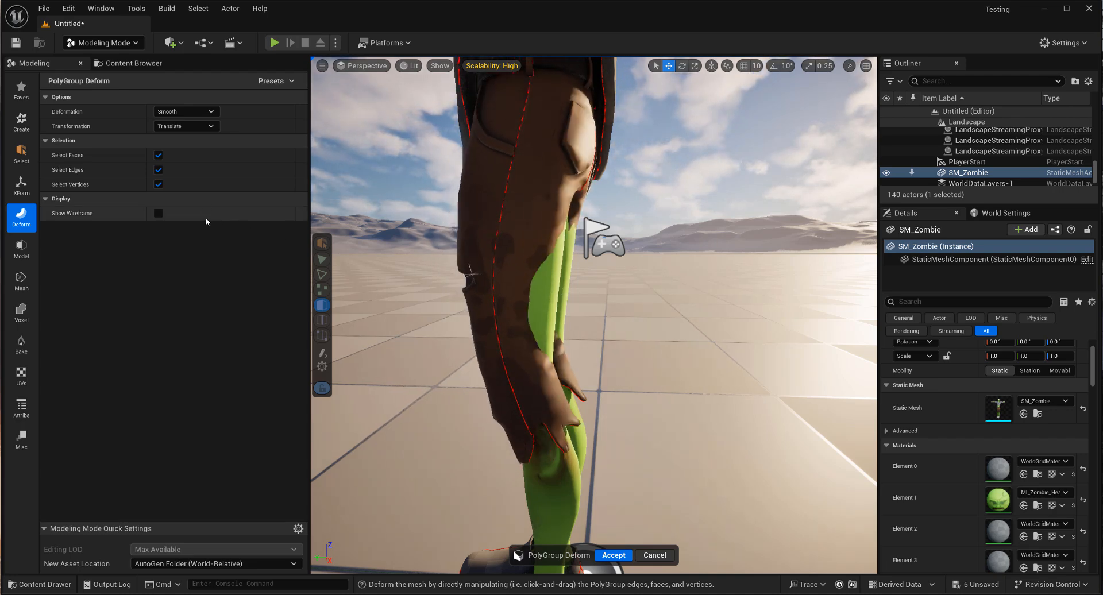
{"action": "left_click", "coordinate": [186, 111]}
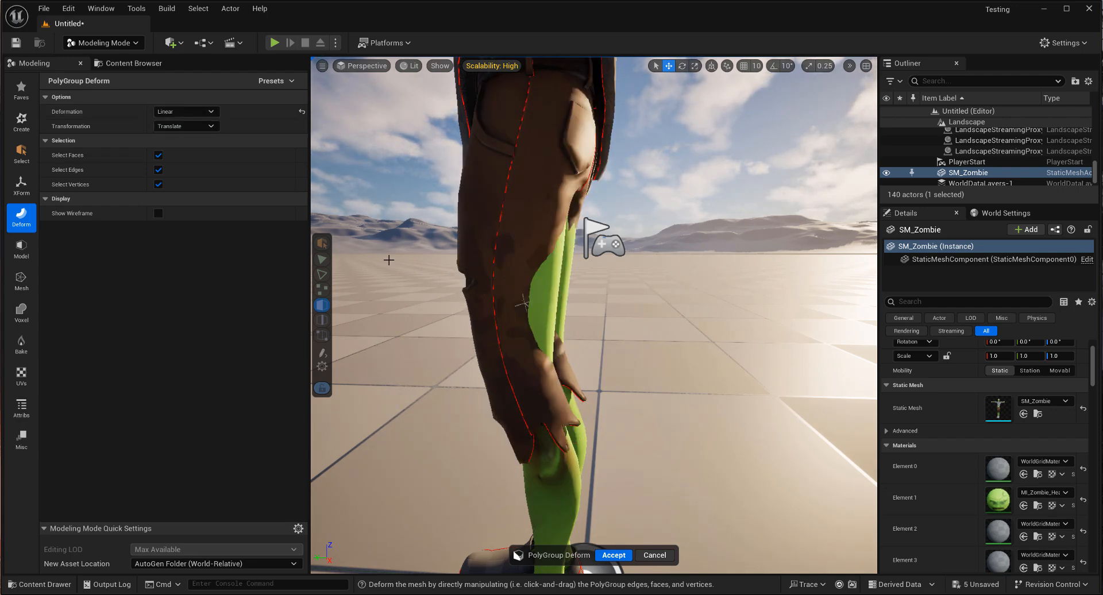
{"action": "left_click", "coordinate": [612, 554]}
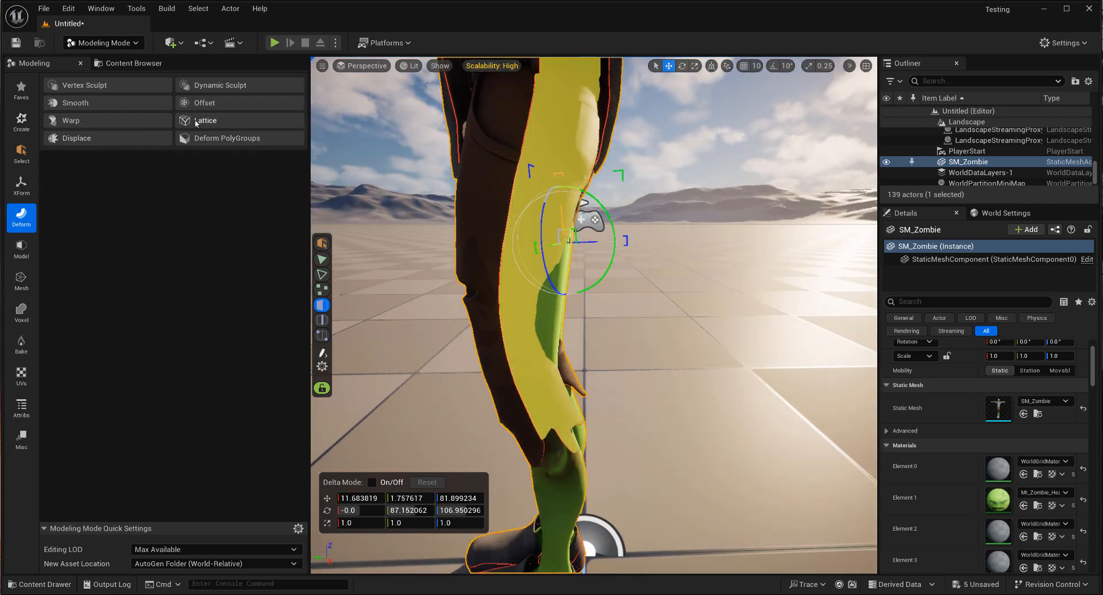
Lattice-deform the first pant leg, pulling its lower edge down, and accept.
{"action": "left_click", "coordinate": [207, 120]}
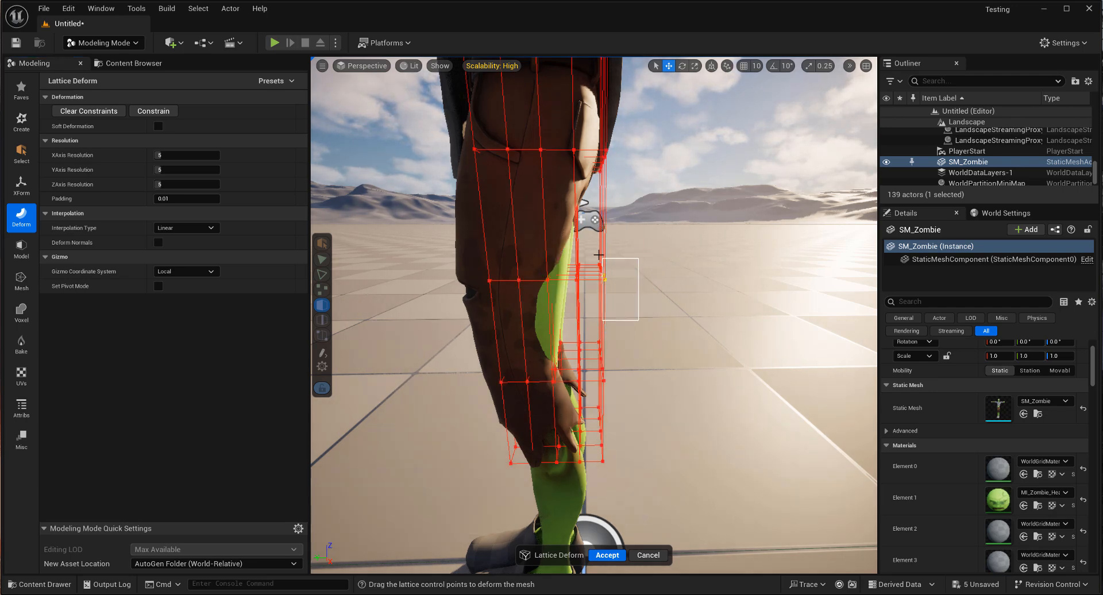
{"action": "left_click", "coordinate": [603, 275]}
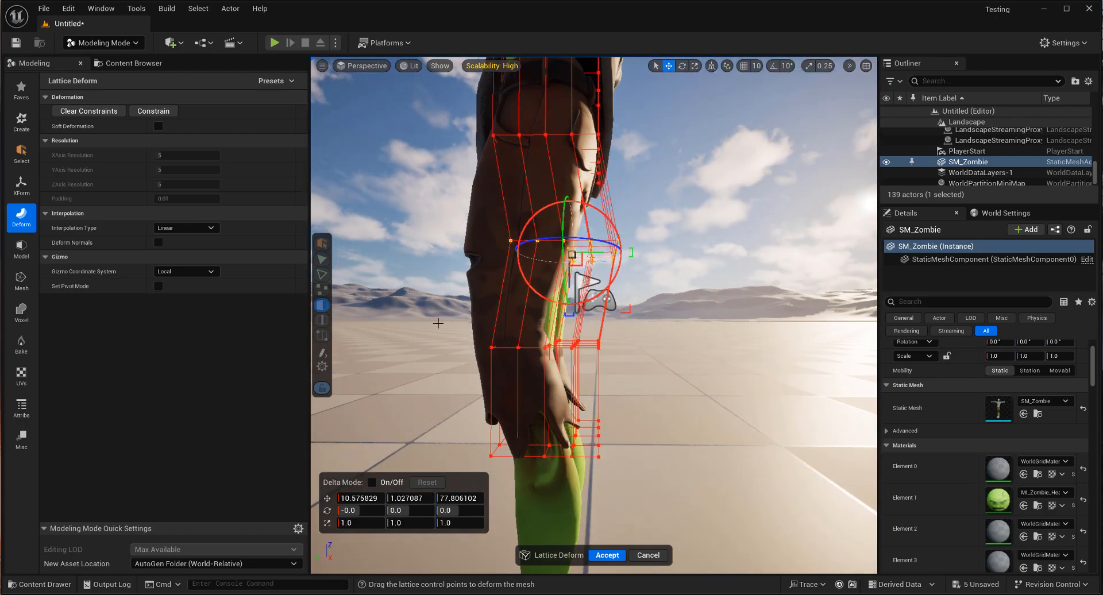
{"action": "left_click_drag", "start_coordinate": [570, 253], "coordinate": [556, 345]}
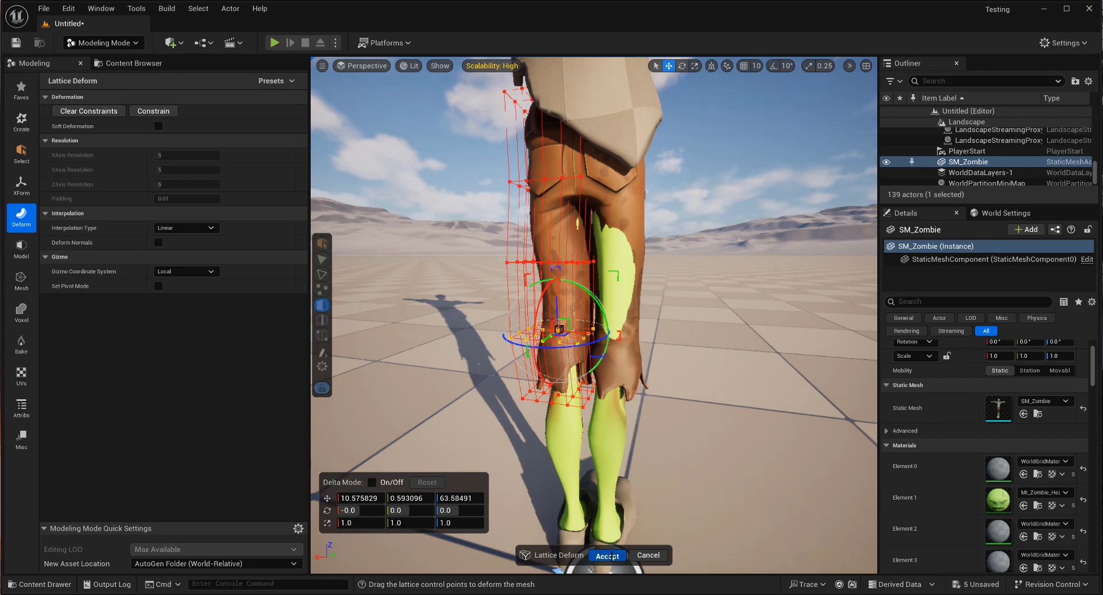
{"action": "left_click", "coordinate": [605, 555]}
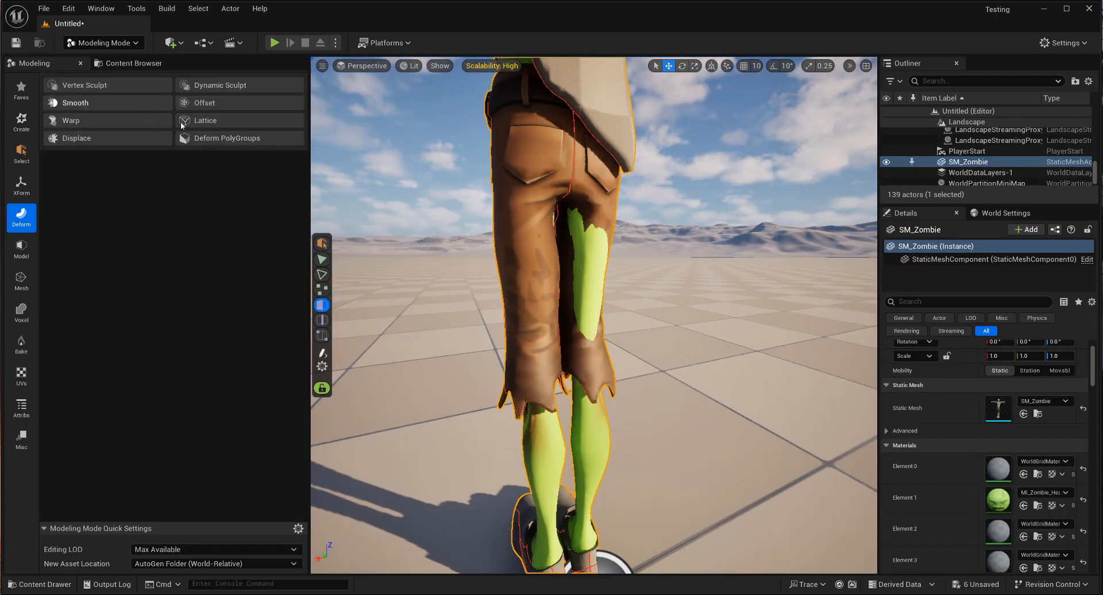
Lattice-deform the second pant leg the same way, pulling its edge downward, and accept.
{"action": "left_click", "coordinate": [205, 121]}
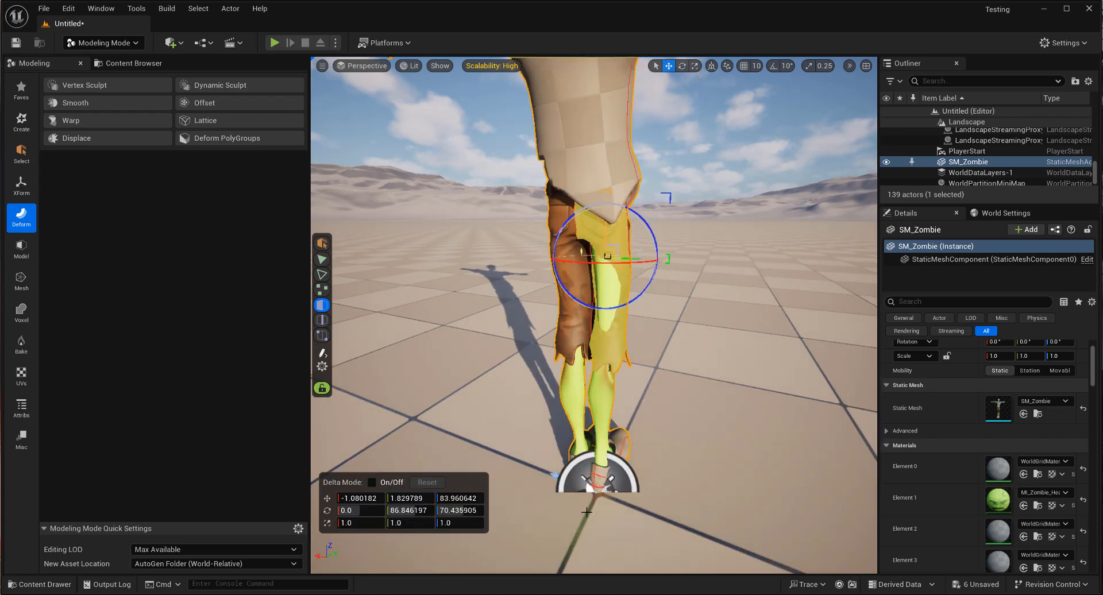
{"action": "left_click", "coordinate": [227, 138]}
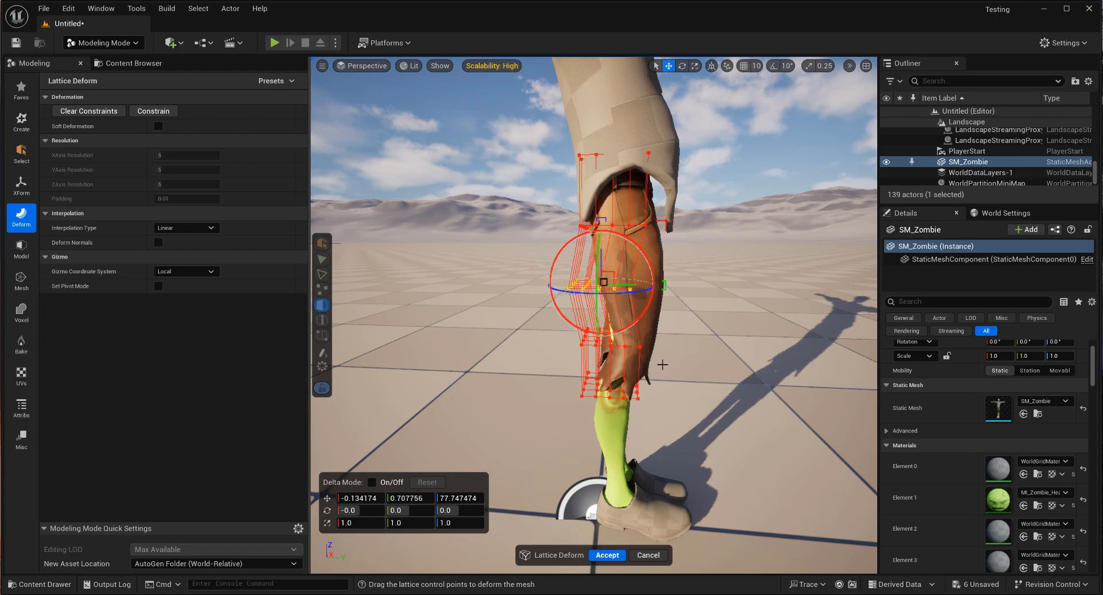
{"action": "left_click_drag", "start_coordinate": [606, 285], "coordinate": [605, 338]}
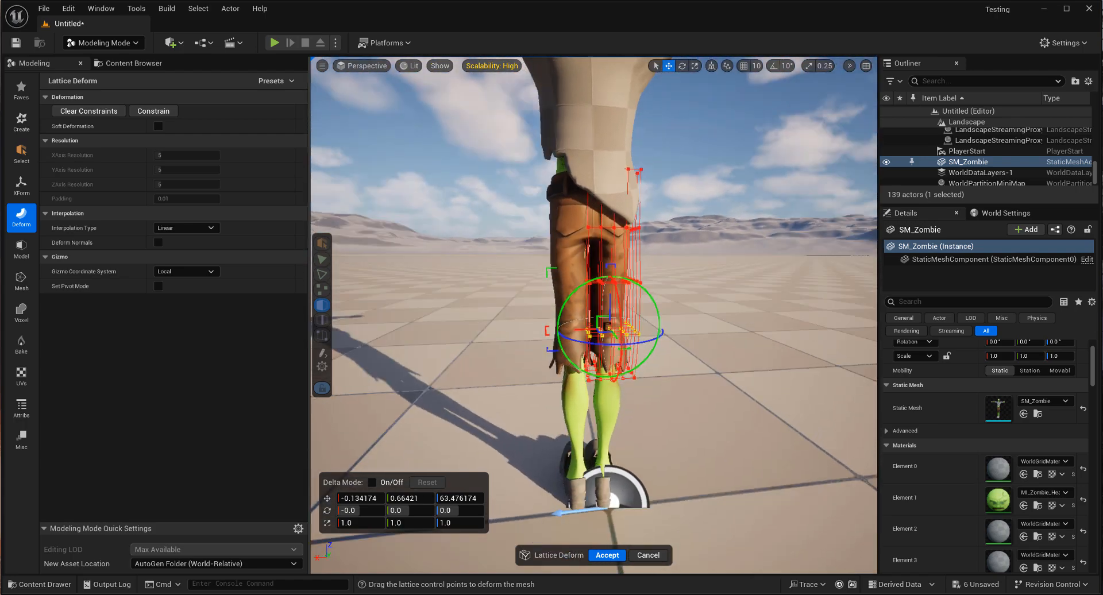
{"action": "left_click", "coordinate": [606, 555]}
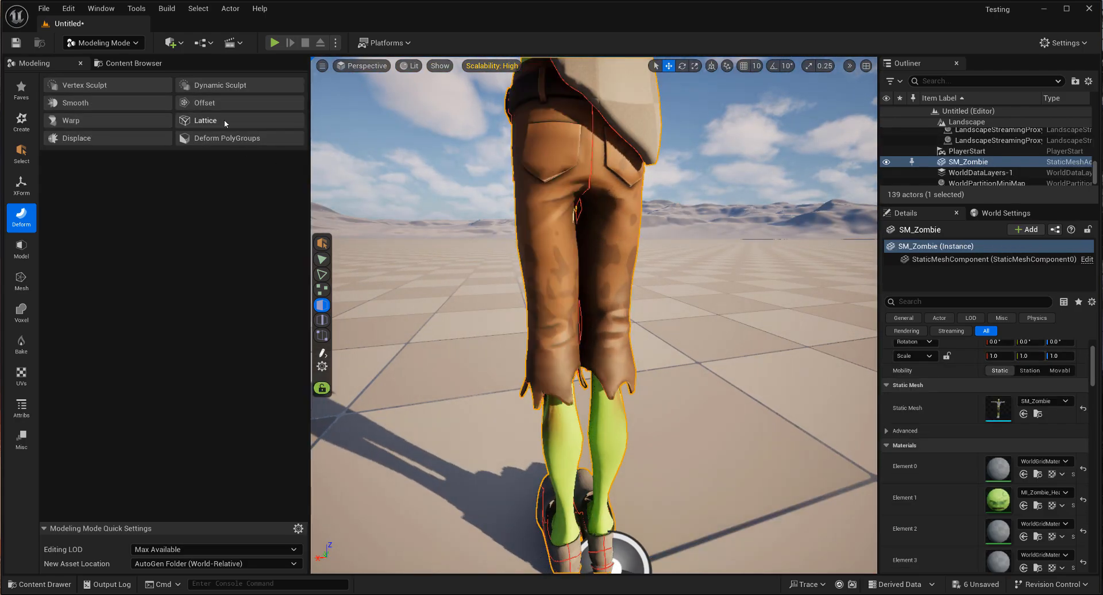
{"action": "left_click", "coordinate": [206, 121]}
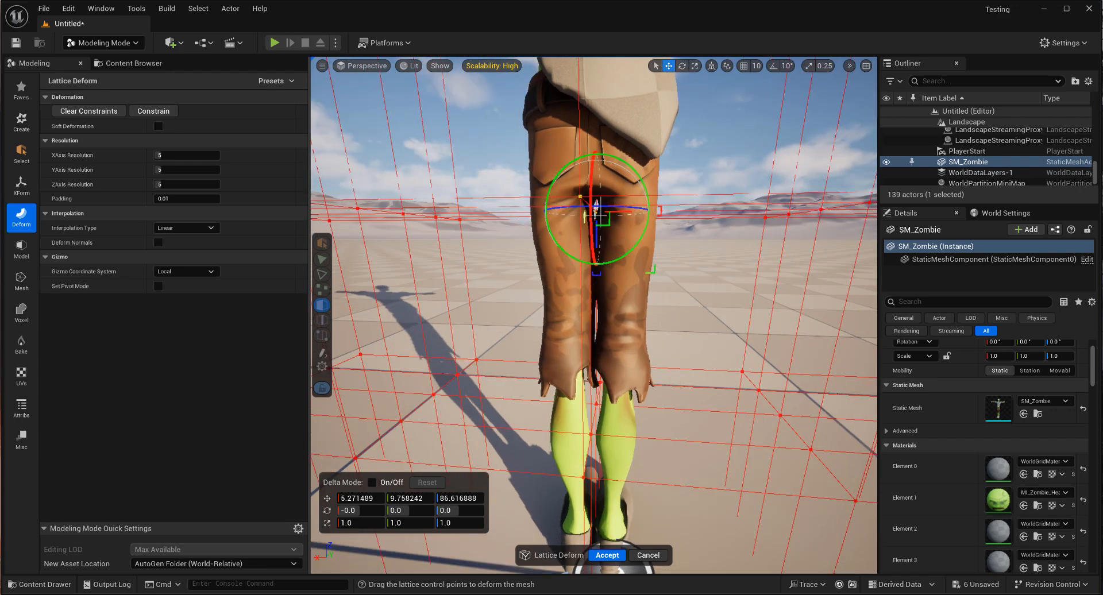
{"action": "left_click_drag", "start_coordinate": [594, 218], "coordinate": [594, 205]}
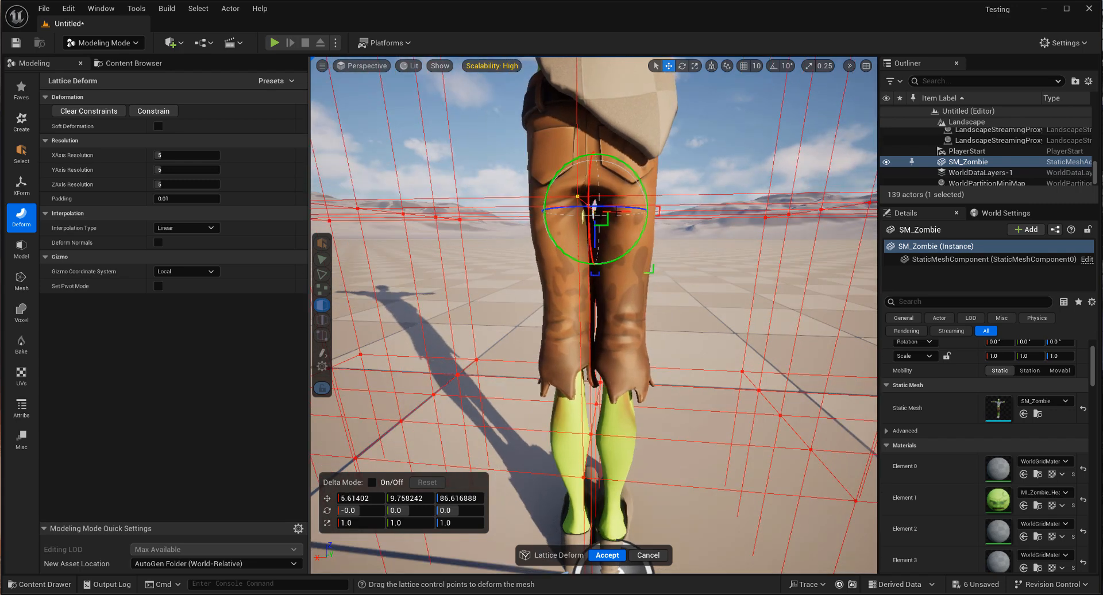
{"action": "left_click", "coordinate": [607, 555]}
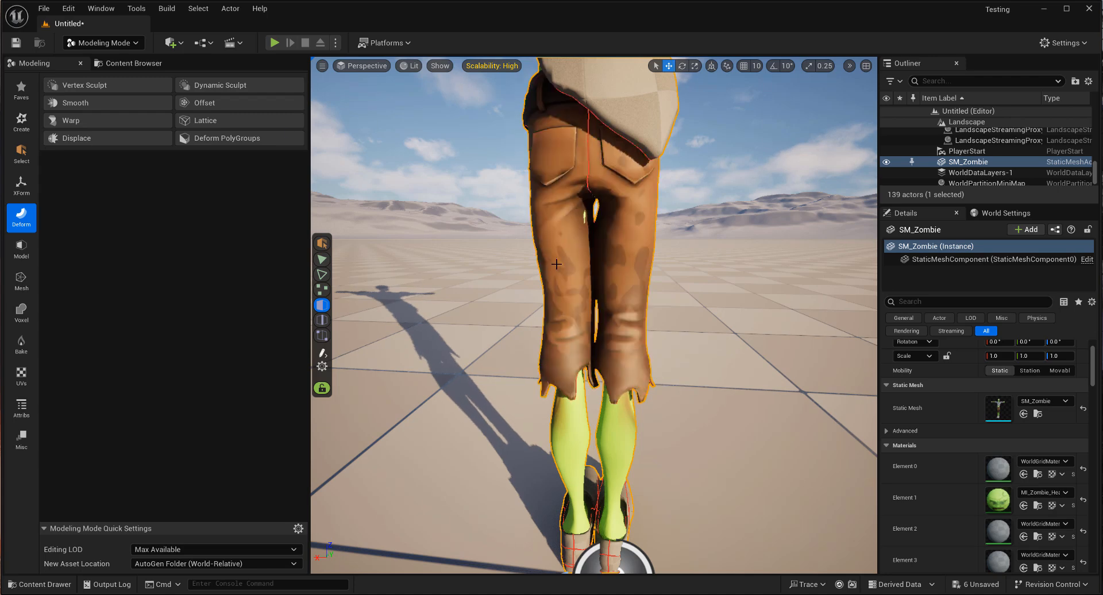
{"action": "left_click", "coordinate": [206, 121]}
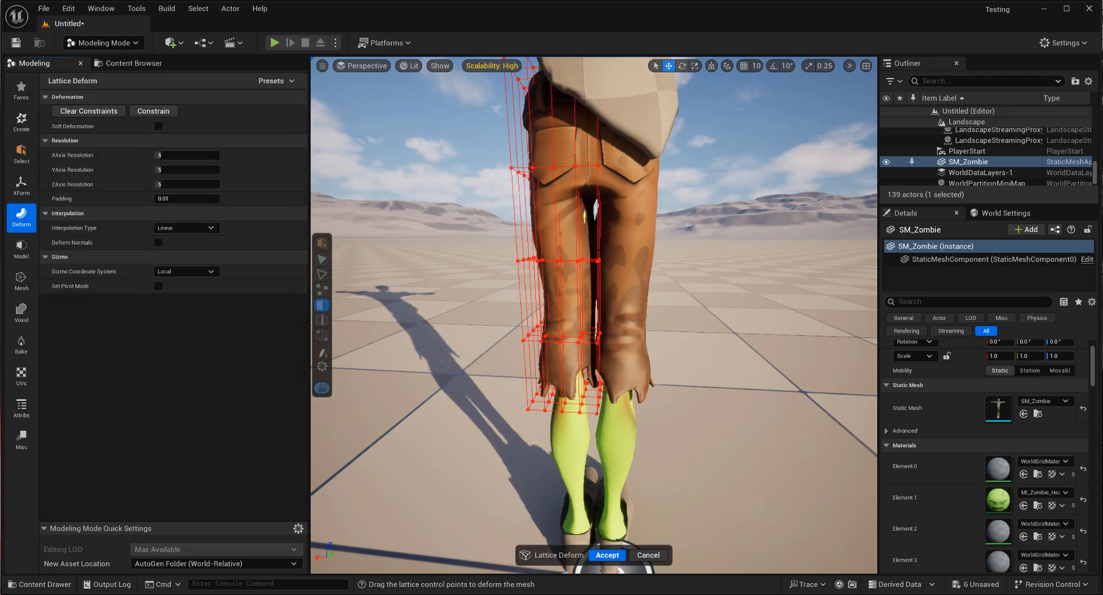
{"action": "left_click", "coordinate": [589, 176]}
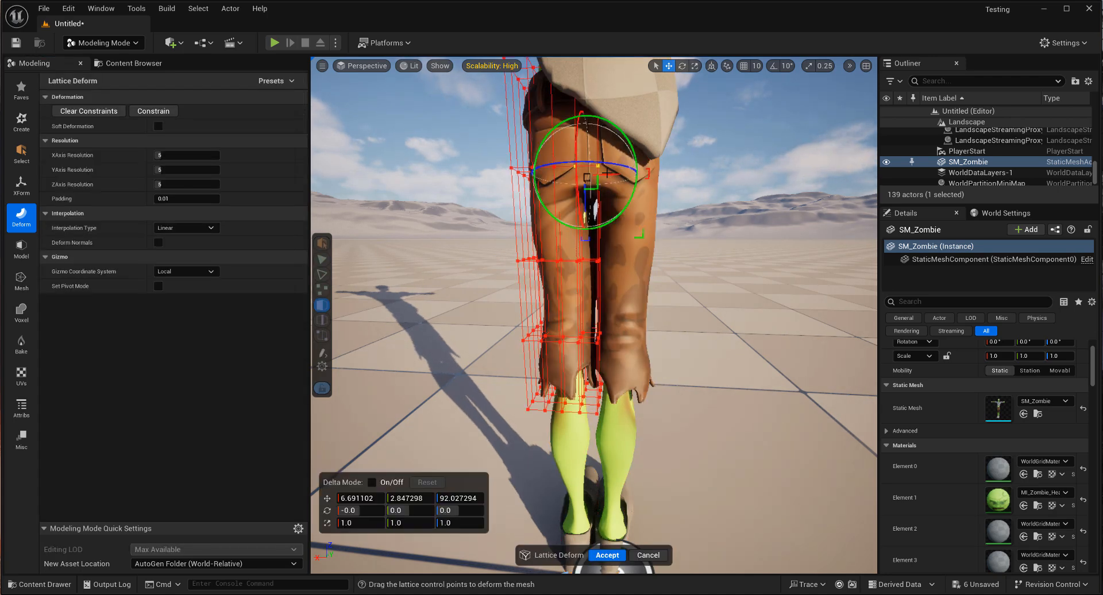
{"action": "left_click_drag", "start_coordinate": [591, 172], "coordinate": [589, 176]}
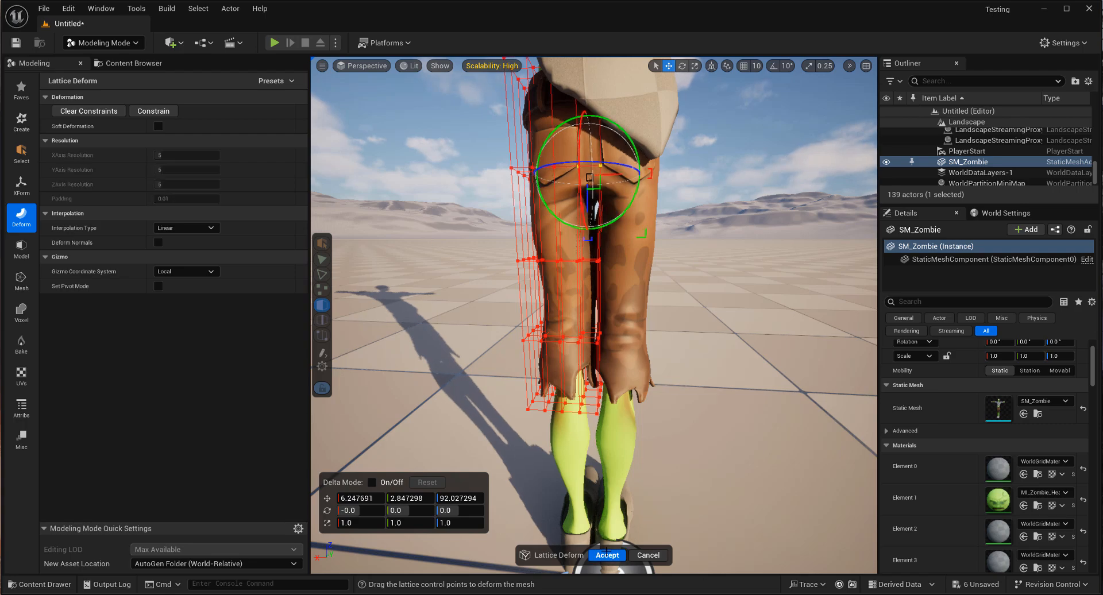
{"action": "left_click", "coordinate": [605, 555]}
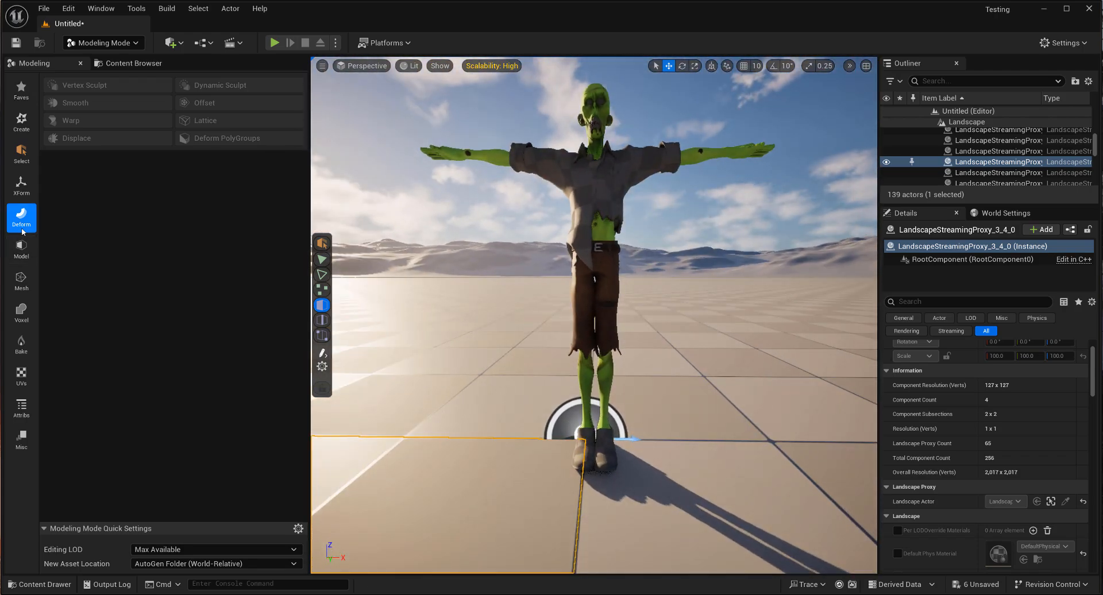
In Edit Materials, make empty slot [14] active, paint the lower legs and assign it, then accept.
{"action": "left_click", "coordinate": [21, 407]}
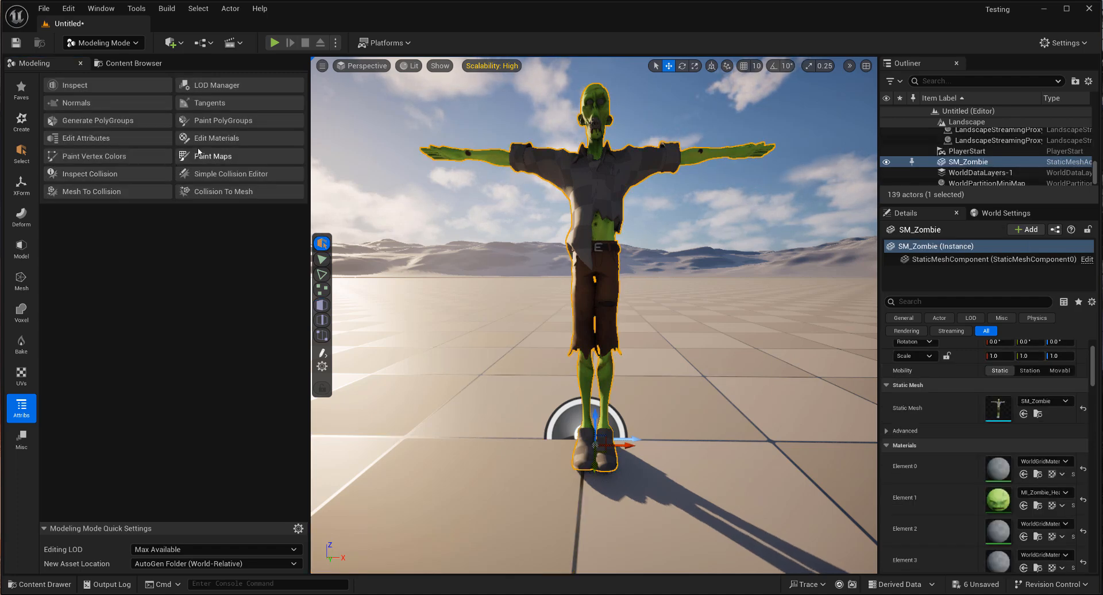
{"action": "left_click", "coordinate": [215, 138]}
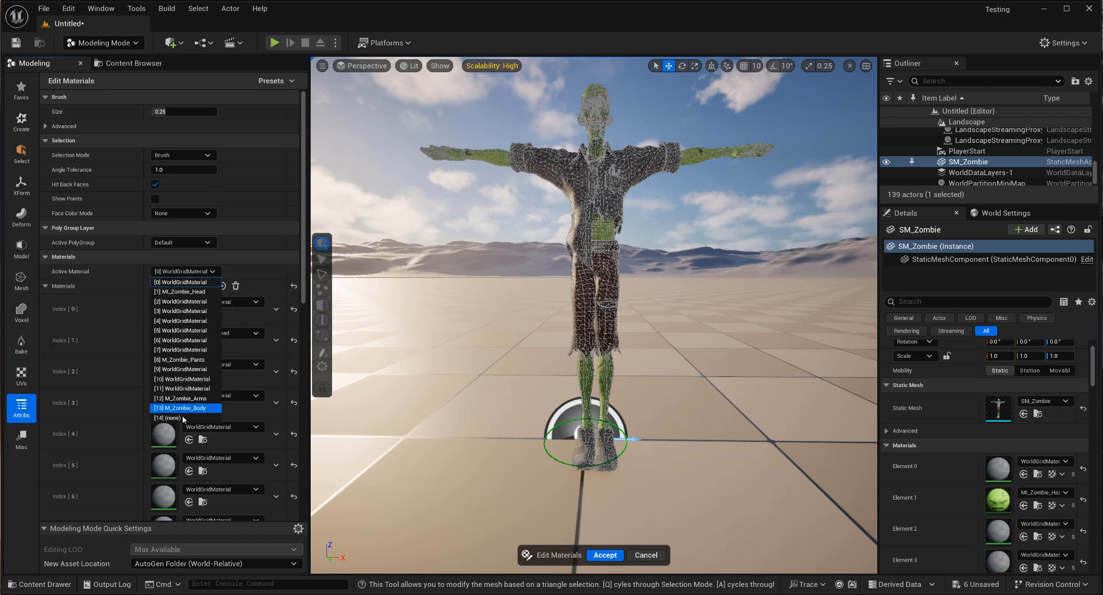
{"action": "left_click", "coordinate": [171, 418]}
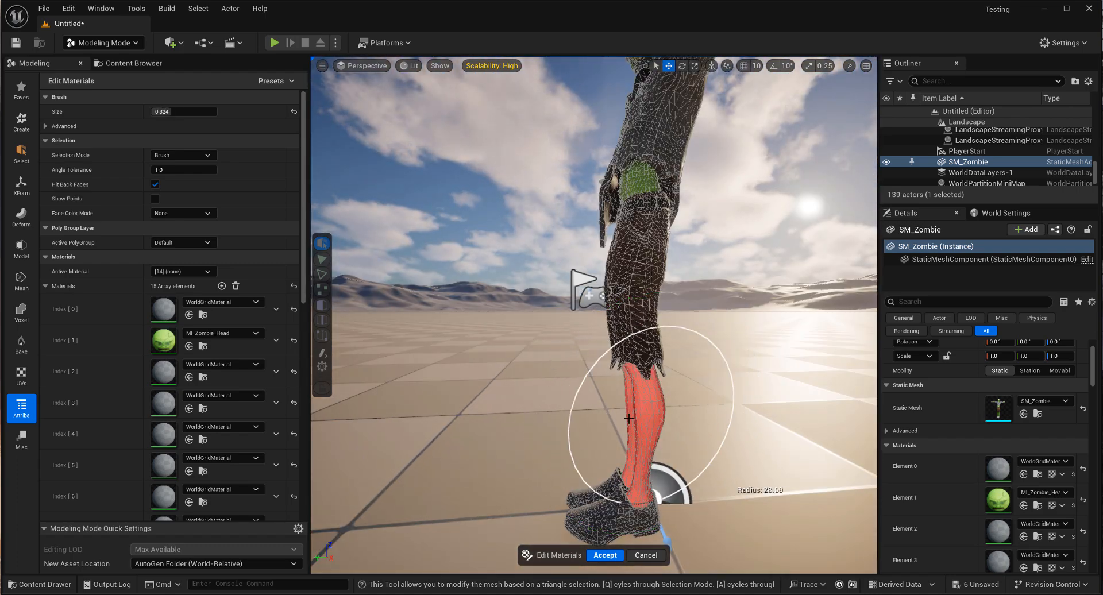
{"action": "scroll", "scroll_direction": "down", "scroll_amount": 3}
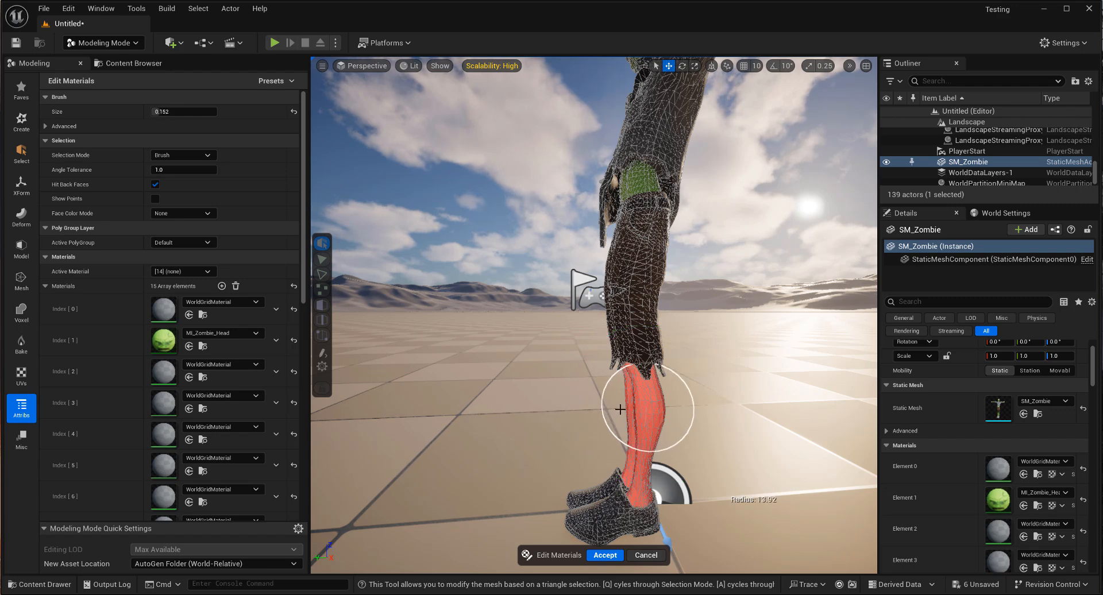
{"action": "scroll", "scroll_direction": "up", "scroll_amount": 3}
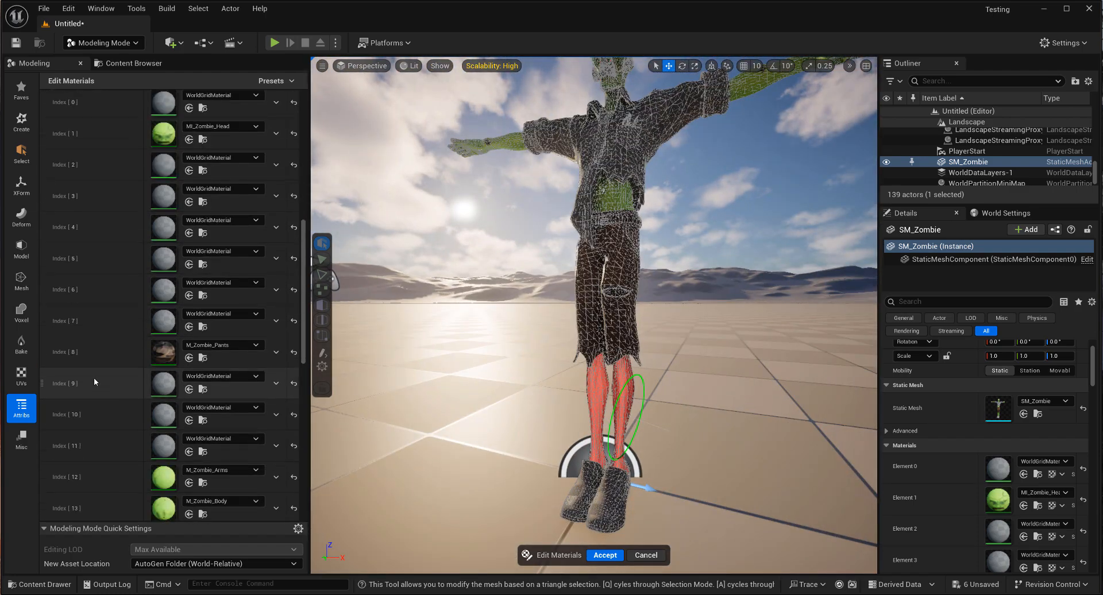
{"action": "scroll", "scroll_direction": "down", "scroll_amount": 3}
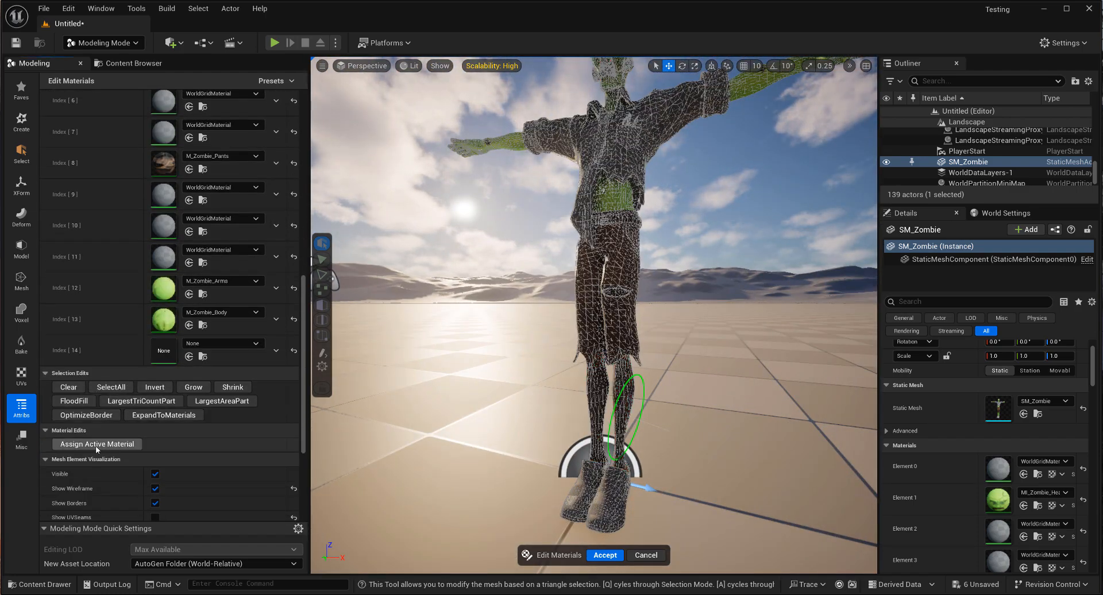
{"action": "left_click", "coordinate": [603, 555]}
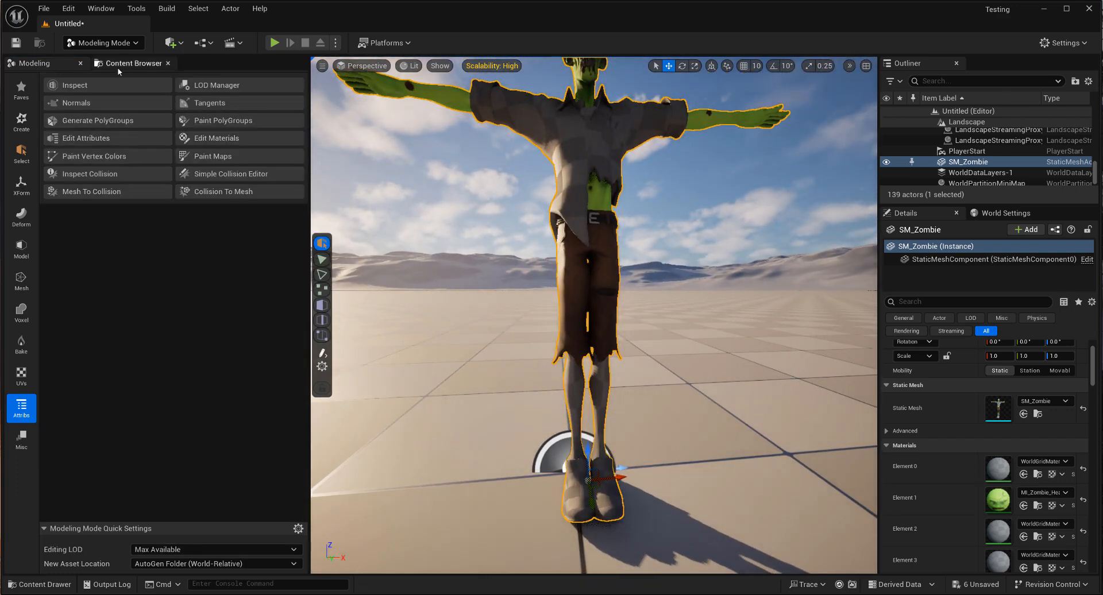
Create a material instance of M_Zombie named M_Zombie_Legs in the zombie Materials folder.
{"action": "left_click", "coordinate": [131, 63]}
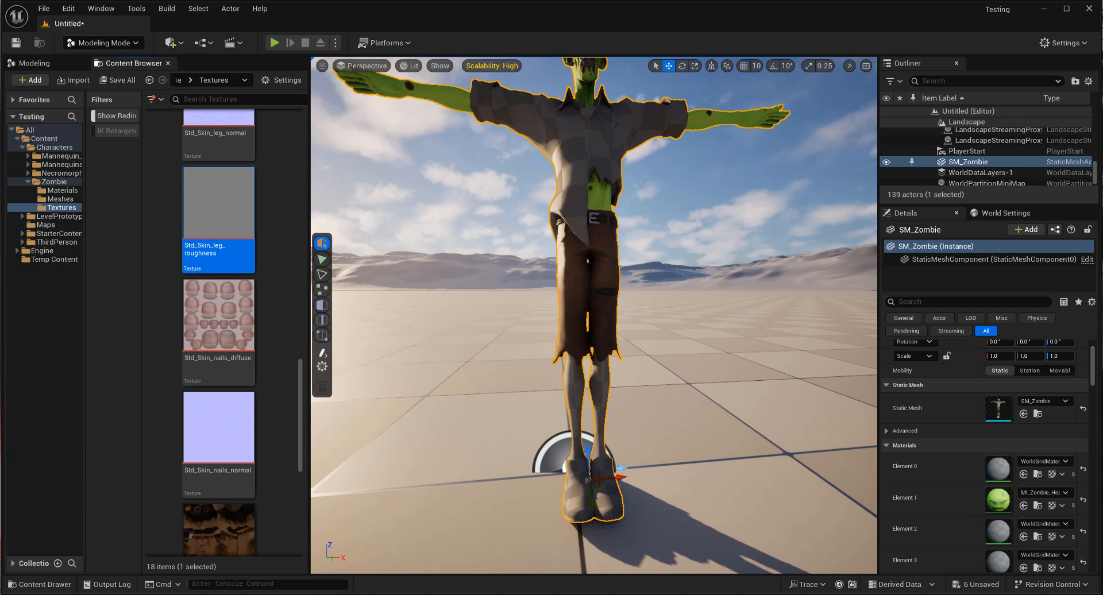
{"action": "mouse_move", "coordinate": [224, 342]}
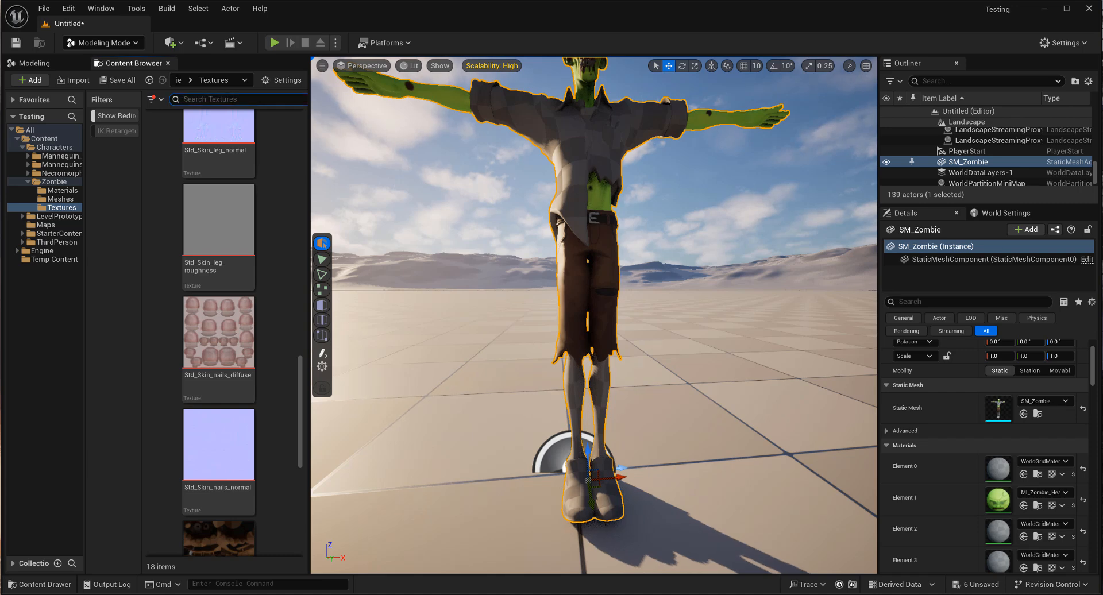
{"action": "type", "text": "leg"}
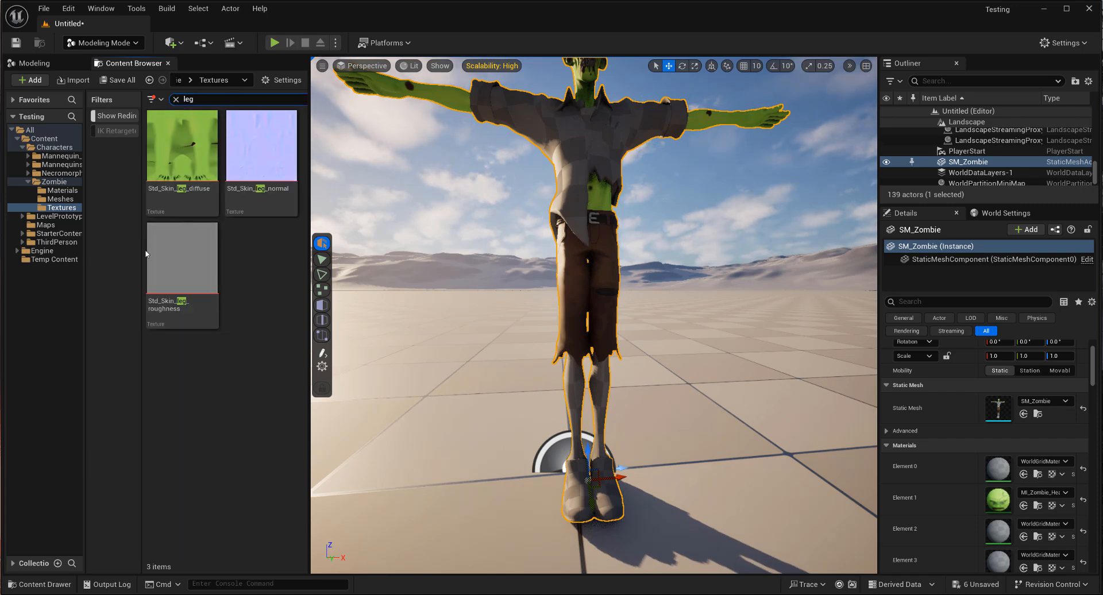
{"action": "left_click", "coordinate": [62, 190]}
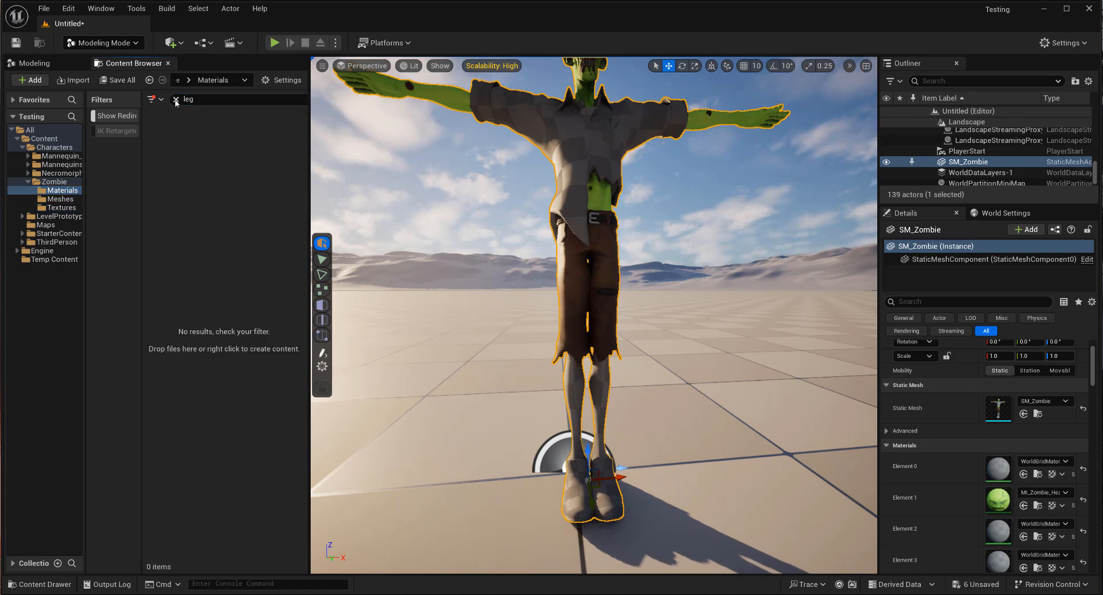
{"action": "right_click", "coordinate": [181, 145]}
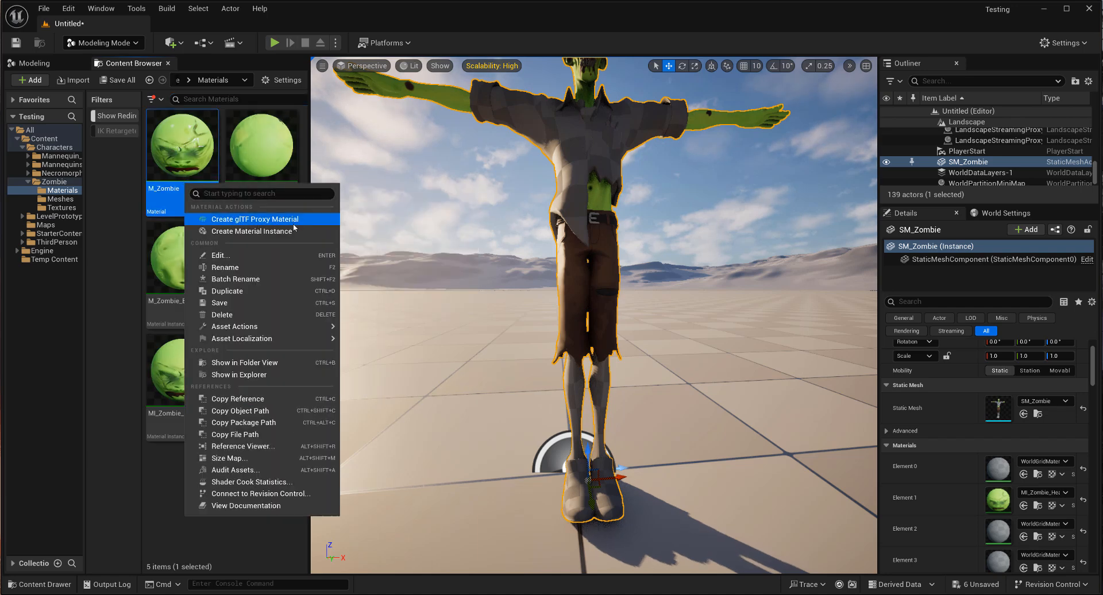
{"action": "left_click", "coordinate": [253, 231]}
{"action": "type", "text": "M_Zombie_Legs"}
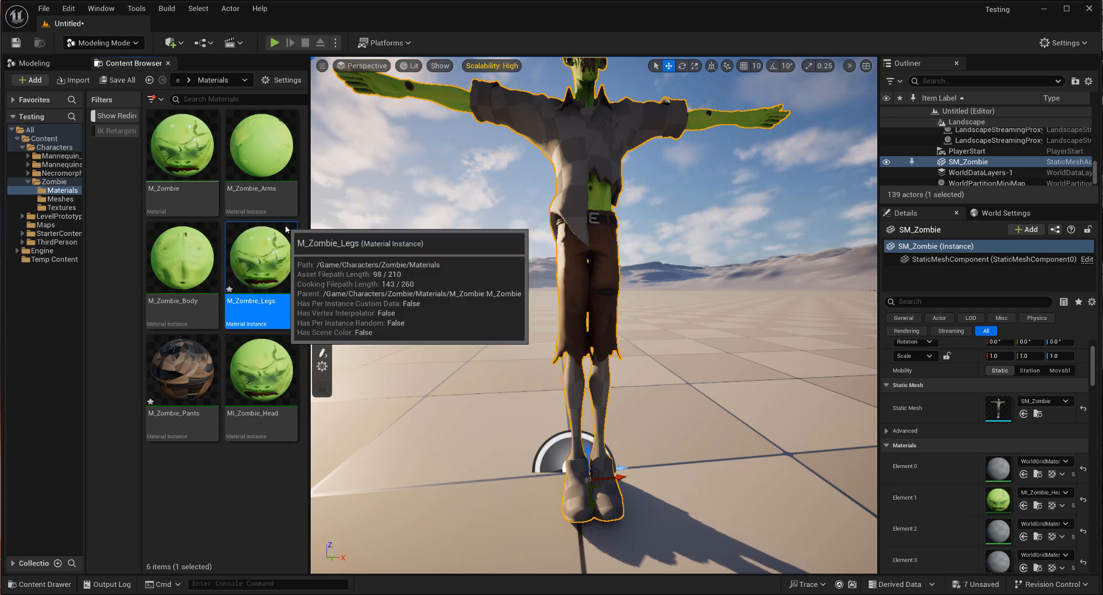
Override Diffuse in M_Zombie_Legs with the leg skin texture found by searching 'leg'.
{"action": "double_click", "coordinate": [260, 257]}
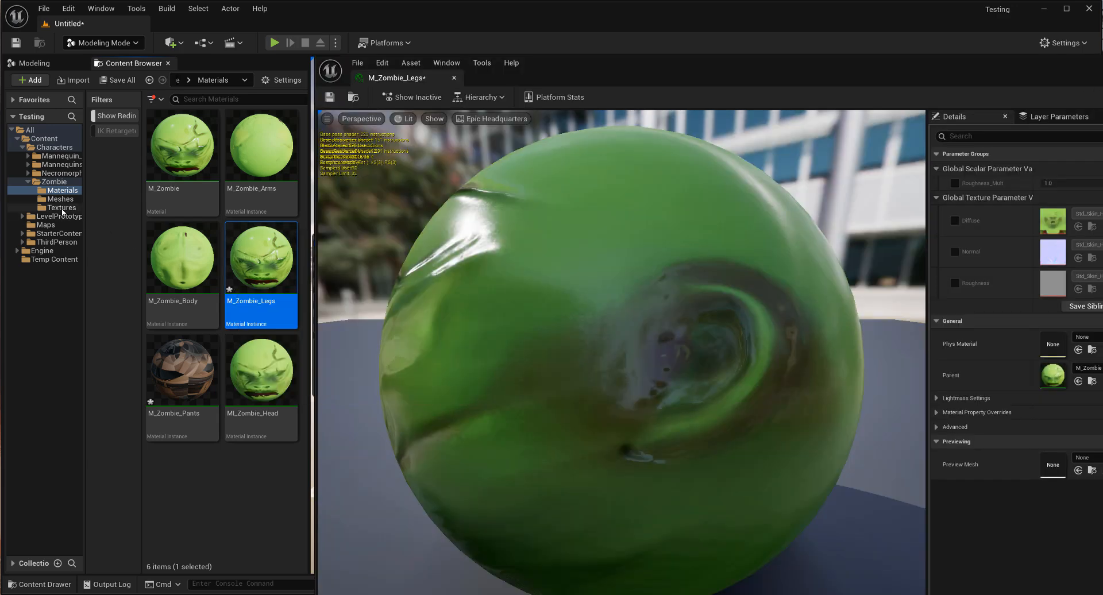
{"action": "left_click", "coordinate": [63, 208]}
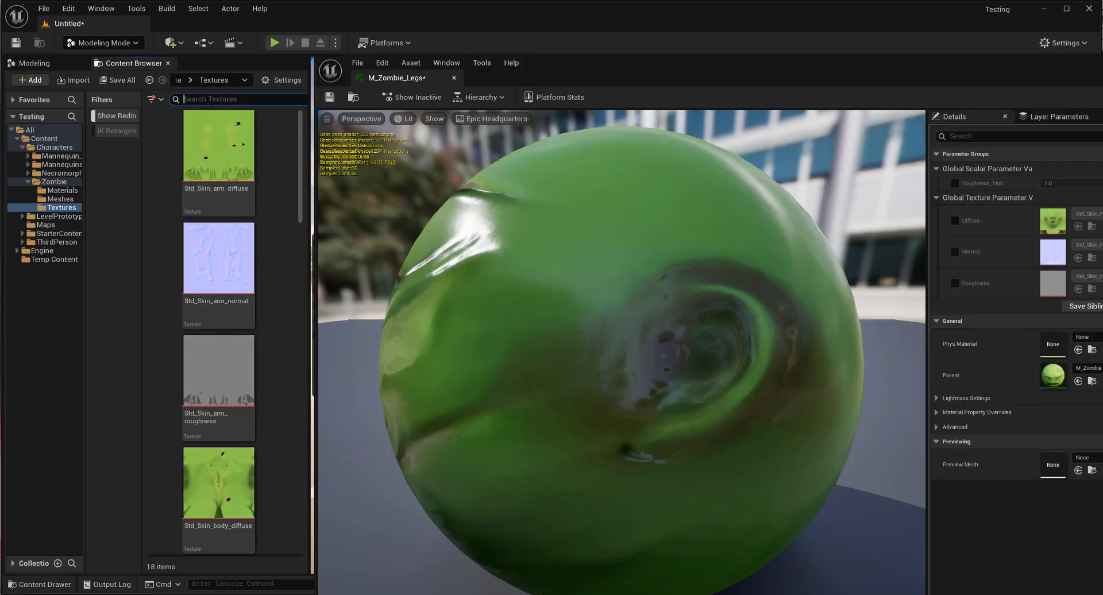
{"action": "type", "text": "leg"}
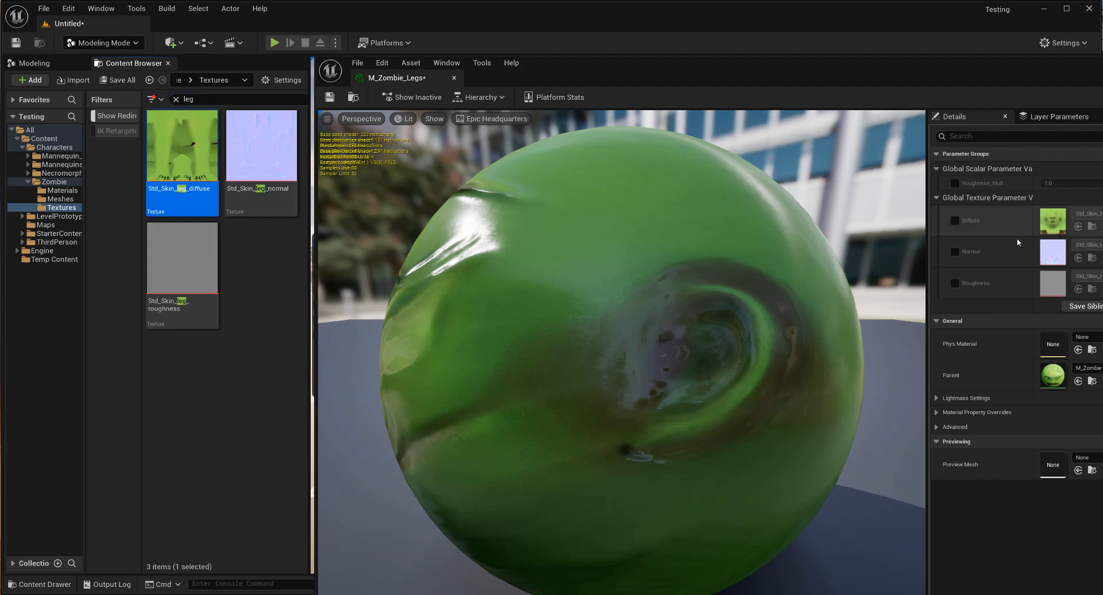
{"action": "left_click", "coordinate": [955, 220]}
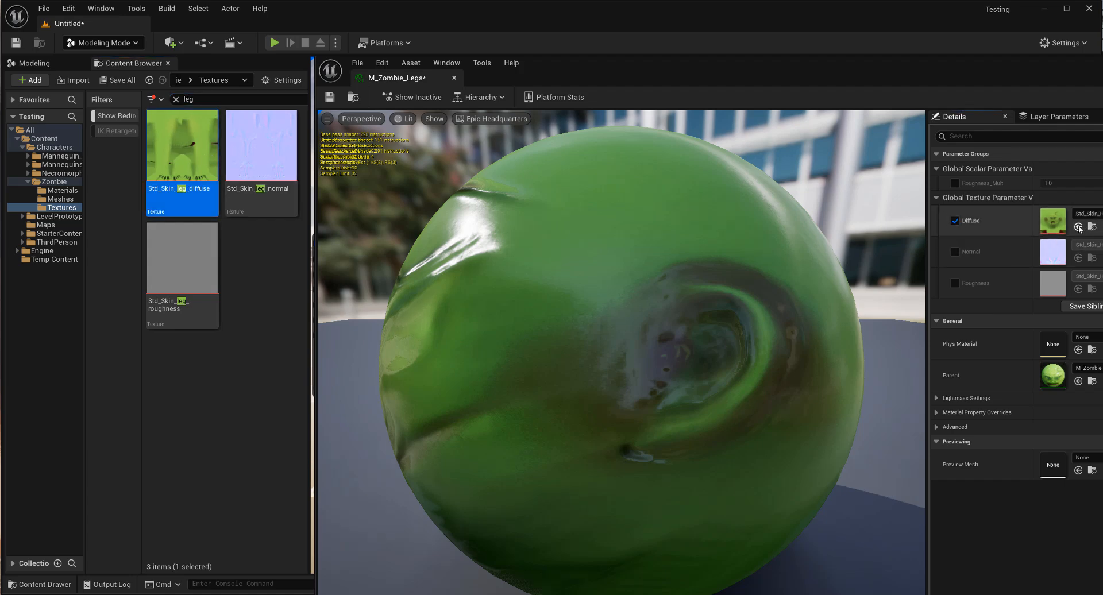
{"action": "left_click", "coordinate": [955, 252]}
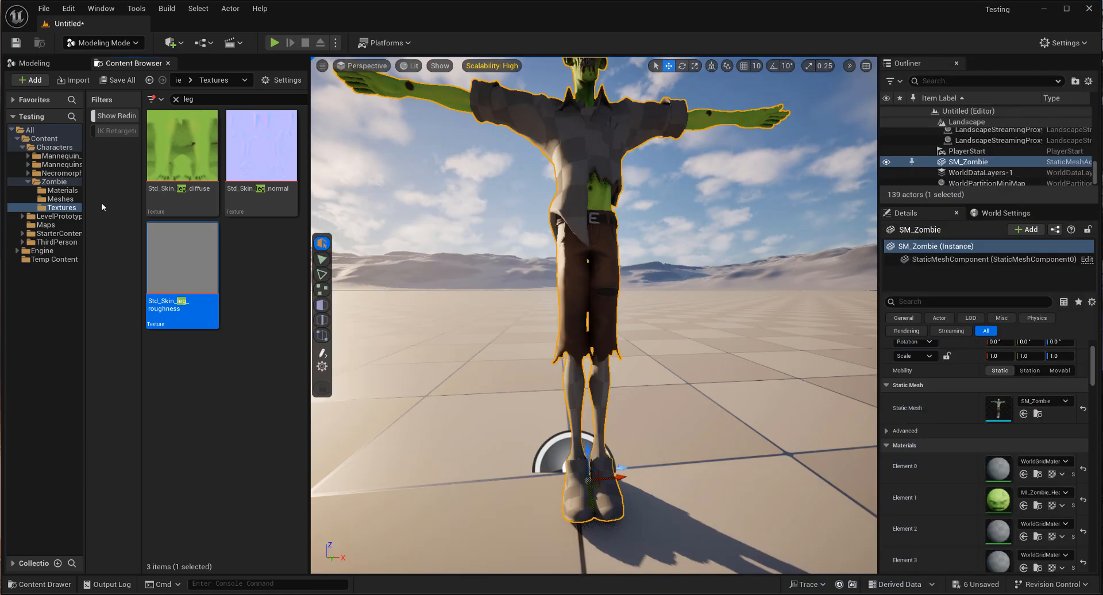
{"action": "left_click", "coordinate": [61, 198]}
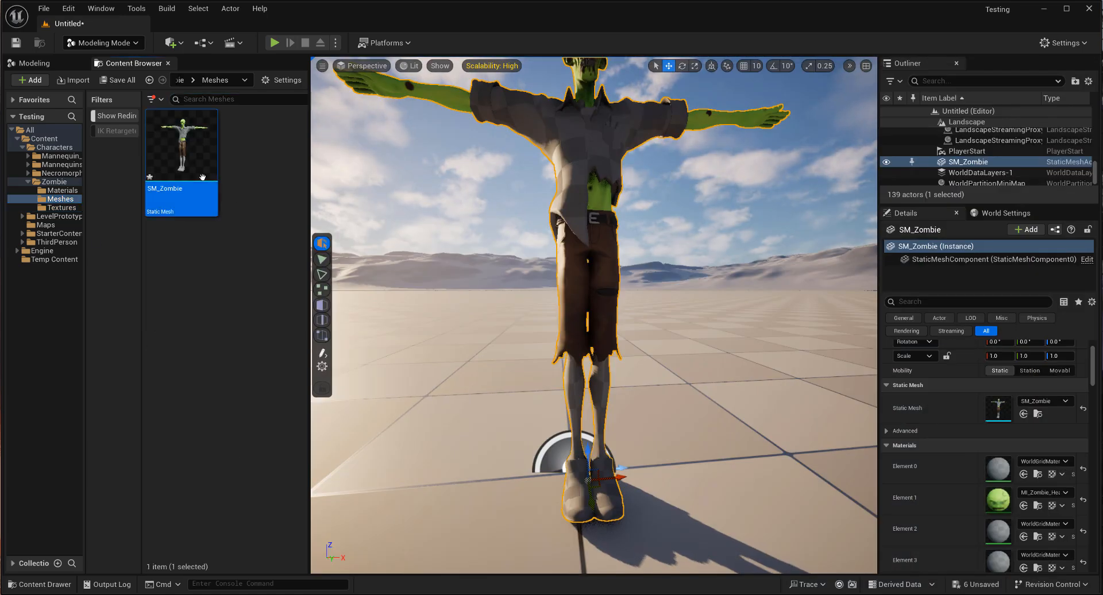
Assign M_Zombie_Arms, Body and Legs to SM_Zombie's Elements 12–14 and save the level as Zombie_Test.
{"action": "double_click", "coordinate": [182, 145]}
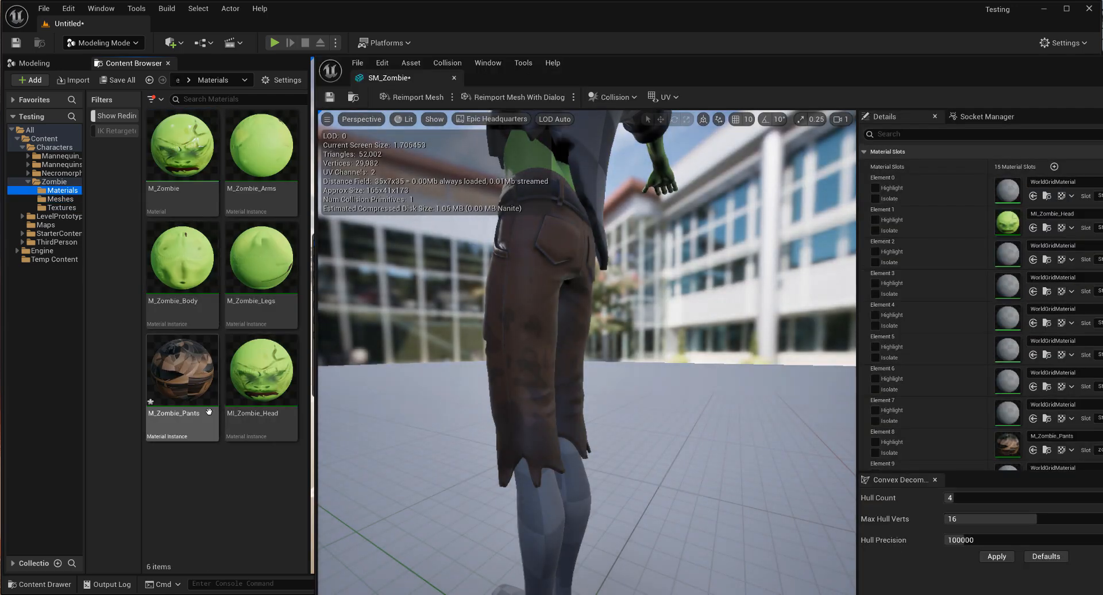
{"action": "left_click", "coordinate": [260, 256]}
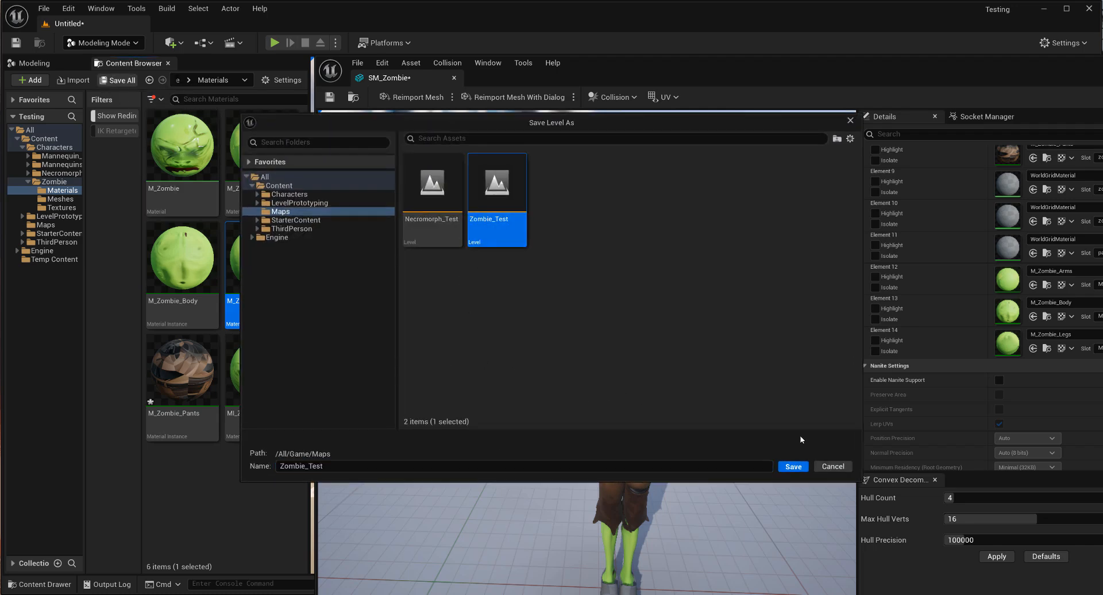
{"action": "left_click", "coordinate": [793, 466]}
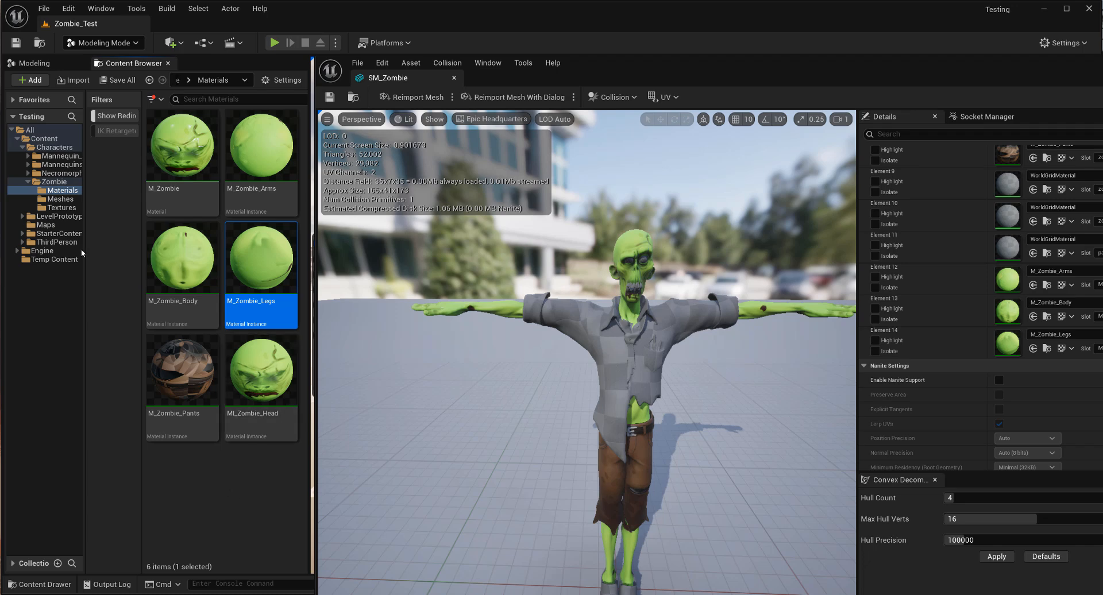
{"action": "mouse_move", "coordinate": [198, 177]}
{"action": "type", "text": "M_Zombie_"}
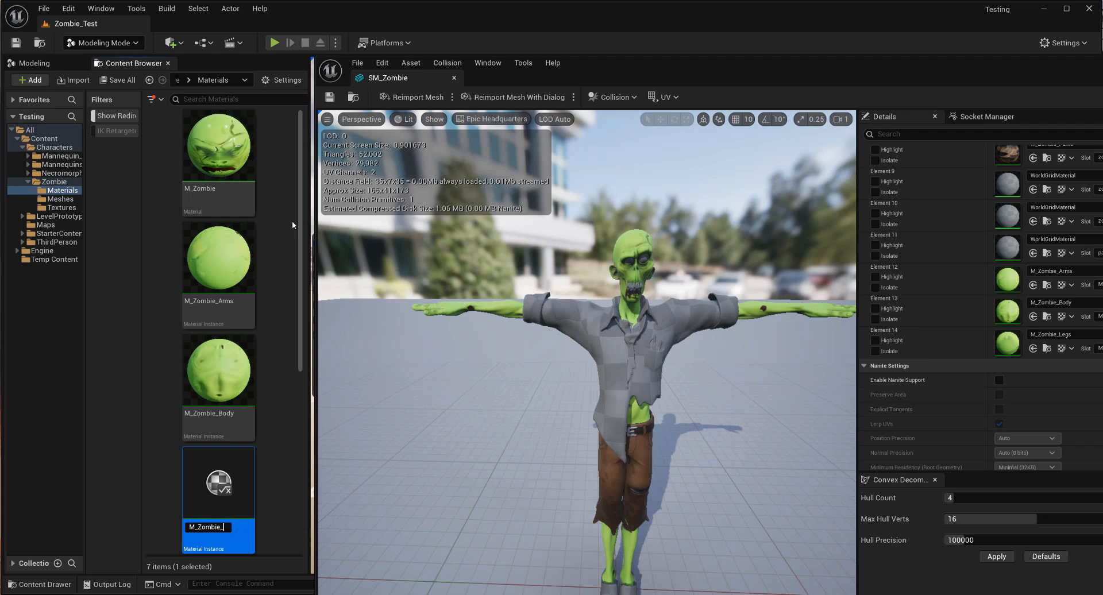
Open the new M_Zombie_Shirt instance and switch the Content Browser to a detailed list view.
{"action": "scroll", "scroll_direction": "down", "scroll_amount": 3}
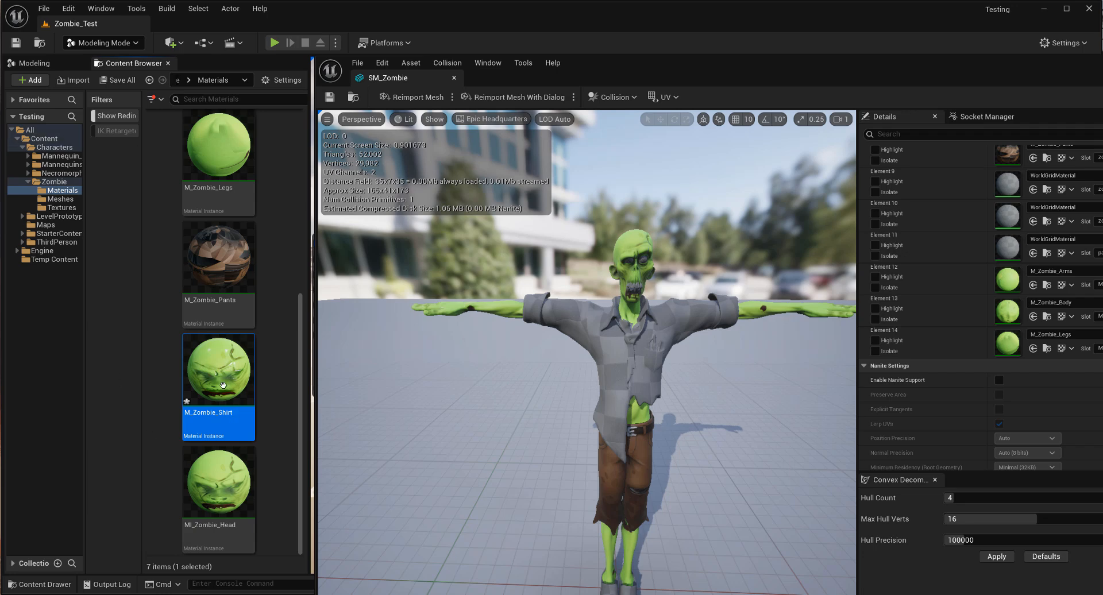
{"action": "double_click", "coordinate": [218, 369]}
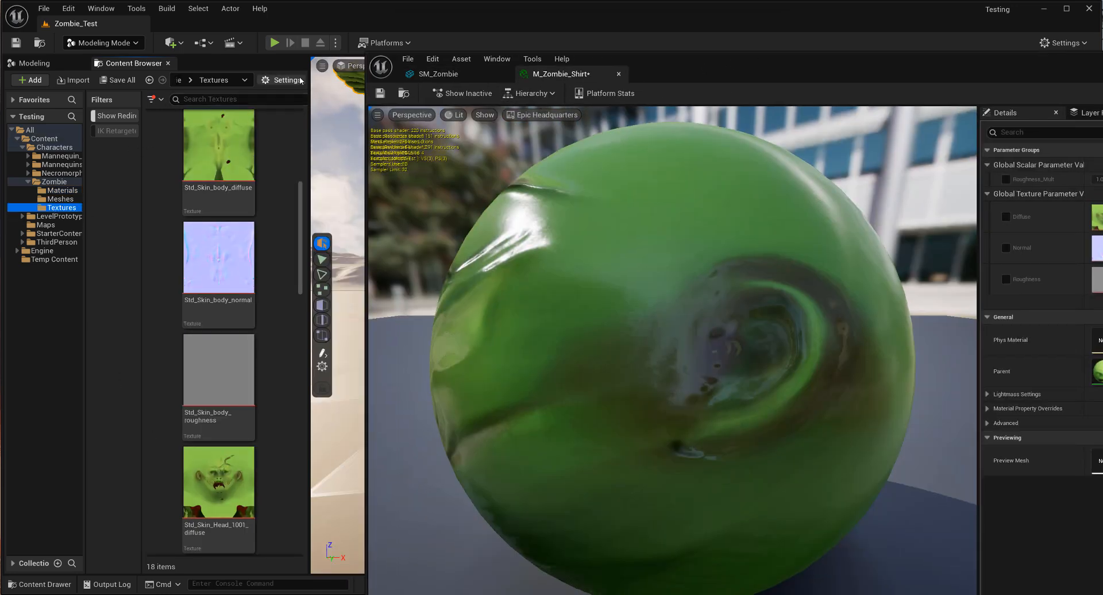
{"action": "left_click", "coordinate": [284, 80]}
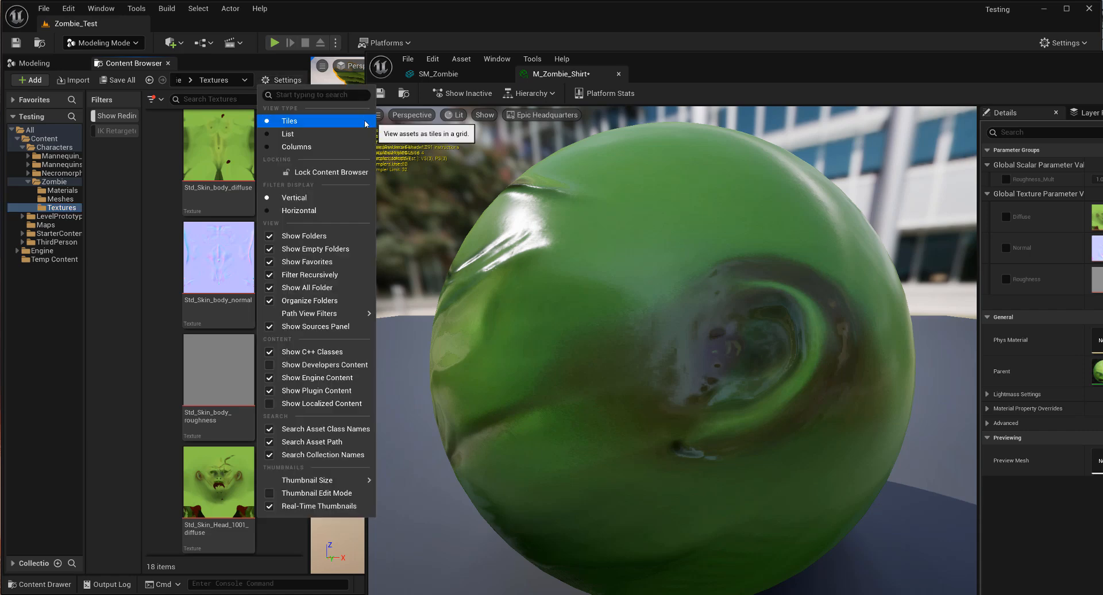
{"action": "left_click", "coordinate": [288, 133]}
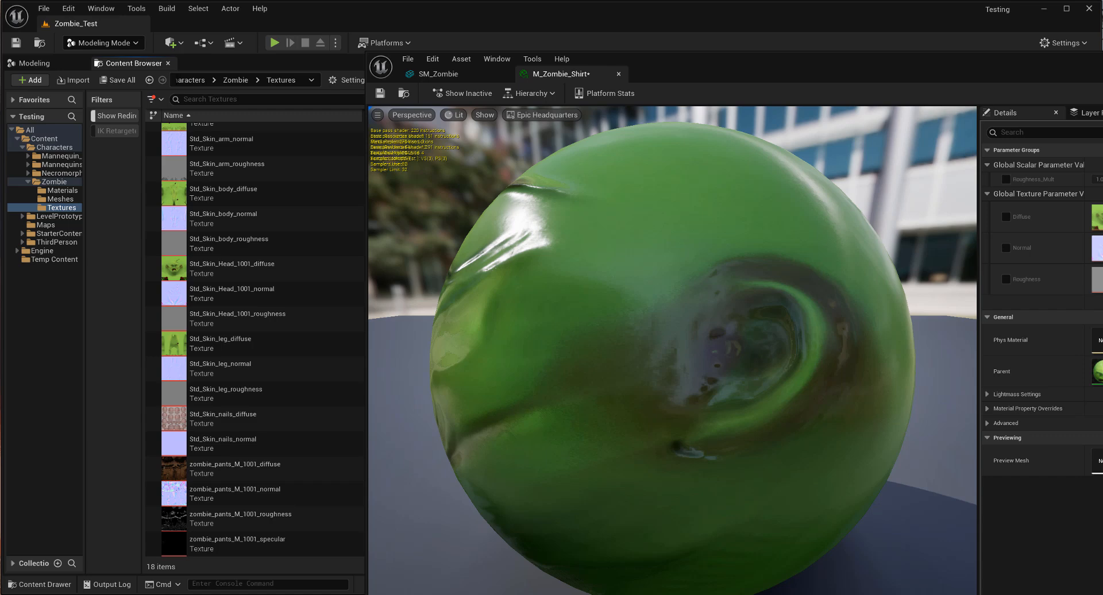
{"action": "mouse_move", "coordinate": [336, 340]}
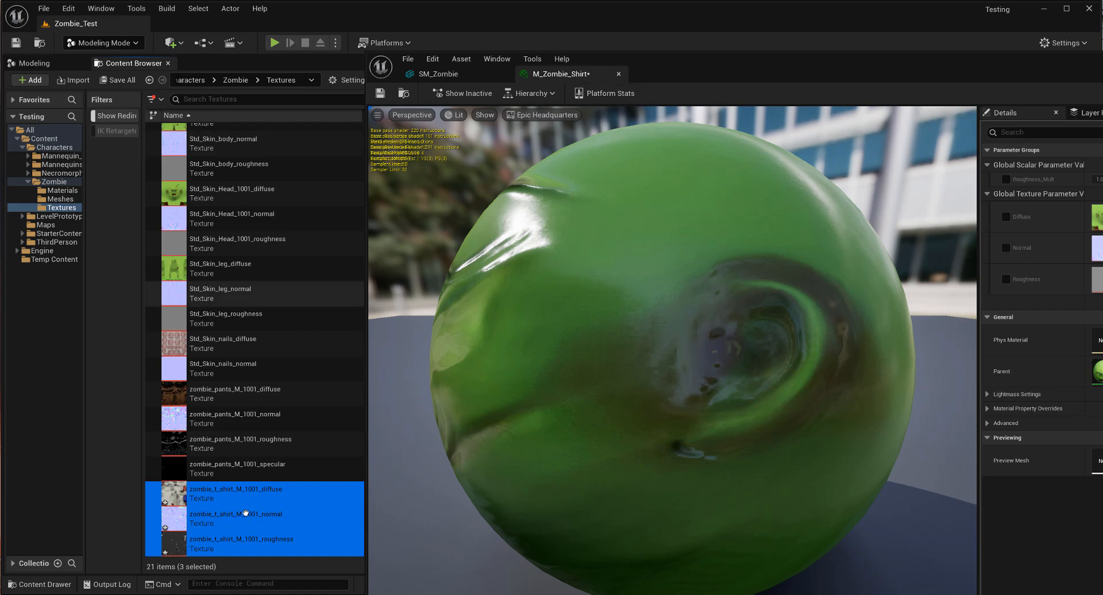
Assign the imported t-shirt diffuse, normal and roughness textures to M_Zombie_Shirt's overrides.
{"action": "left_click", "coordinate": [1005, 217]}
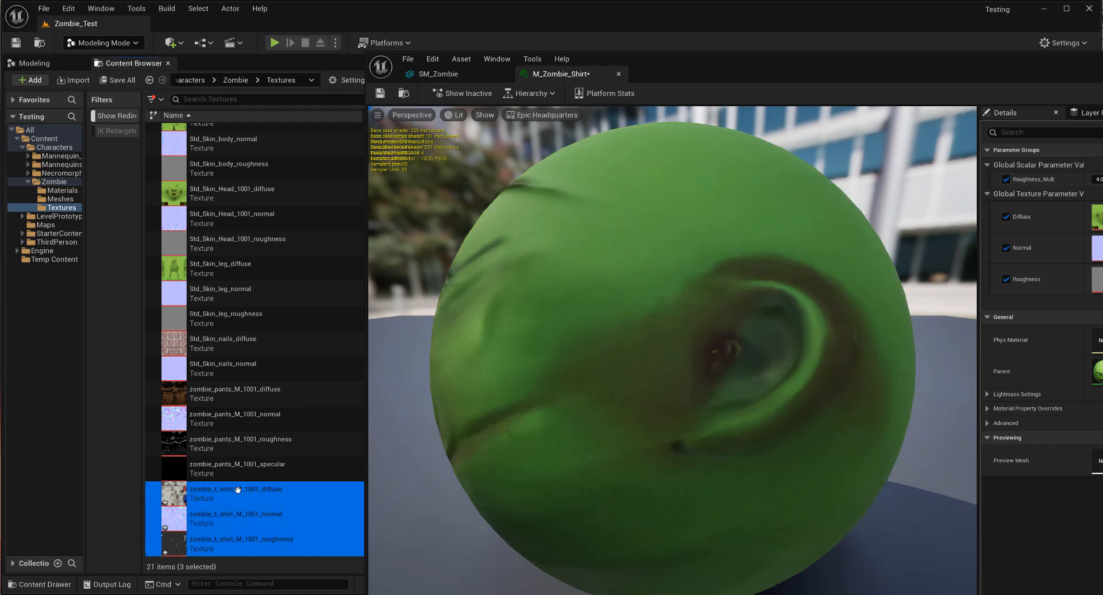
{"action": "left_click", "coordinate": [235, 493]}
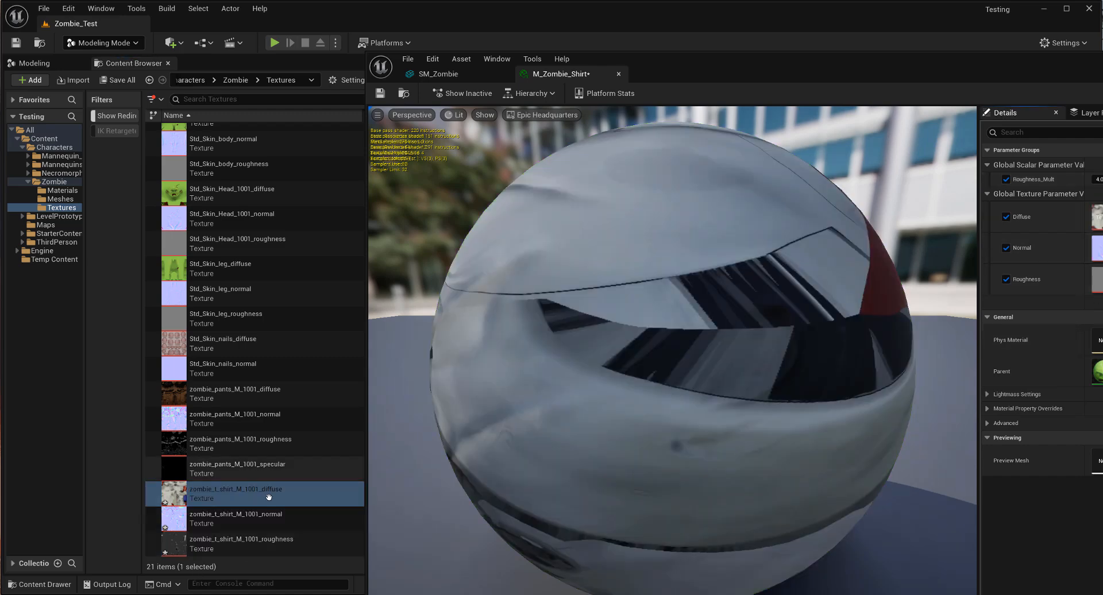
{"action": "left_click", "coordinate": [236, 518]}
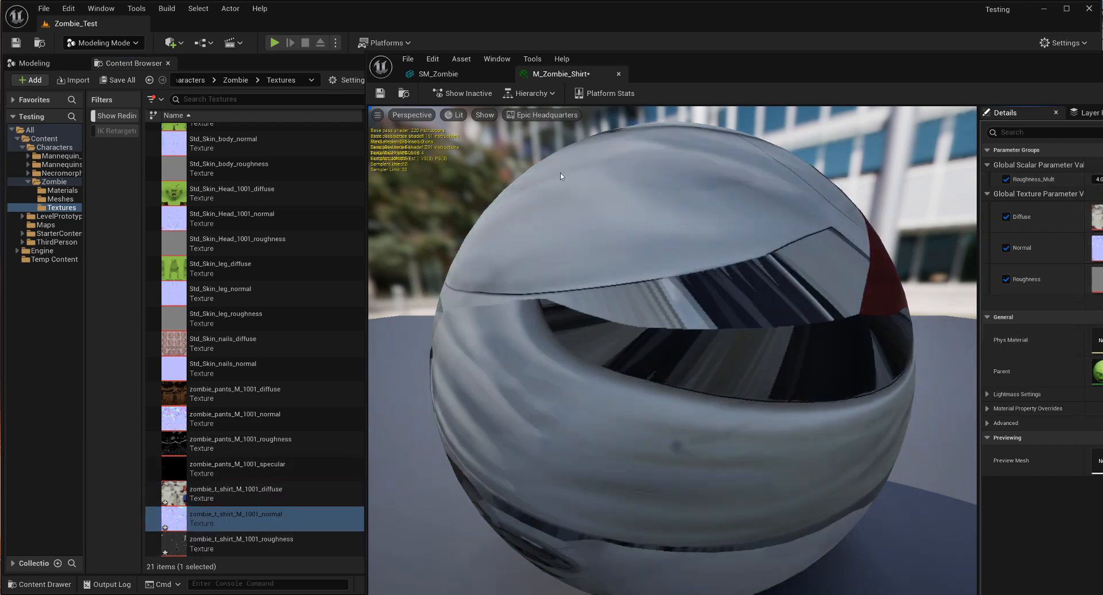
{"action": "left_click", "coordinate": [438, 74]}
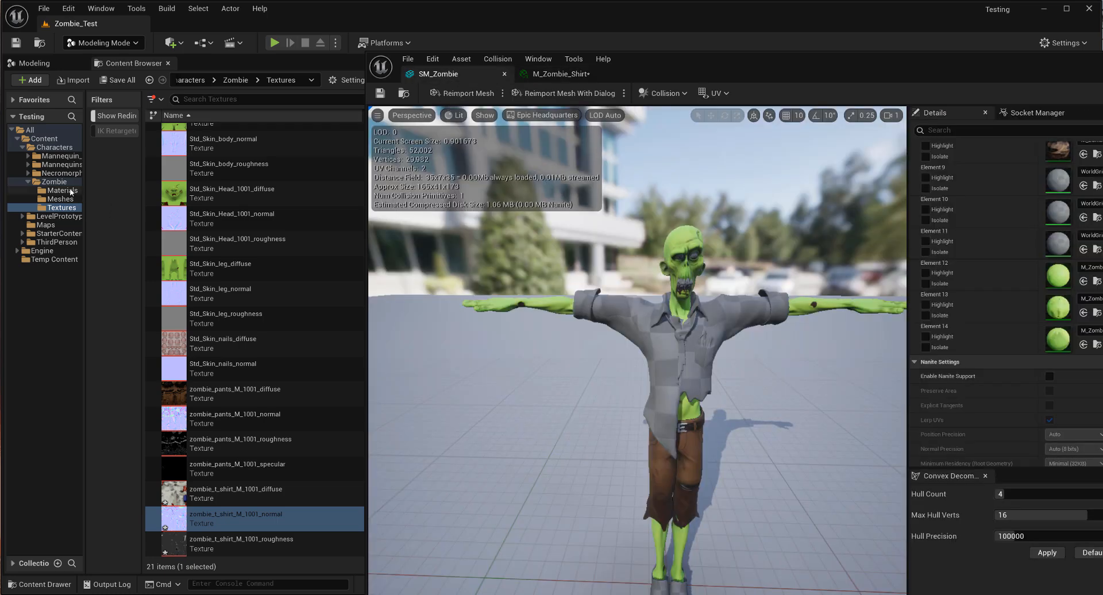
Put M_Zombie_Shirt on SM_Zombie's shirt element and save the shirt material and its textures.
{"action": "left_click", "coordinate": [60, 190]}
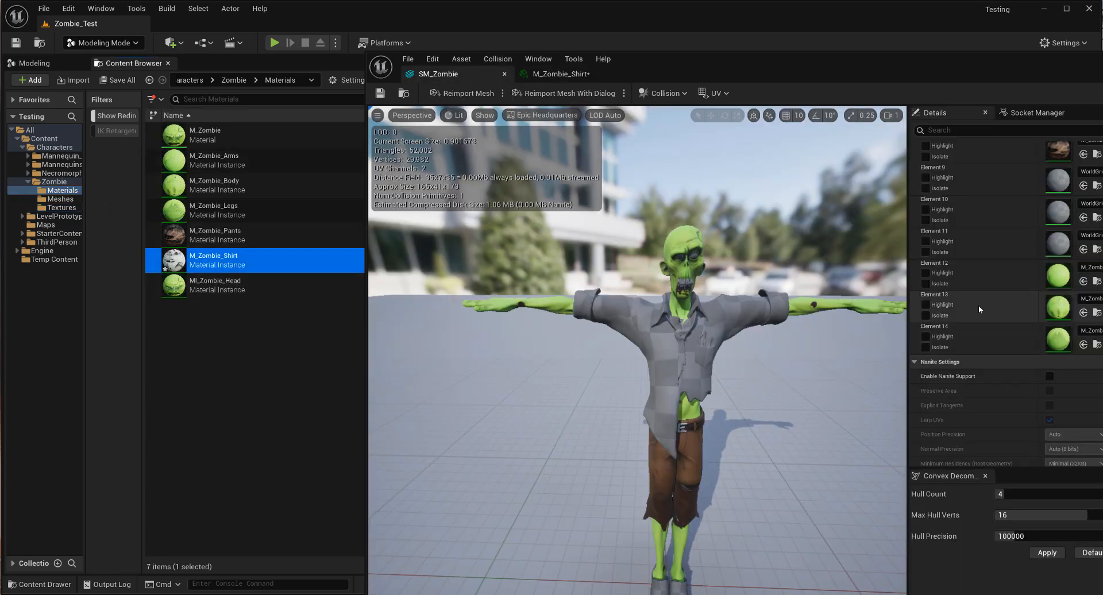
{"action": "scroll", "scroll_direction": "up", "scroll_amount": 3}
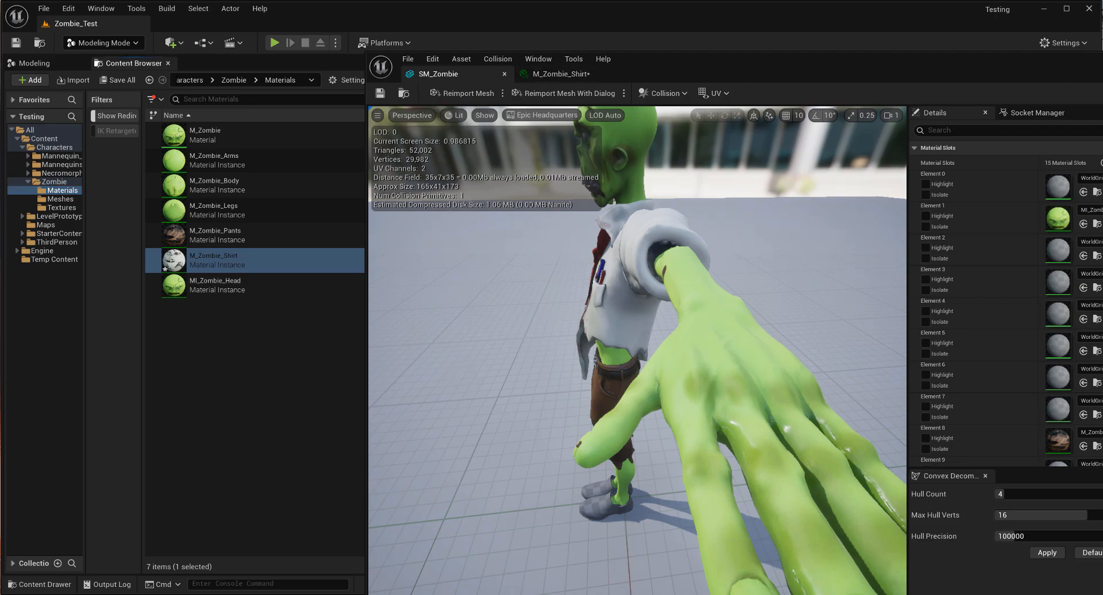
{"action": "left_click", "coordinate": [117, 80]}
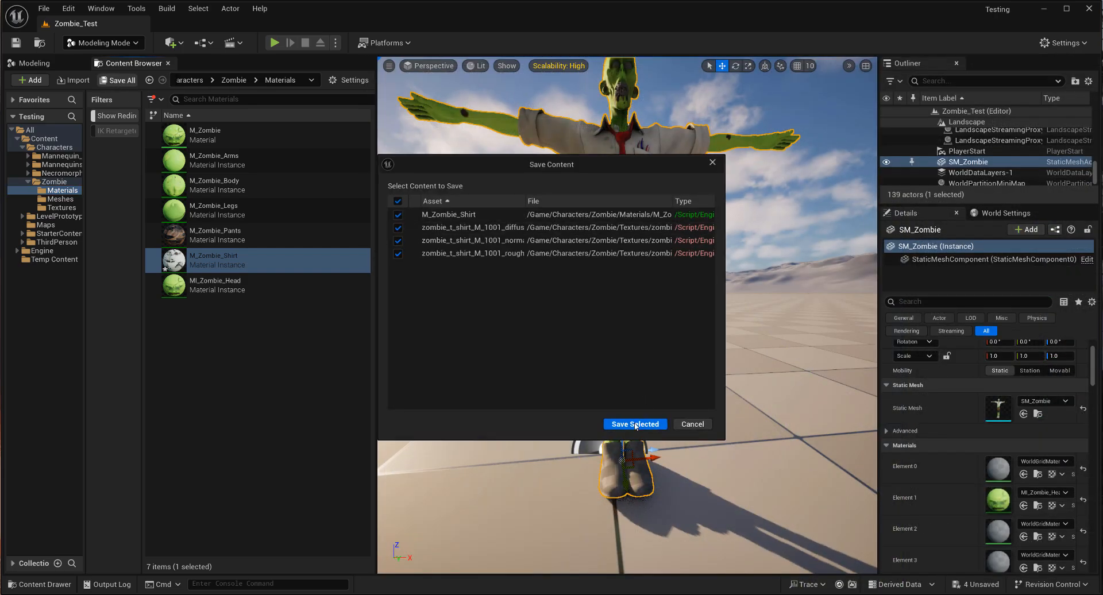
{"action": "left_click", "coordinate": [635, 424]}
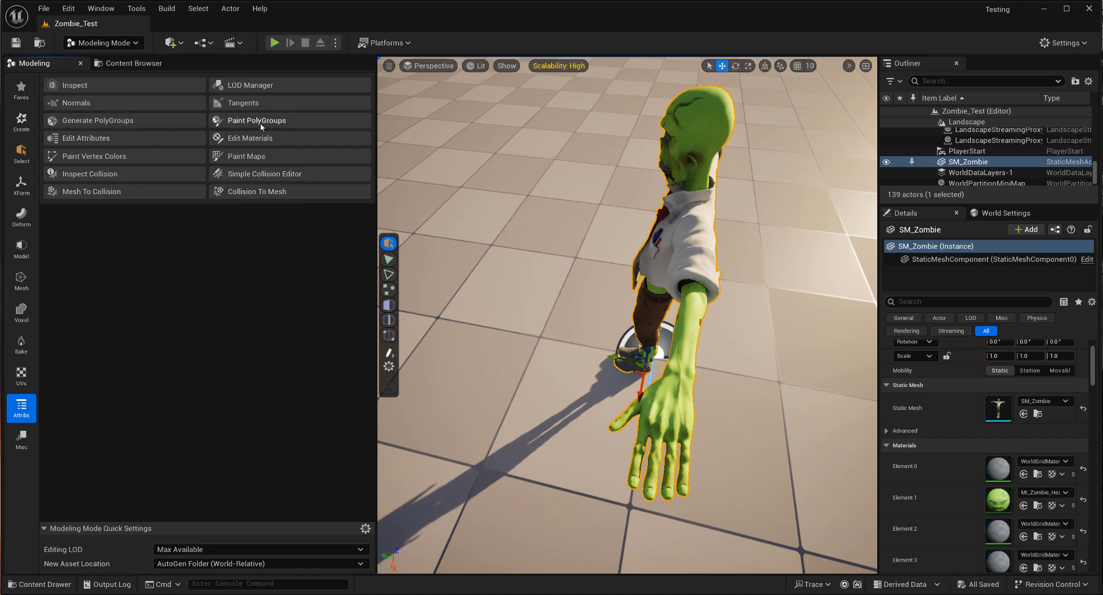
Start Edit Materials on the zombie, add a nail material slot and paint it onto a fingertip.
{"action": "left_click", "coordinate": [249, 138]}
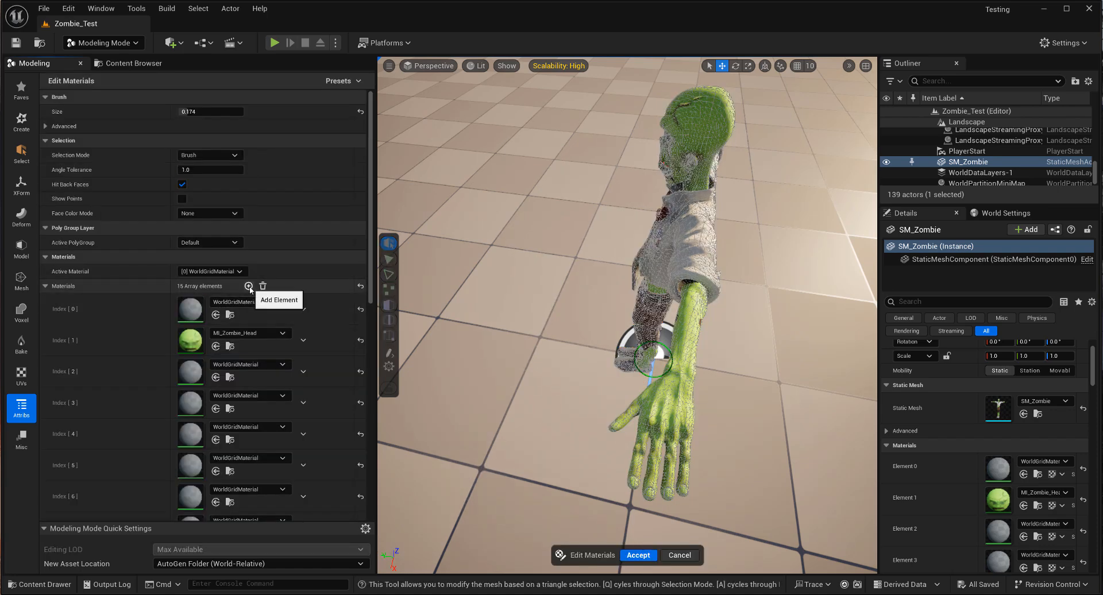
{"action": "left_click", "coordinate": [248, 286]}
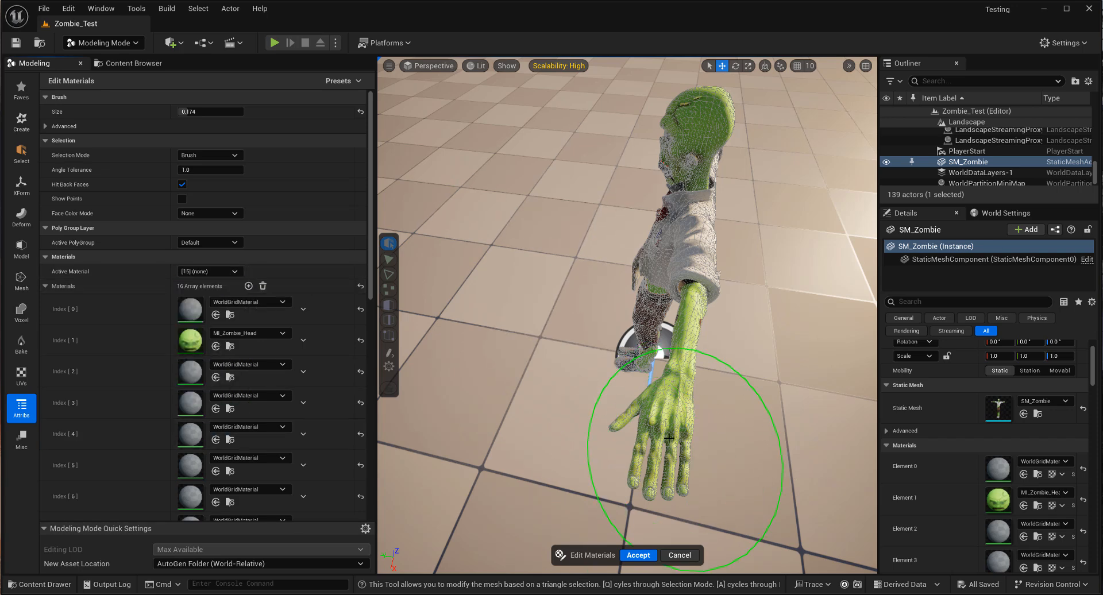
{"action": "left_click", "coordinate": [665, 440]}
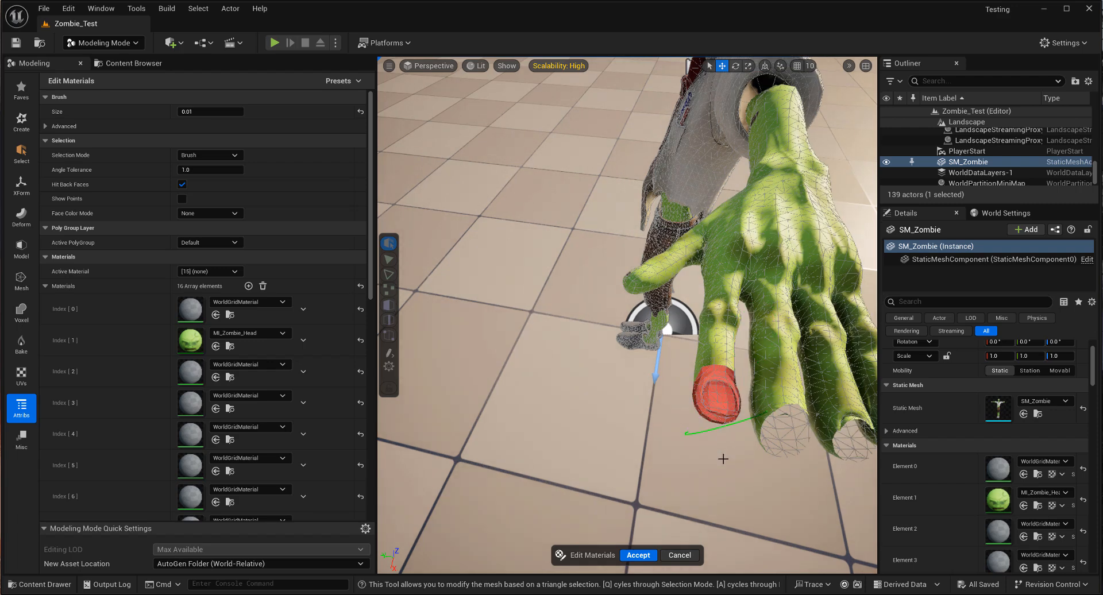
{"action": "mouse_move", "coordinate": [357, 234]}
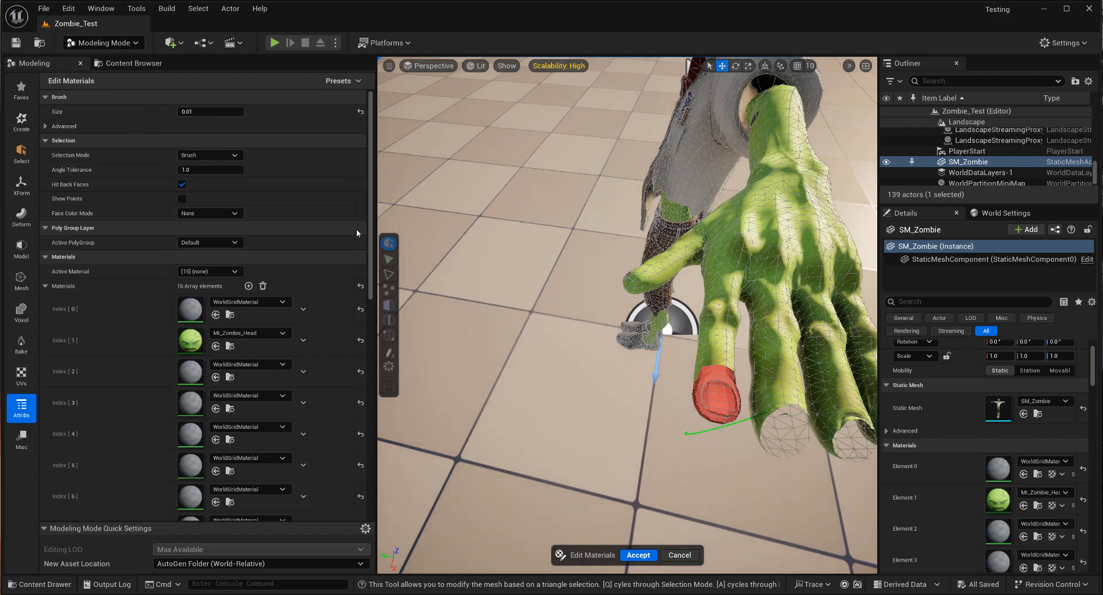
Try the By UVIsland selection mode, then switch back to Volumetric Brush selection.
{"action": "left_click", "coordinate": [209, 155]}
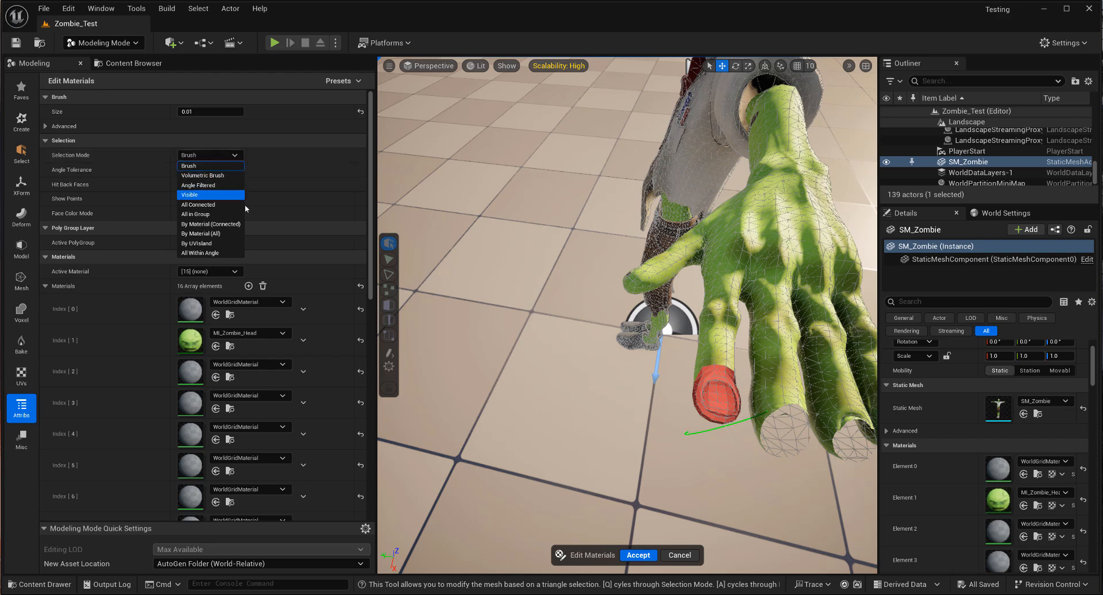
{"action": "mouse_move", "coordinate": [224, 242]}
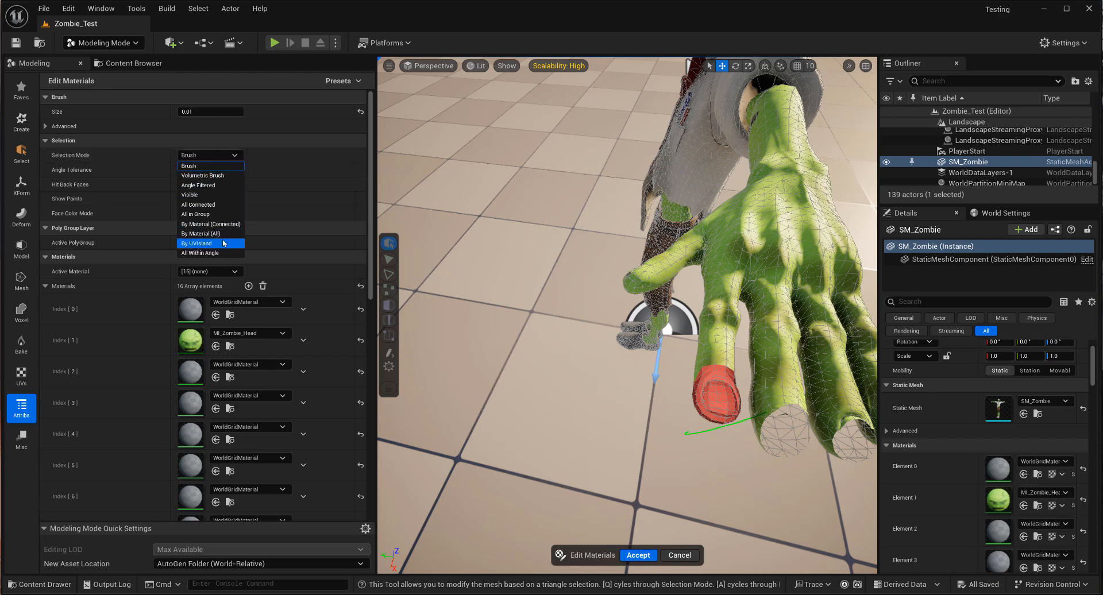
{"action": "left_click", "coordinate": [198, 243]}
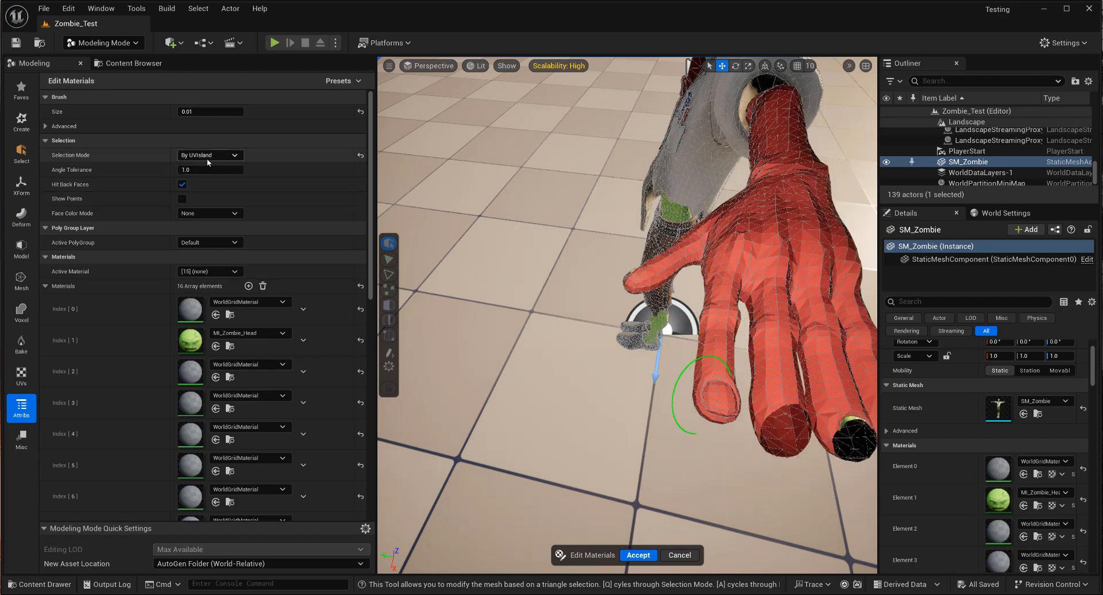
{"action": "left_click", "coordinate": [209, 155]}
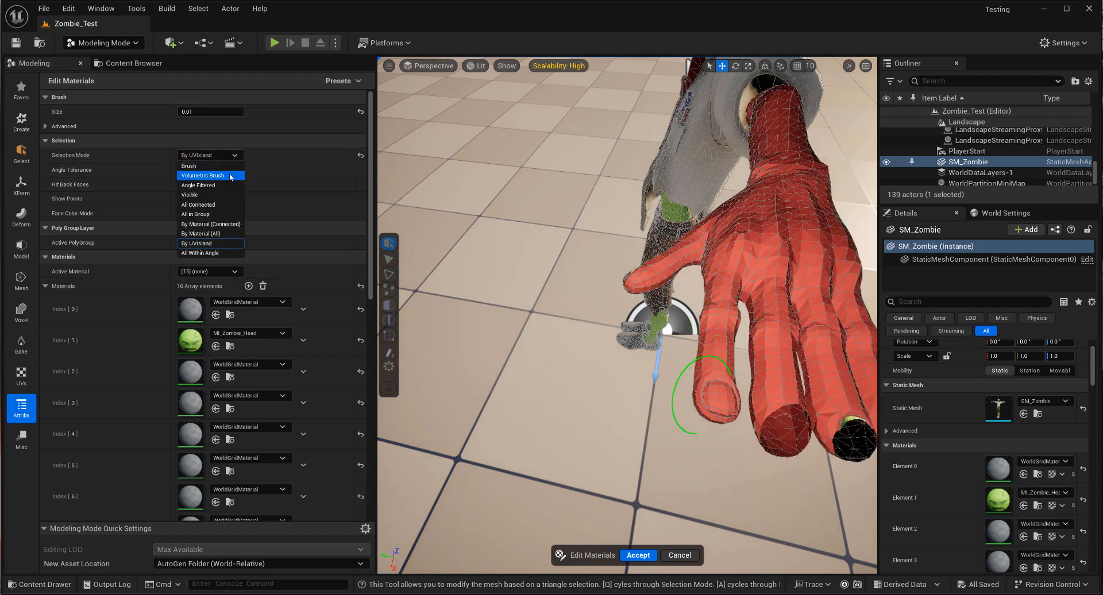
{"action": "left_click", "coordinate": [205, 175]}
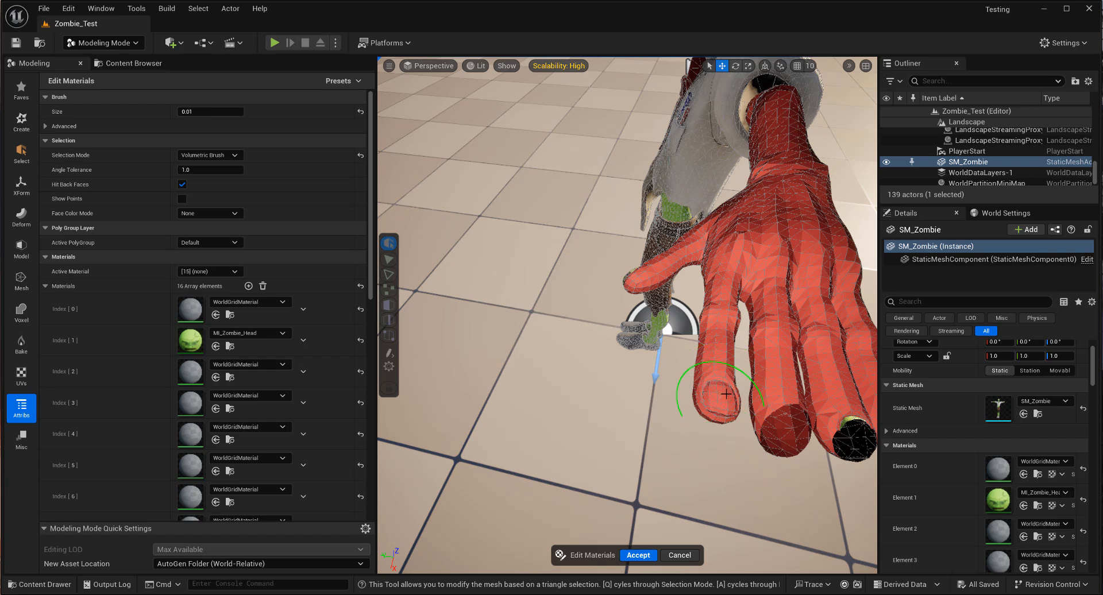
{"action": "mouse_move", "coordinate": [778, 235]}
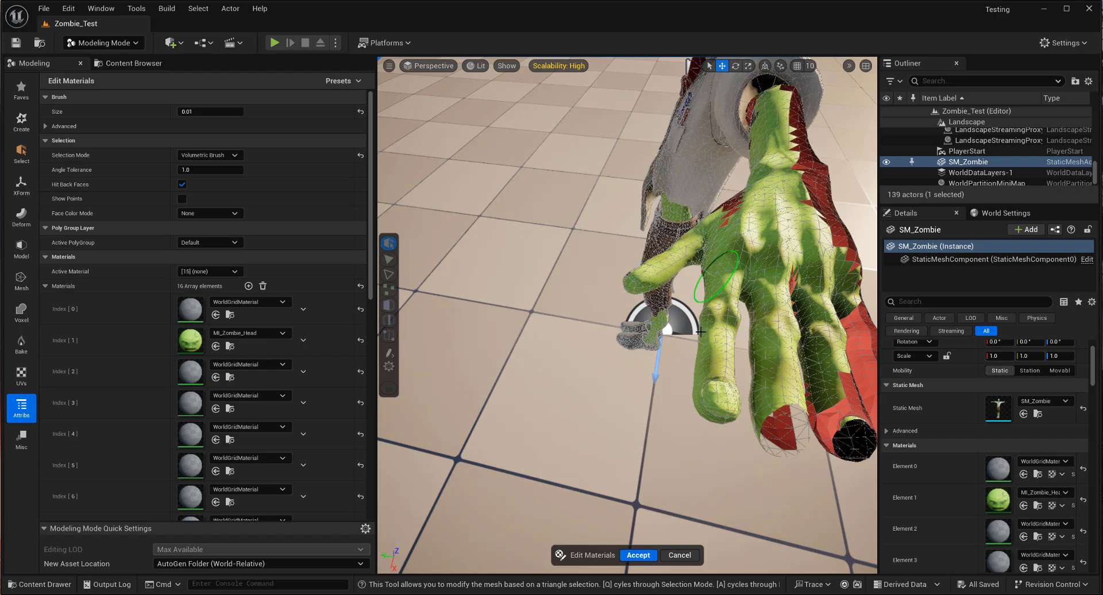
Cancel and relaunch Edit Materials on the zombie with By UVIsland triangle selection.
{"action": "left_click", "coordinate": [638, 554]}
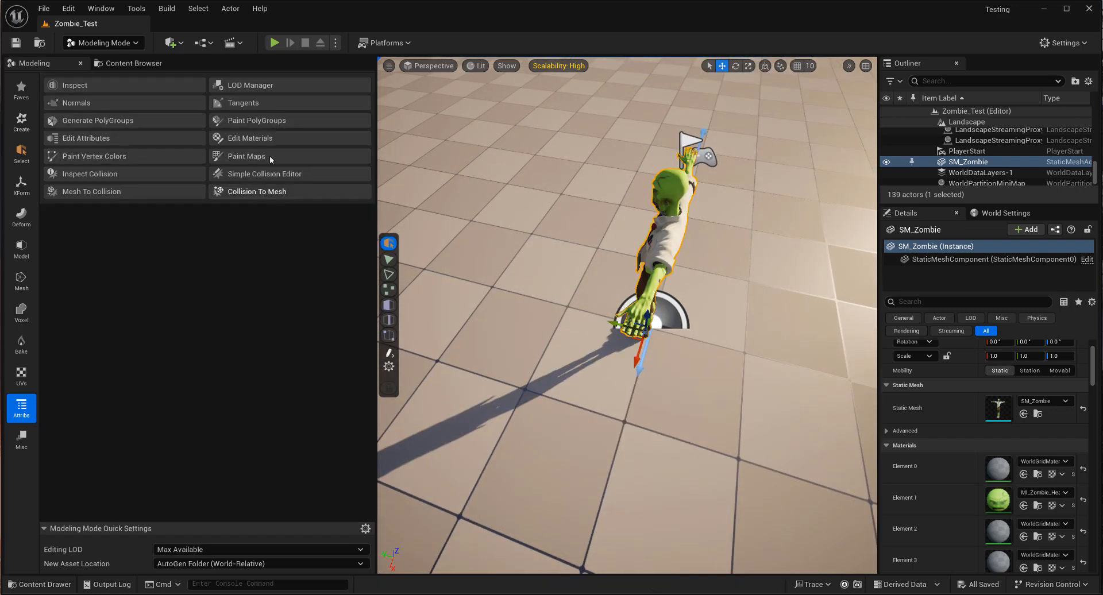
{"action": "left_click", "coordinate": [249, 138]}
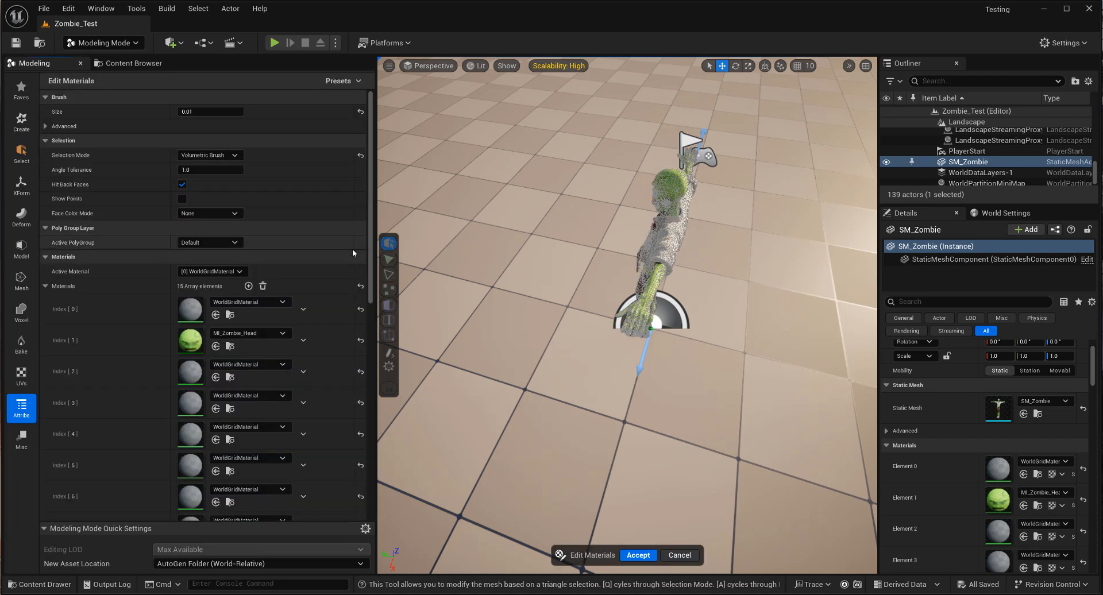
{"action": "left_click", "coordinate": [242, 271]}
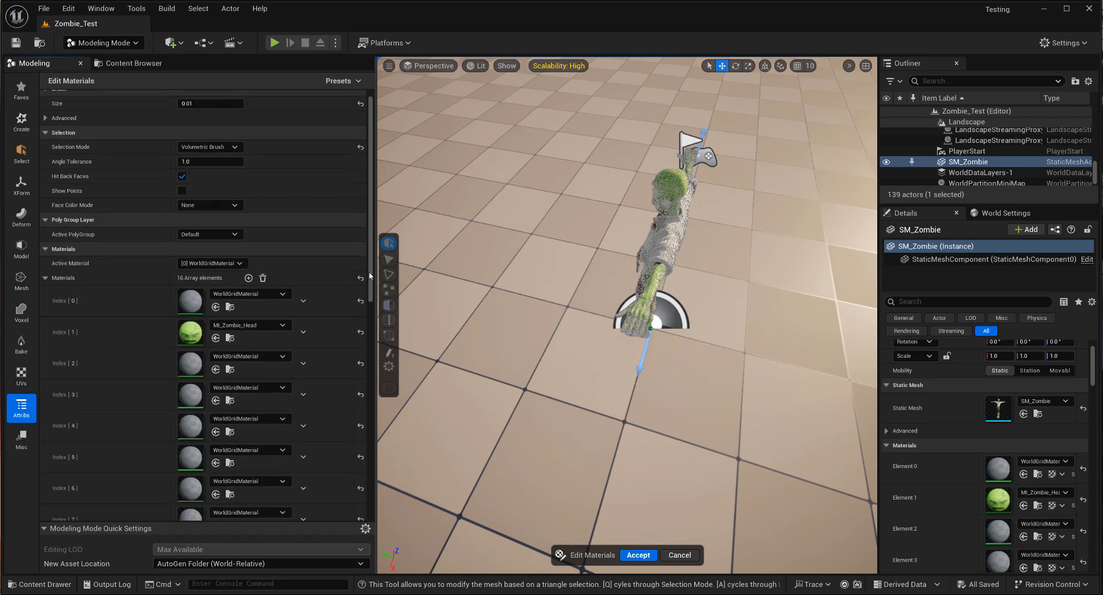
{"action": "scroll", "scroll_direction": "down", "scroll_amount": 3}
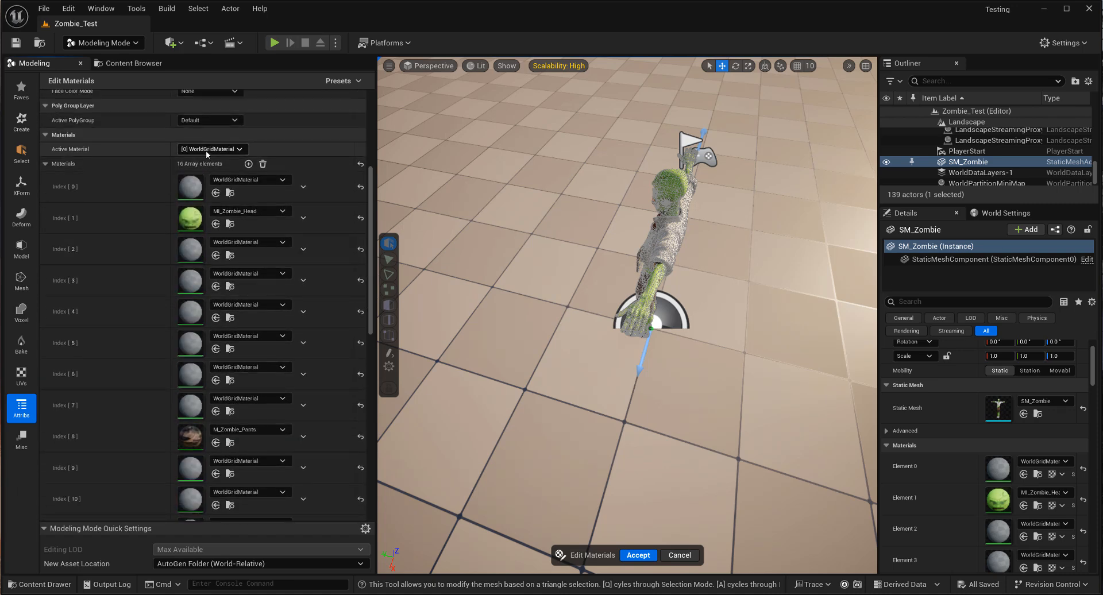
{"action": "scroll", "scroll_direction": "up", "scroll_amount": 3}
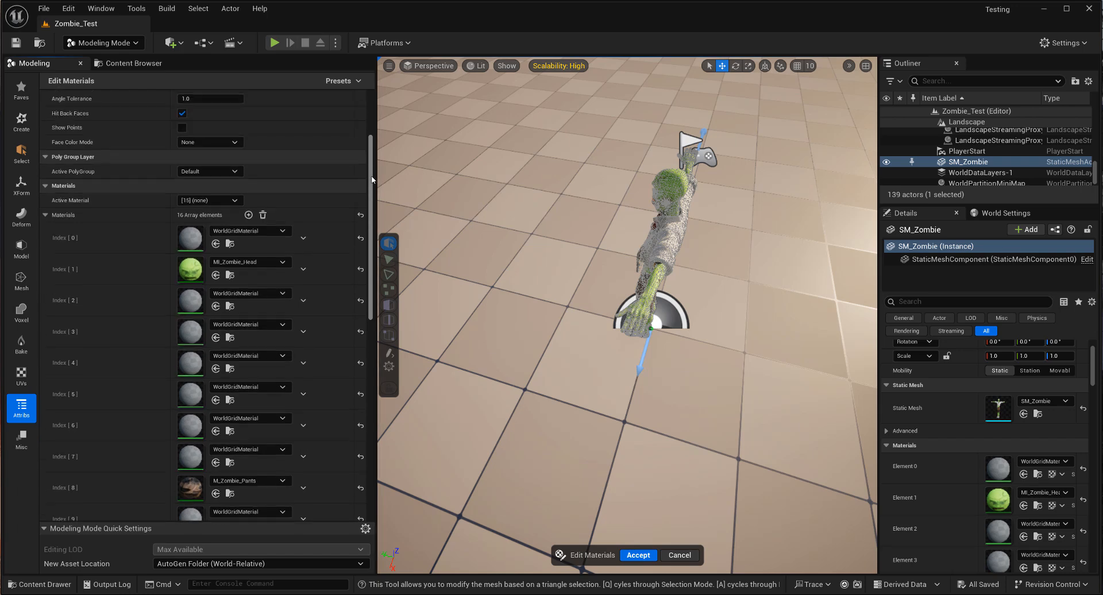
{"action": "left_click", "coordinate": [209, 119]}
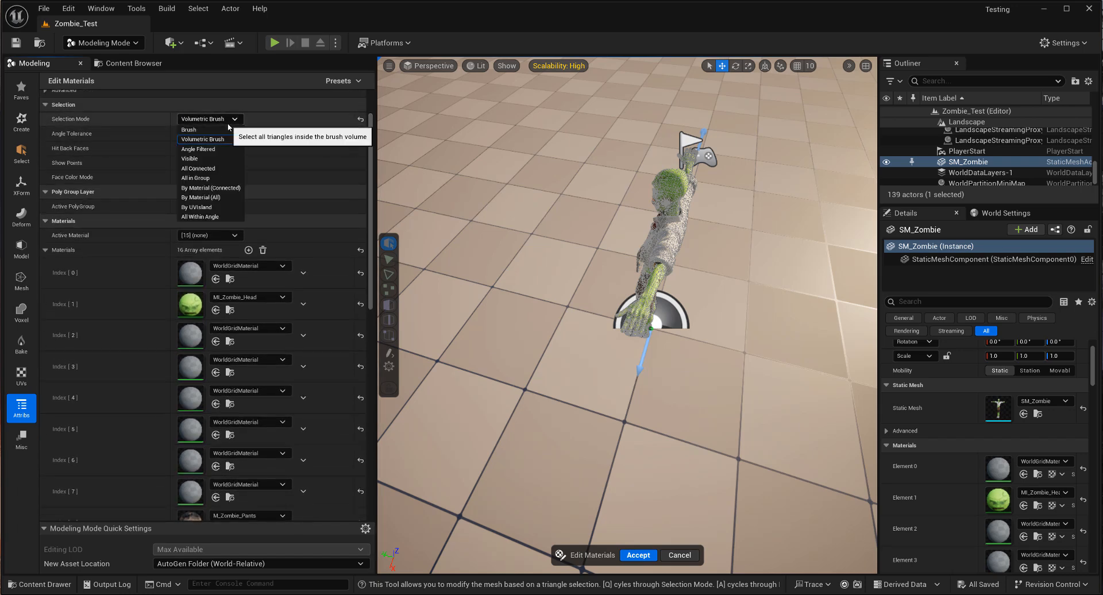
{"action": "mouse_move", "coordinate": [190, 159]}
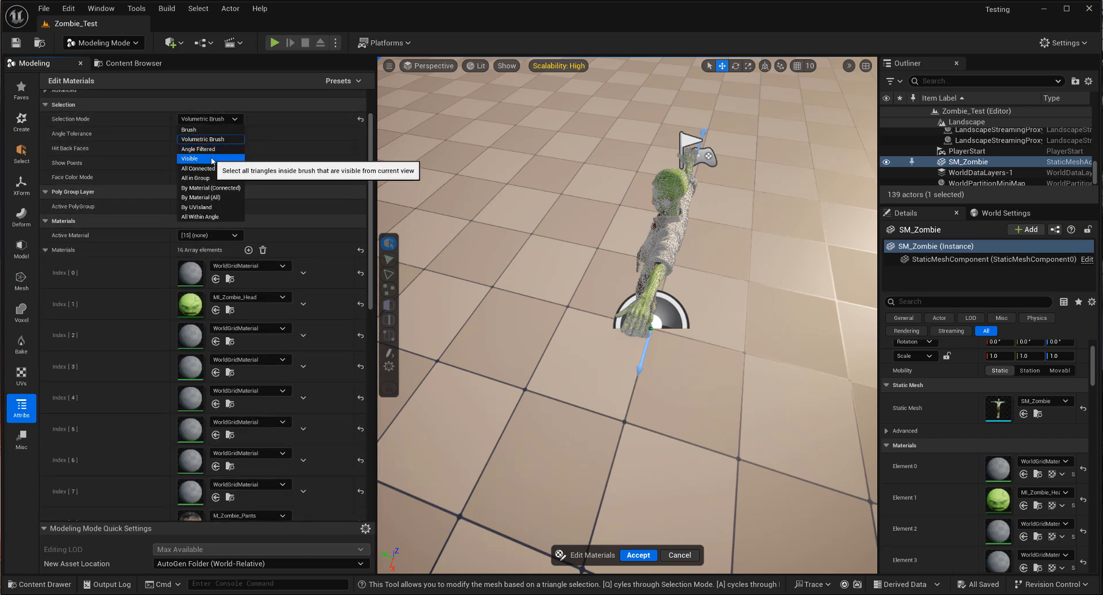
{"action": "mouse_move", "coordinate": [213, 161]}
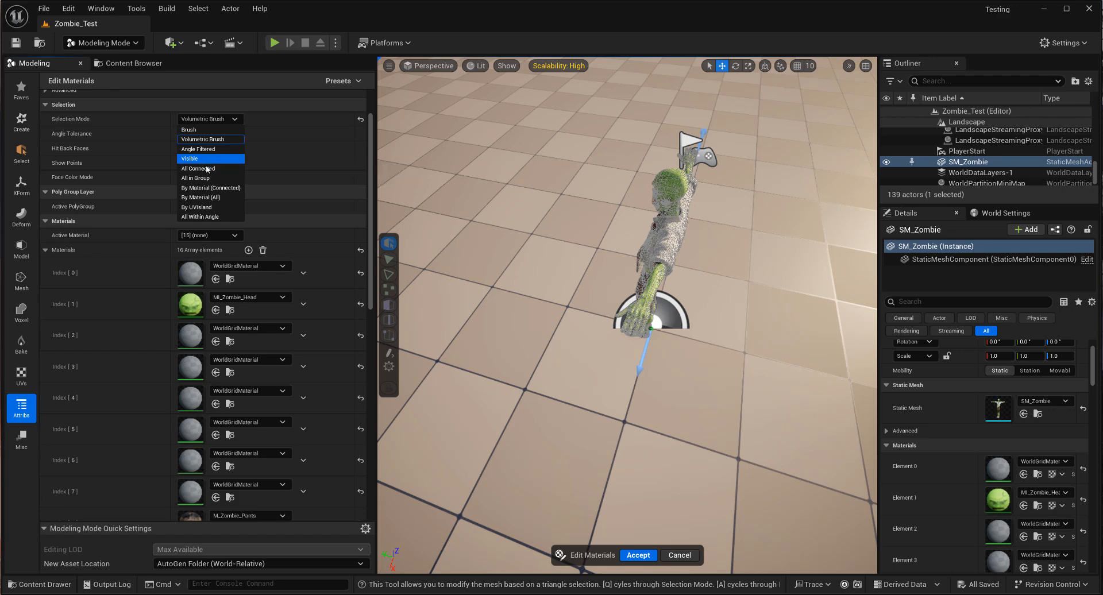
{"action": "mouse_move", "coordinate": [190, 158]}
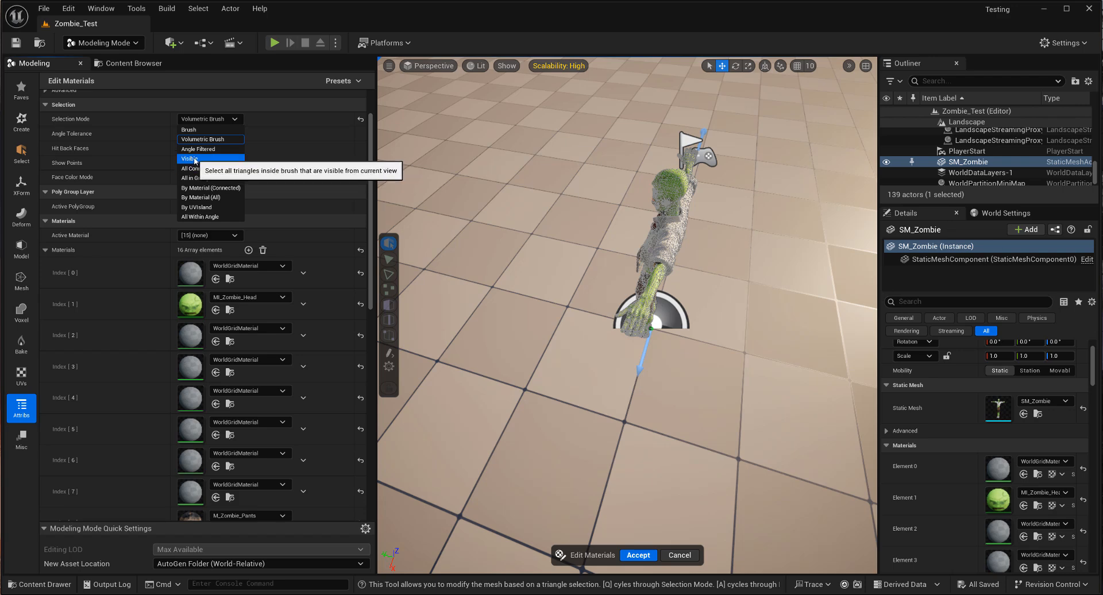
{"action": "mouse_move", "coordinate": [199, 168]}
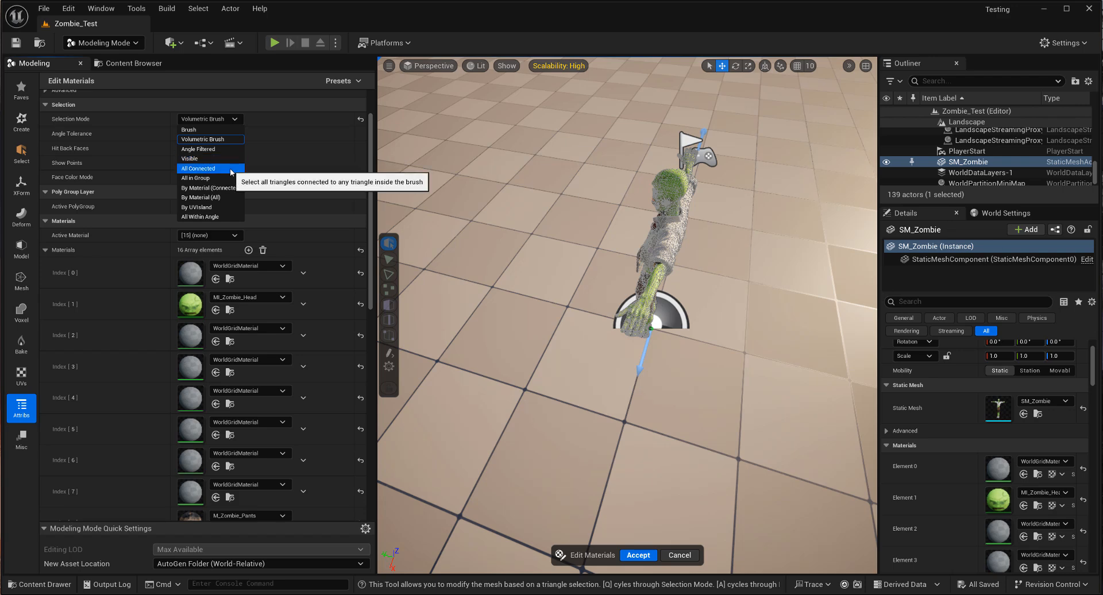
{"action": "mouse_move", "coordinate": [209, 197]}
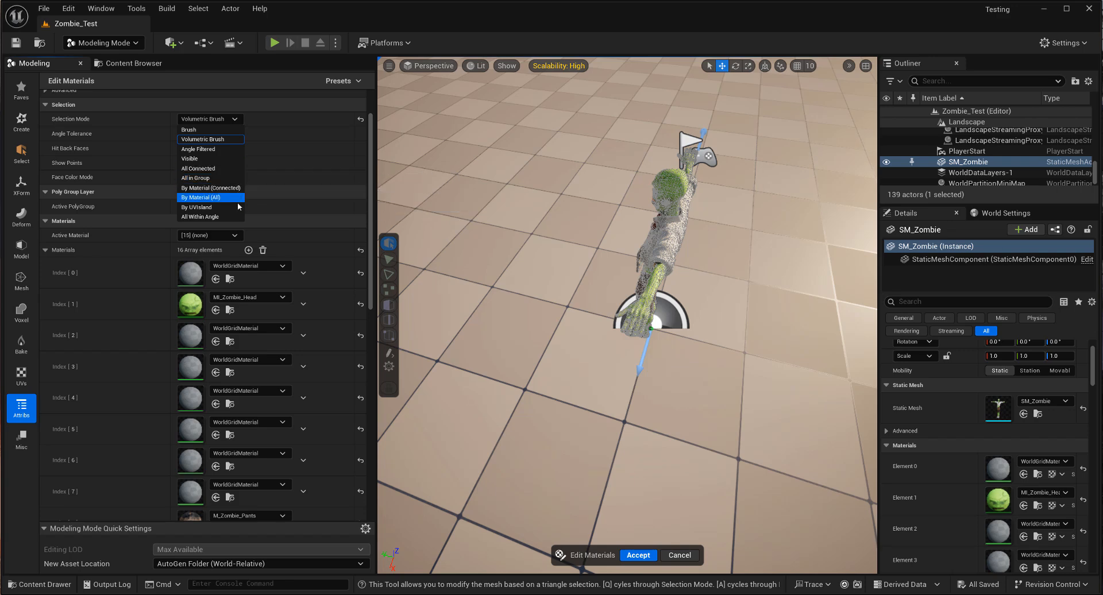
{"action": "mouse_move", "coordinate": [200, 206]}
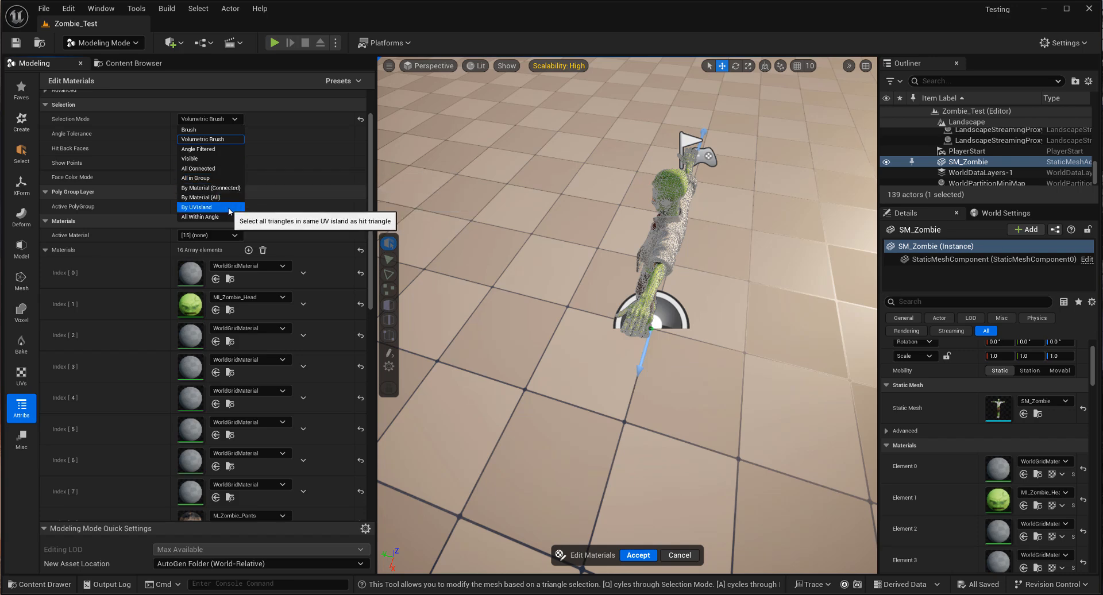
{"action": "left_click", "coordinate": [204, 207]}
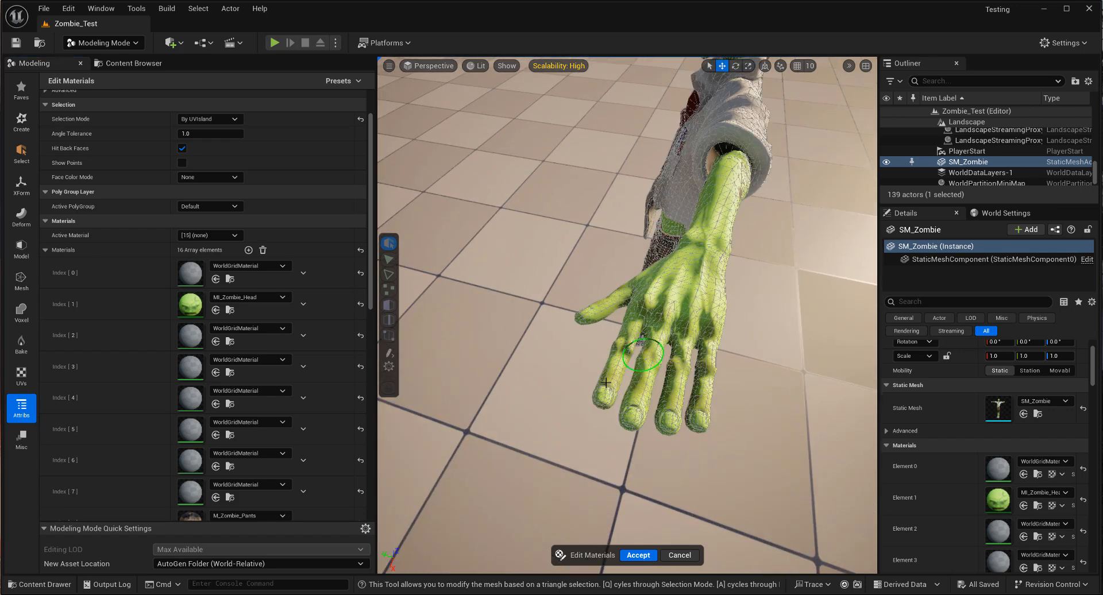
Select the fingertip nail islands for the nail material slot and accept the material edit.
{"action": "left_click", "coordinate": [675, 421]}
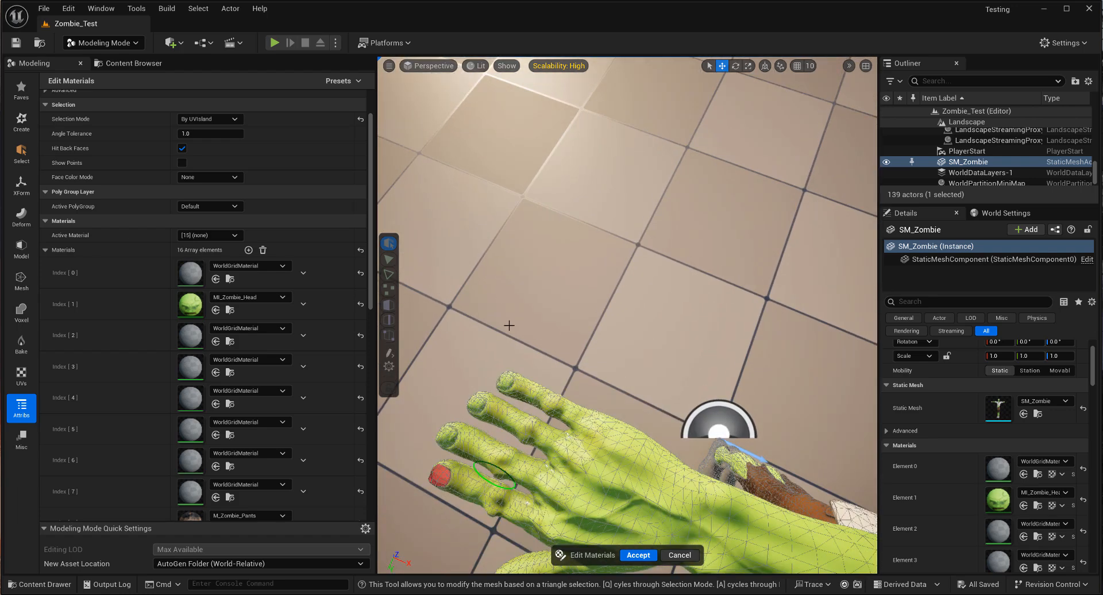
{"action": "left_click", "coordinate": [506, 381]}
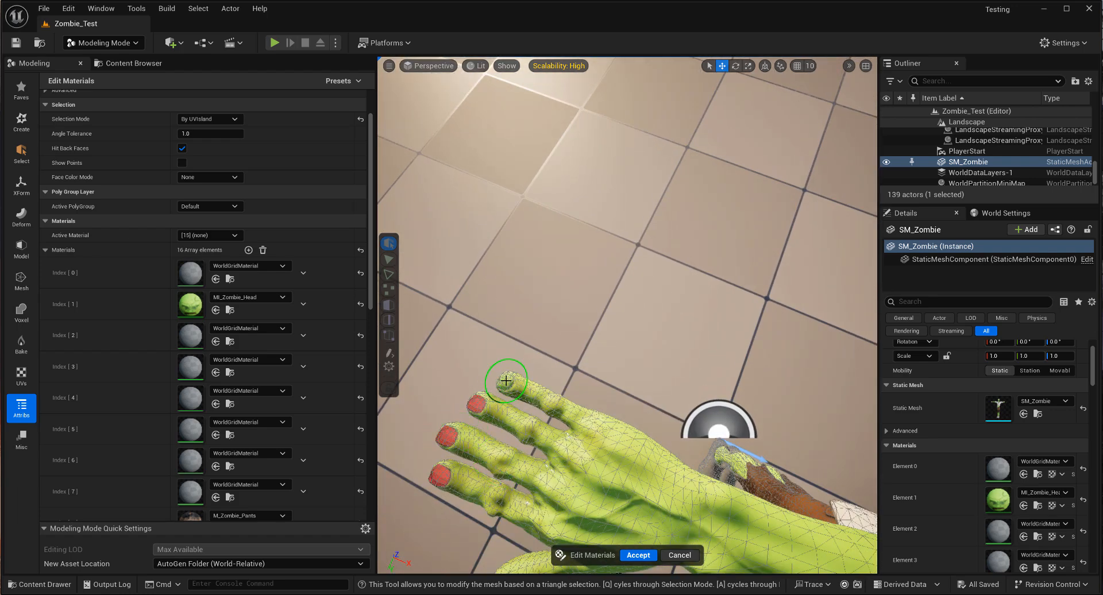
{"action": "scroll", "scroll_direction": "down", "scroll_amount": 3}
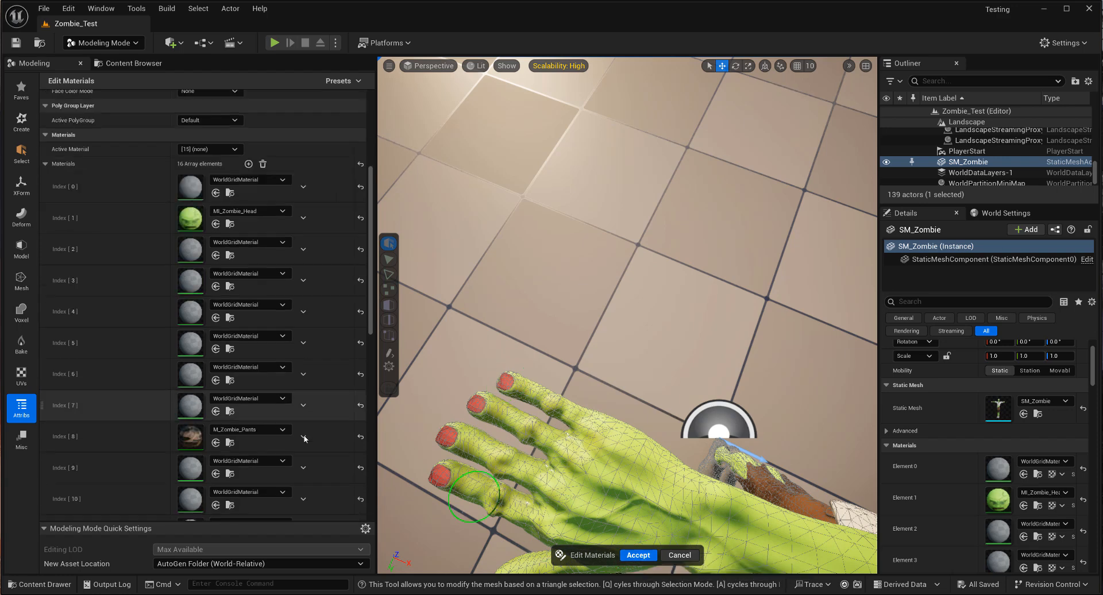
{"action": "scroll", "scroll_direction": "down", "scroll_amount": 3}
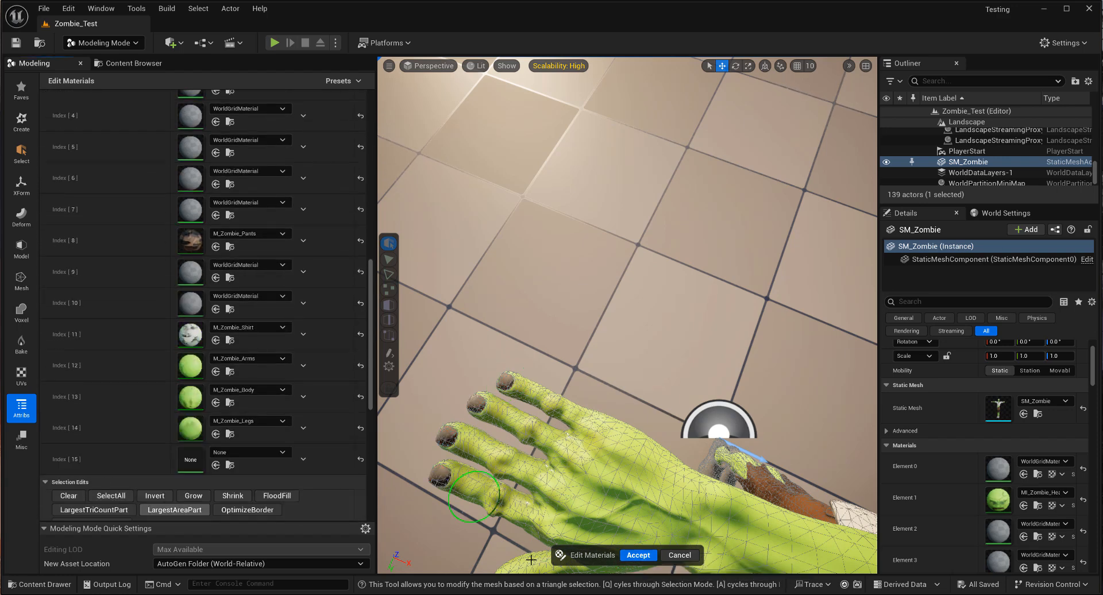
{"action": "left_click", "coordinate": [637, 555]}
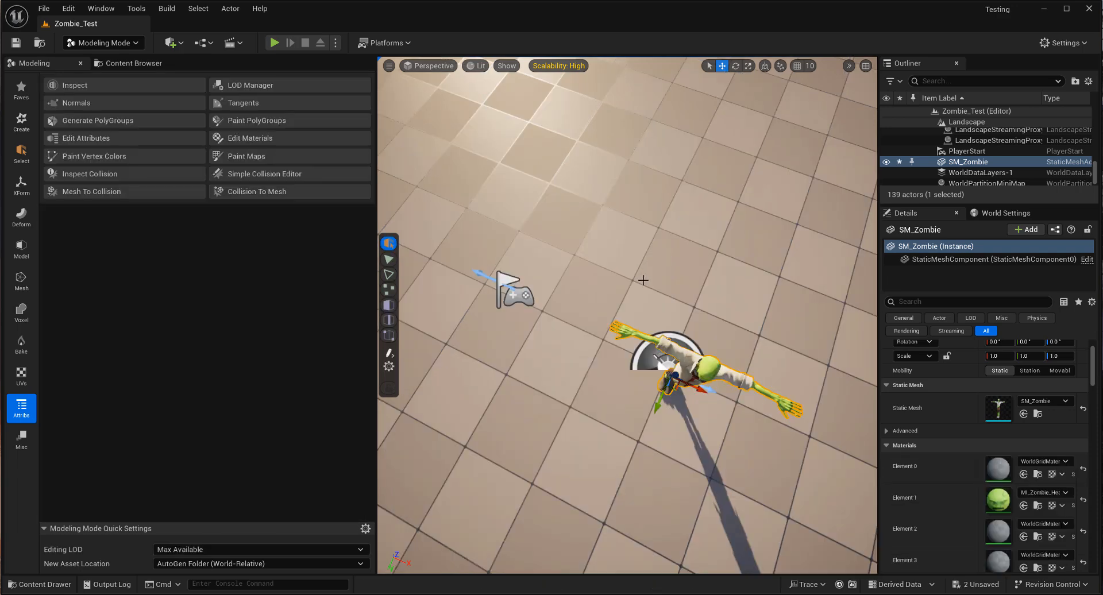
Select the landscape, show the Zombie > Materials folder and bring up the actor's context menu.
{"action": "left_click", "coordinate": [996, 162]}
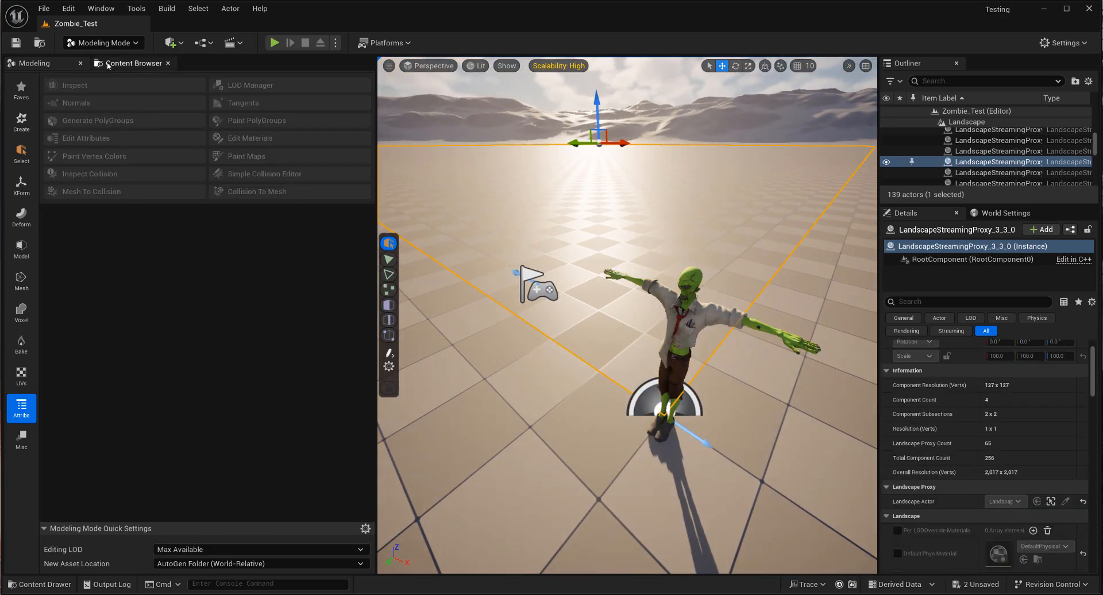
{"action": "left_click", "coordinate": [132, 64]}
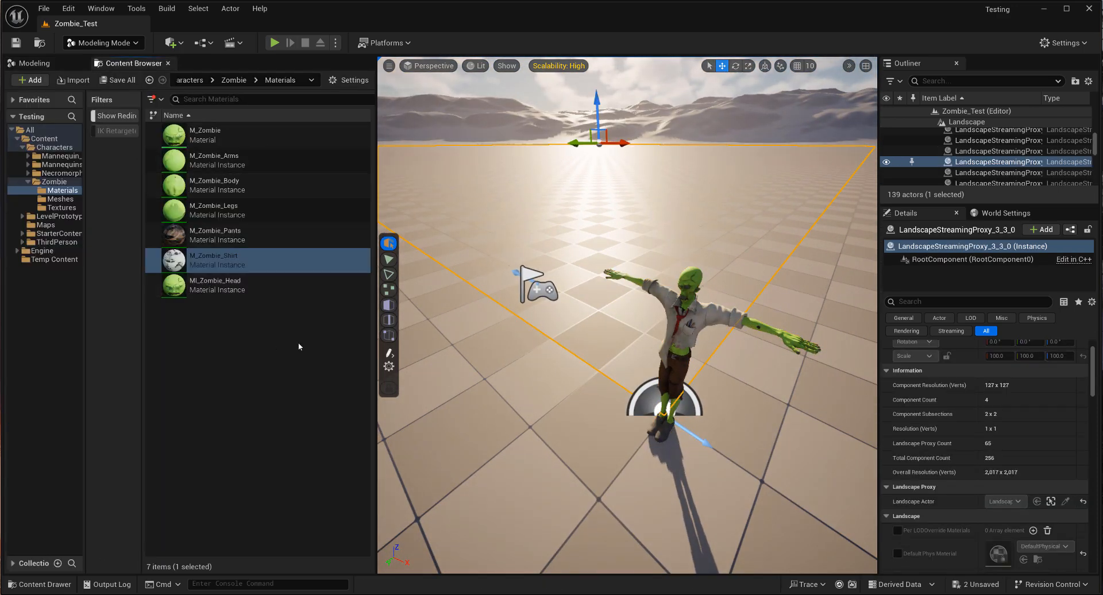
{"action": "right_click", "coordinate": [669, 225]}
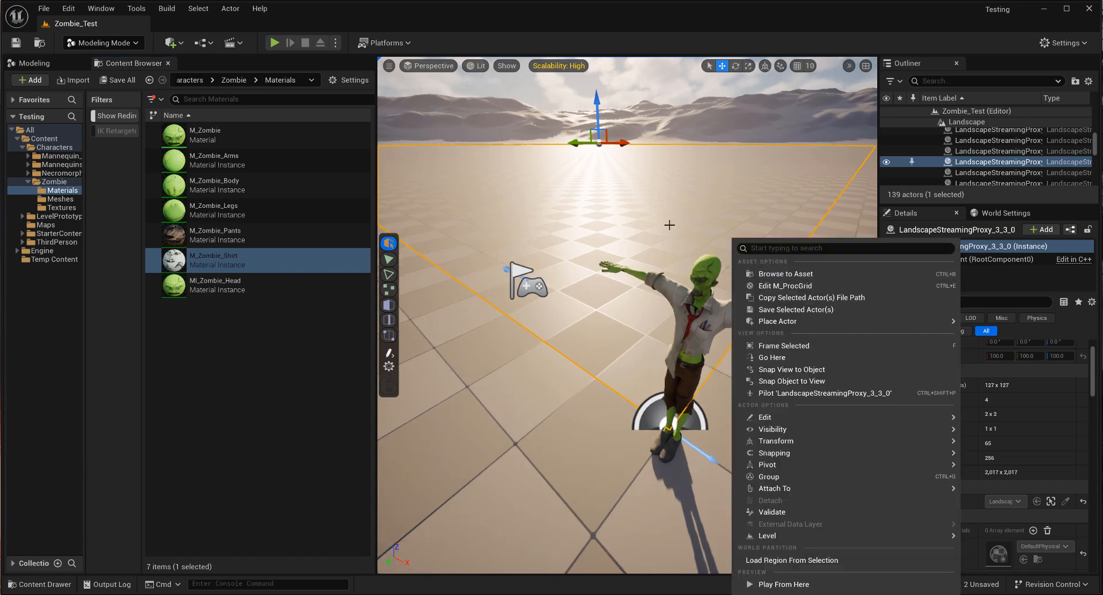